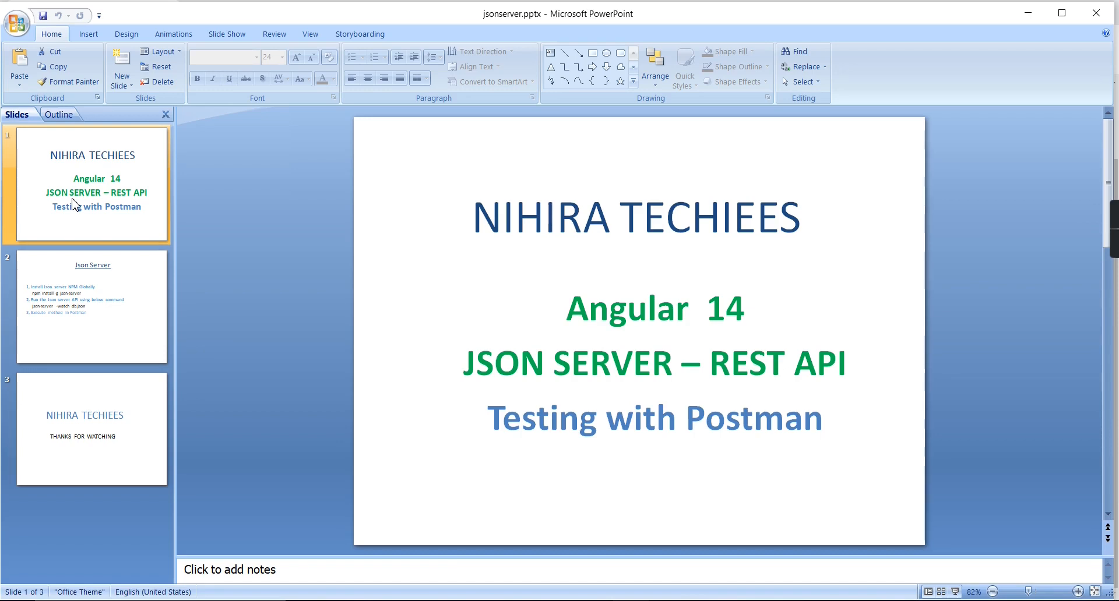
mouse_move(33, 240)
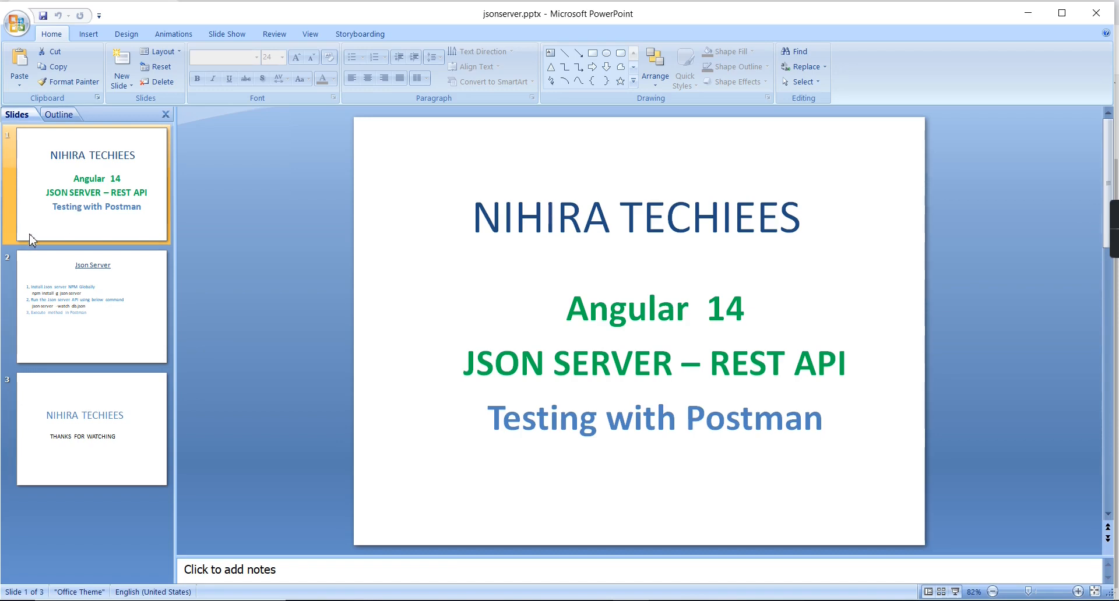
Step: Switch from the title slide to the jsoncrud project in Visual Studio Code
click(91, 307)
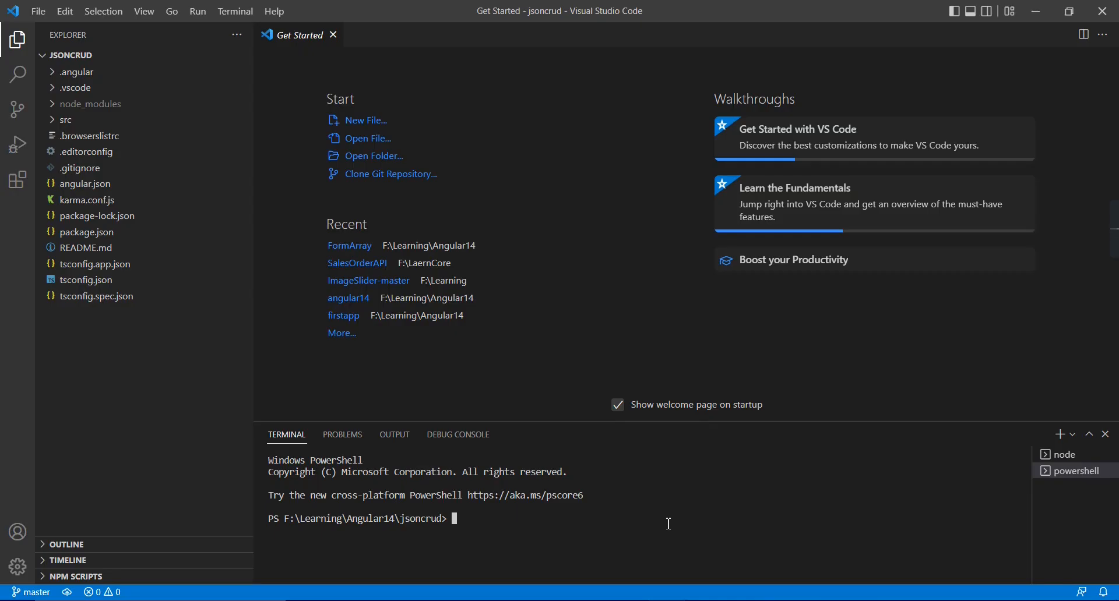
Step: Run npm install -g json-server in the PowerShell terminal
text(npm install -g json-server)
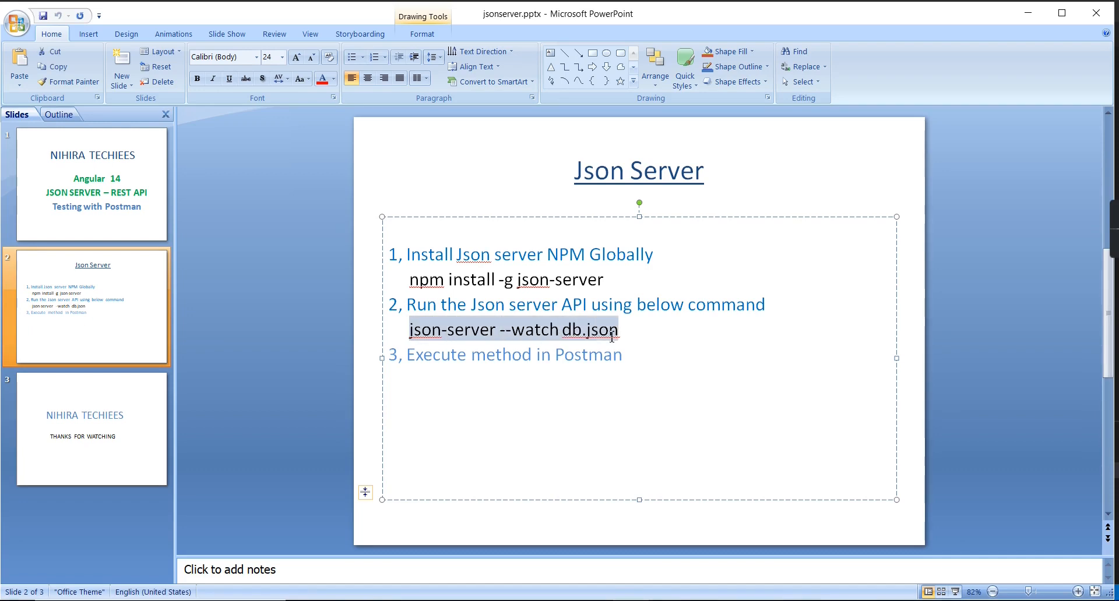
mouse_move(612, 341)
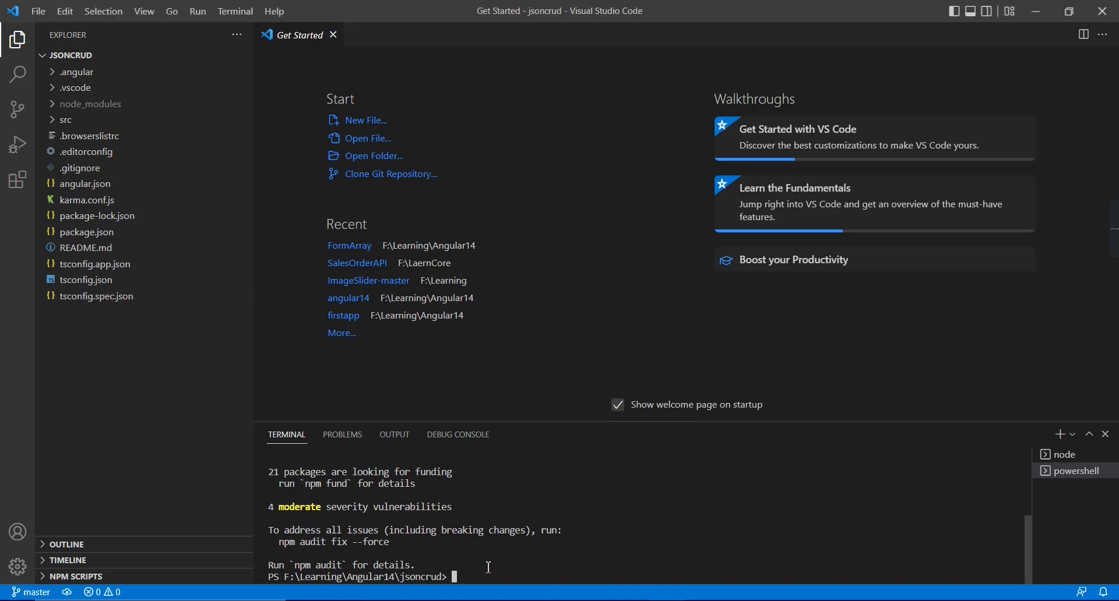
Step: Run json-server --watch db.json to start the server with default resources
text(json-server --watch db.json)
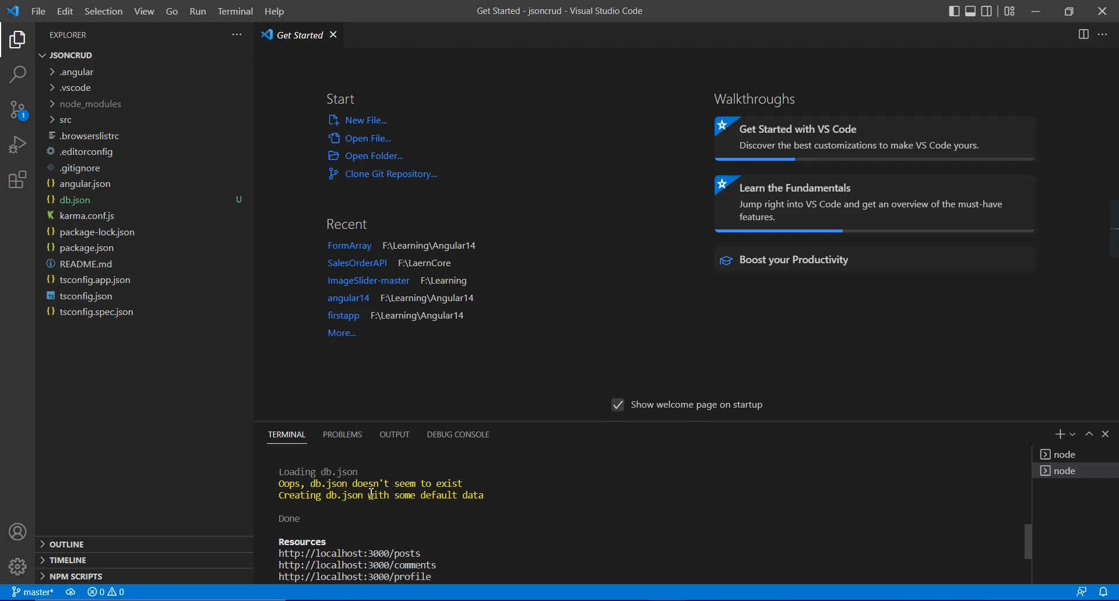
mouse_move(371, 494)
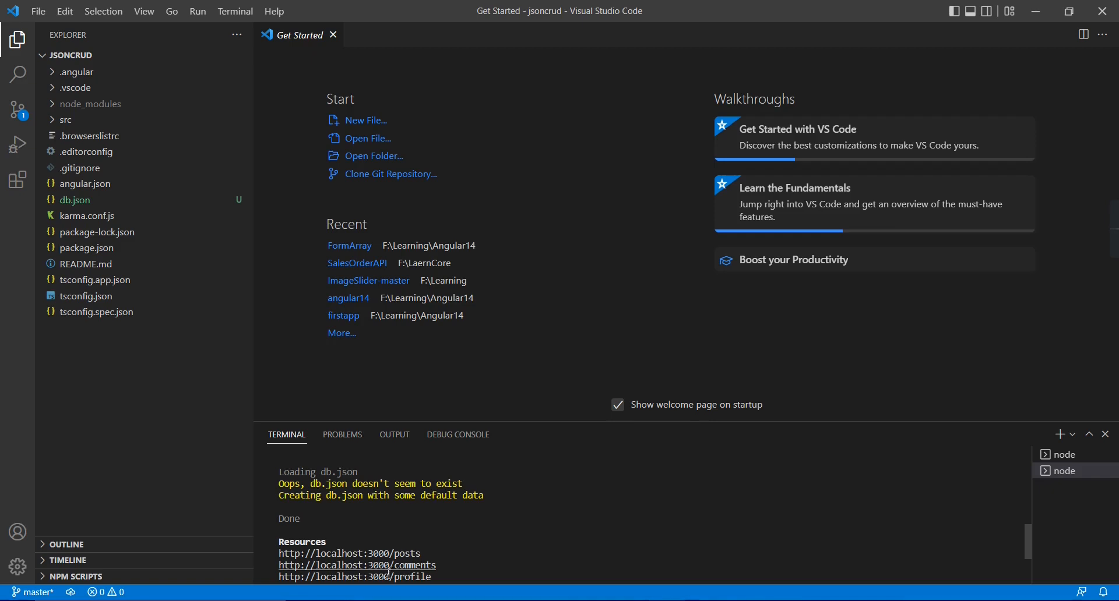
mouse_move(348, 554)
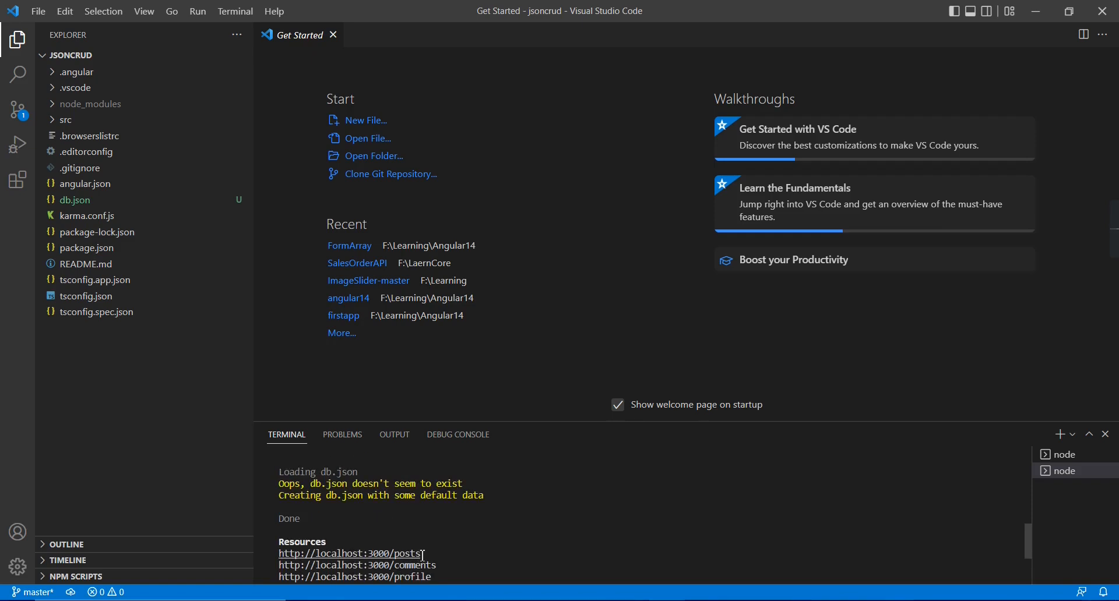
mouse_move(349, 554)
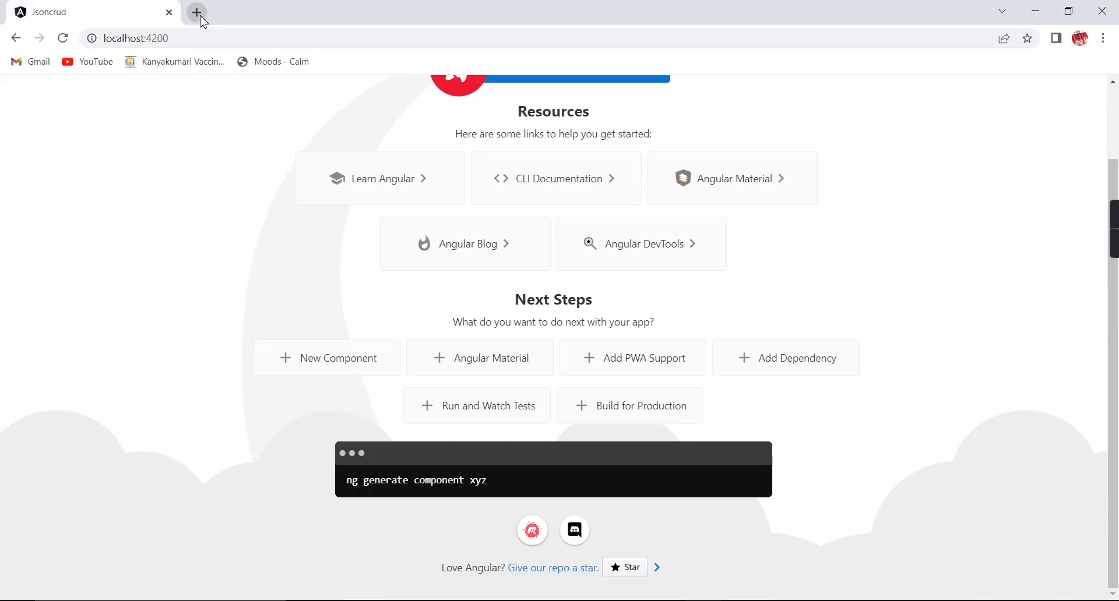
Step: Load localhost:3000/posts in a new Chrome tab to see the default post
click(196, 11)
text(localhost:3000/posts)
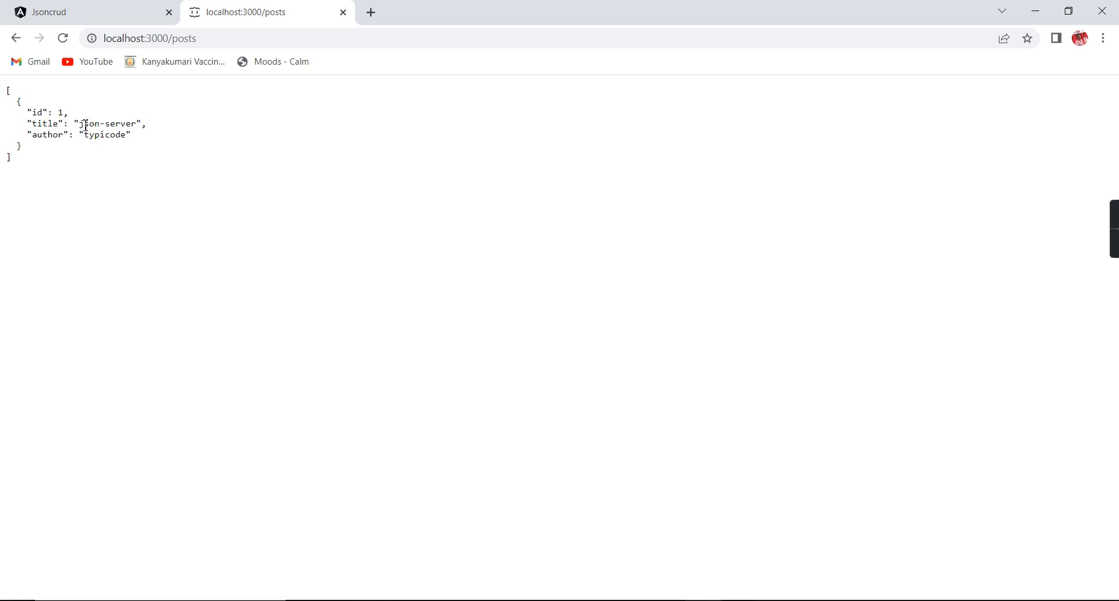
mouse_move(112, 172)
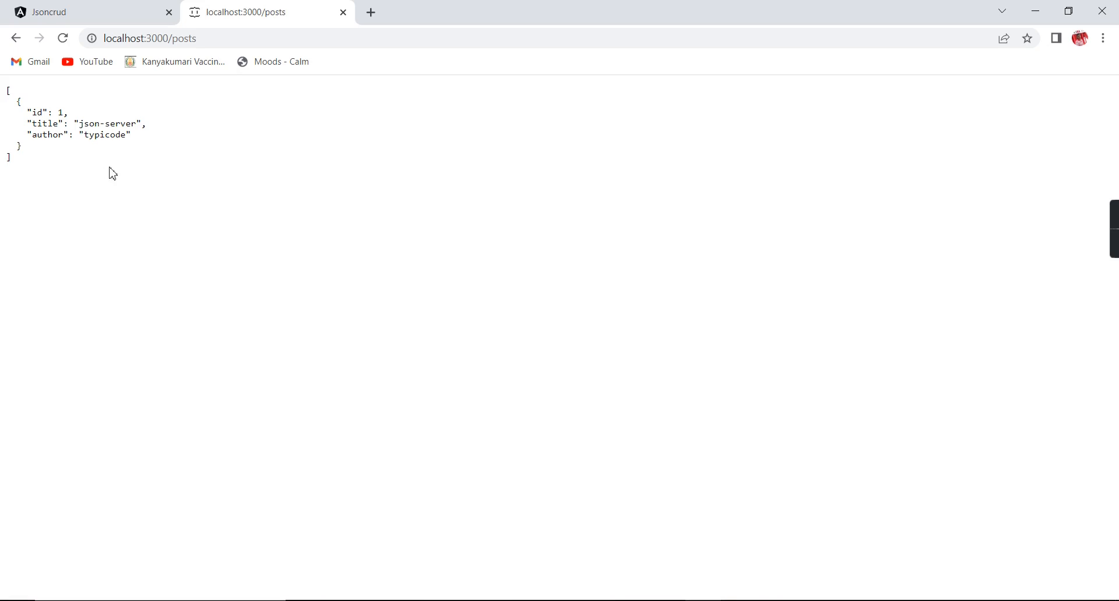
mouse_move(529, 594)
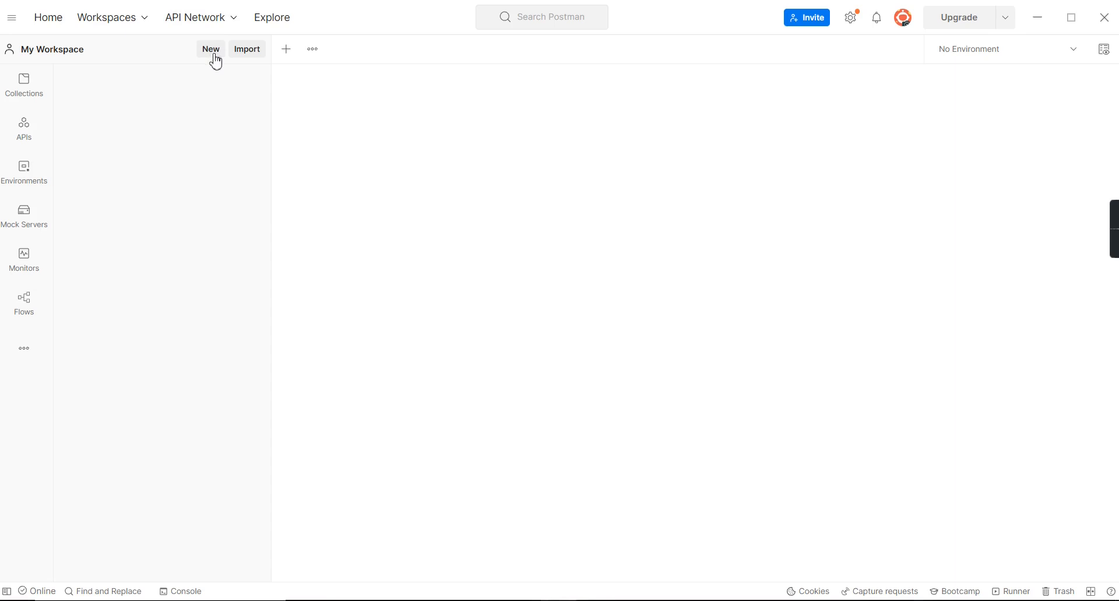
click(210, 49)
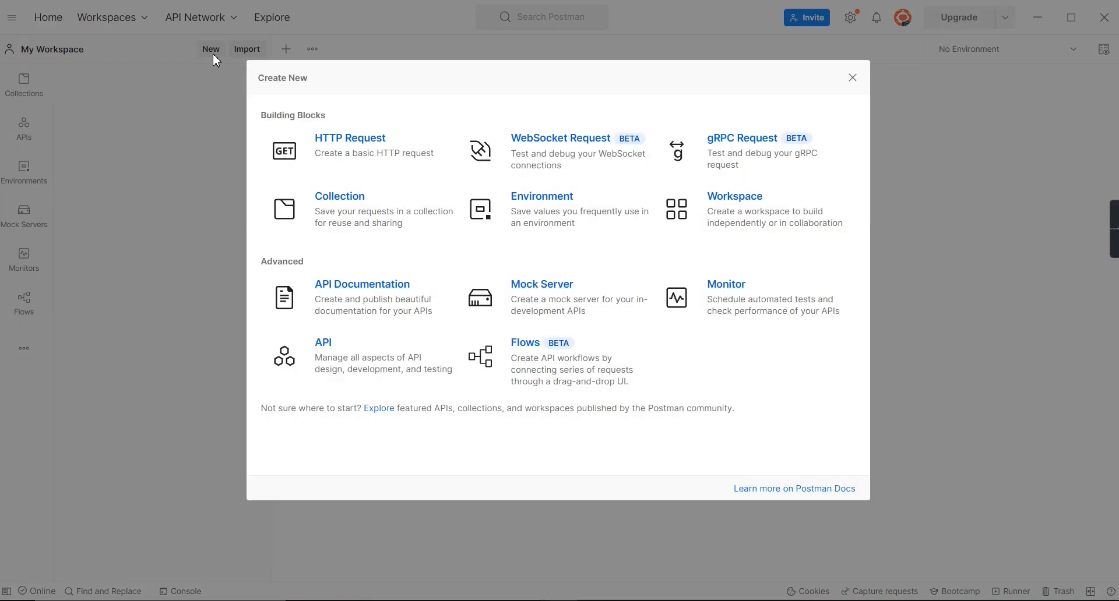
click(349, 137)
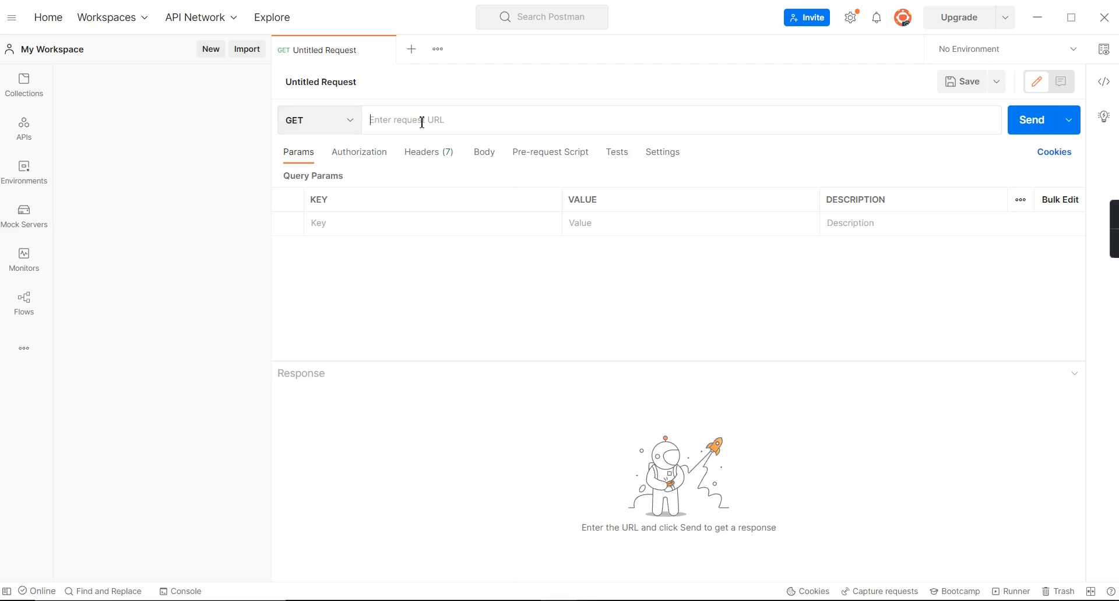
text(http://localhost:3000/posts)
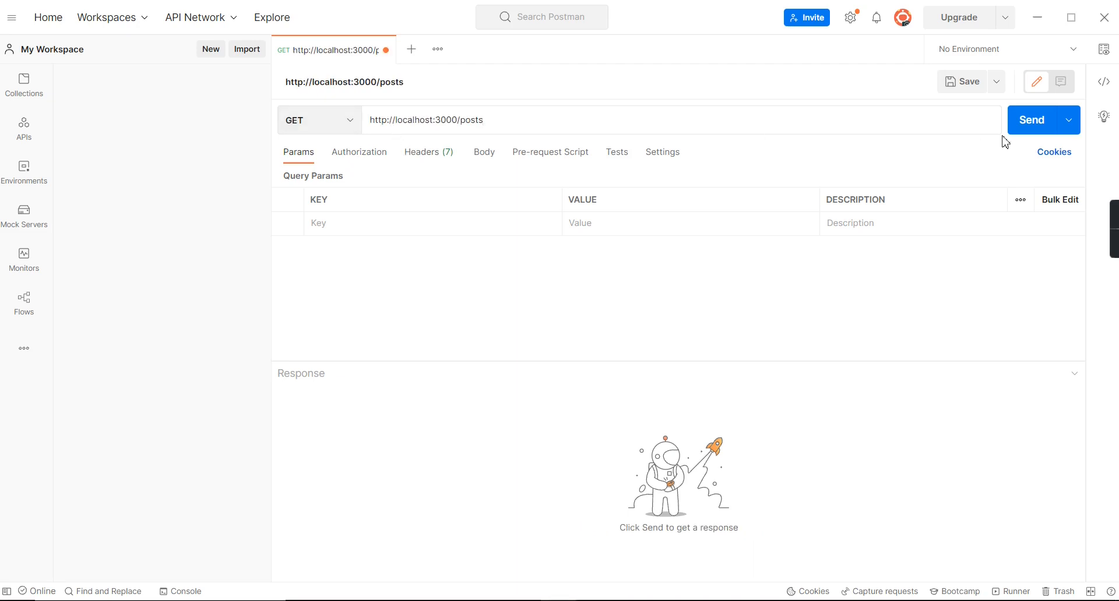
click(1030, 119)
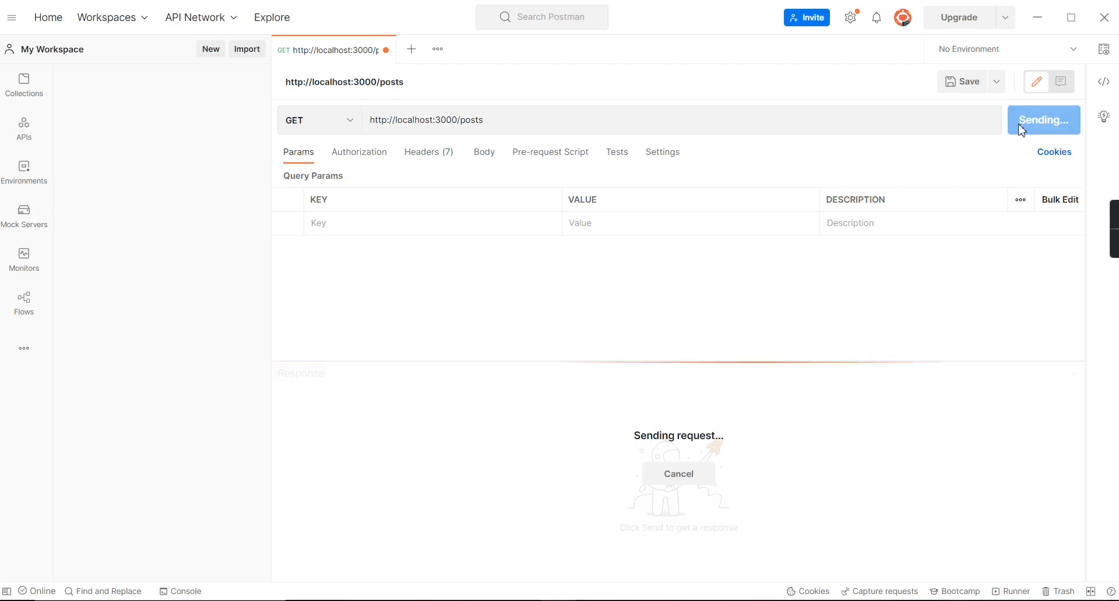
click(1037, 119)
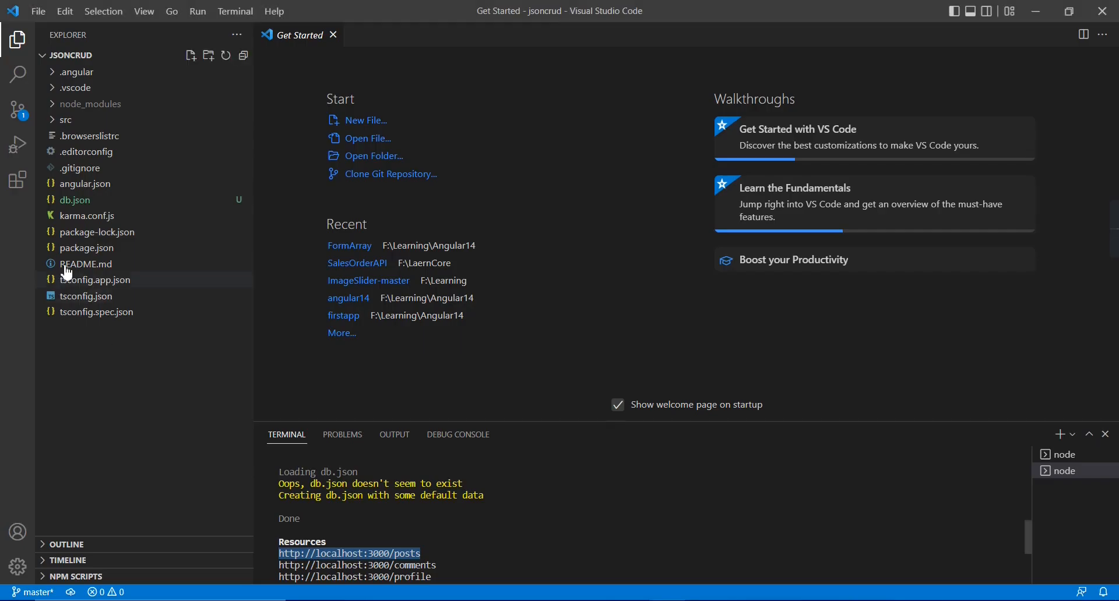
Step: Make db.json hold only "company":[] and save so the server serves /company
click(74, 199)
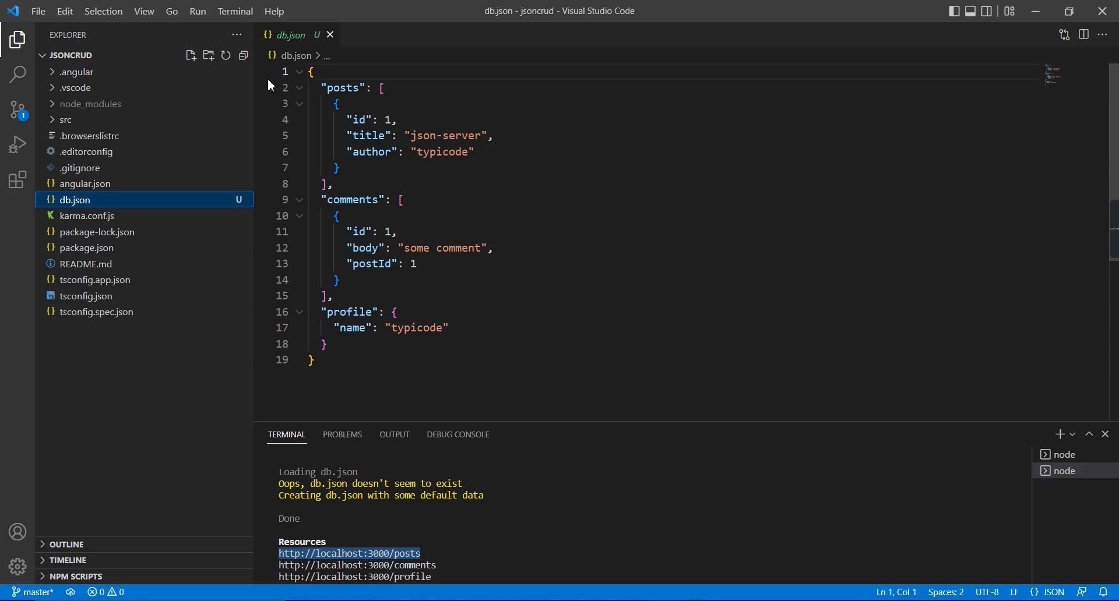
mouse_move(340, 203)
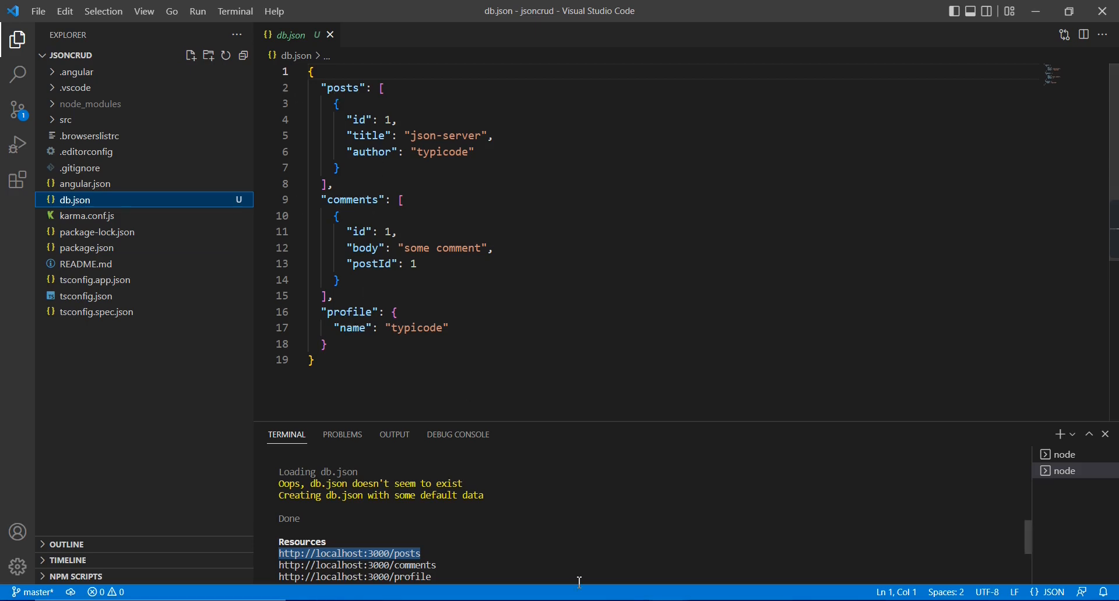
mouse_move(370, 214)
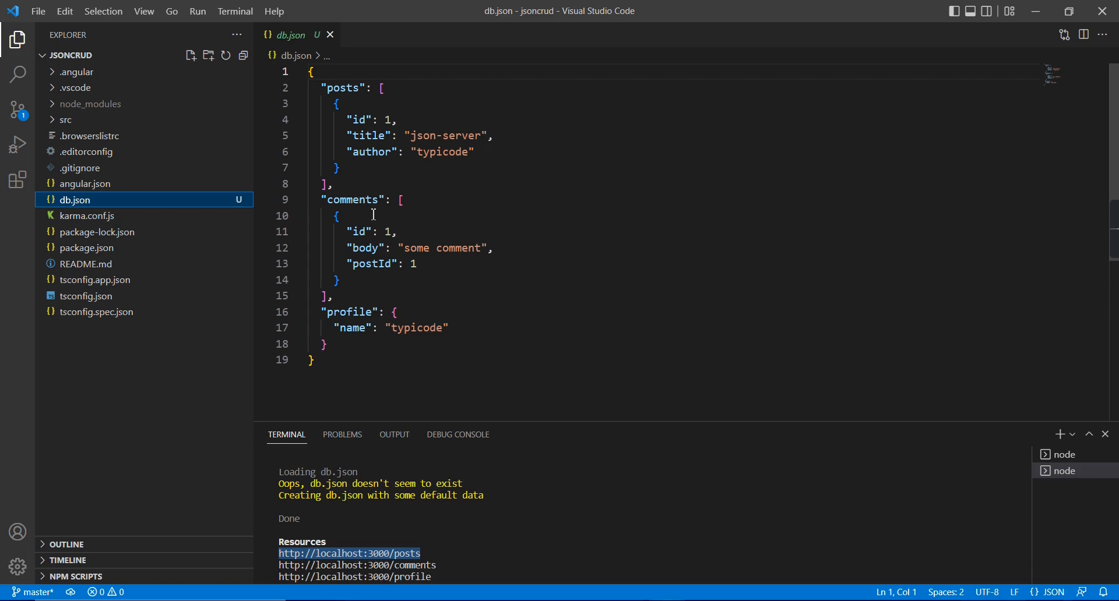
mouse_move(380, 588)
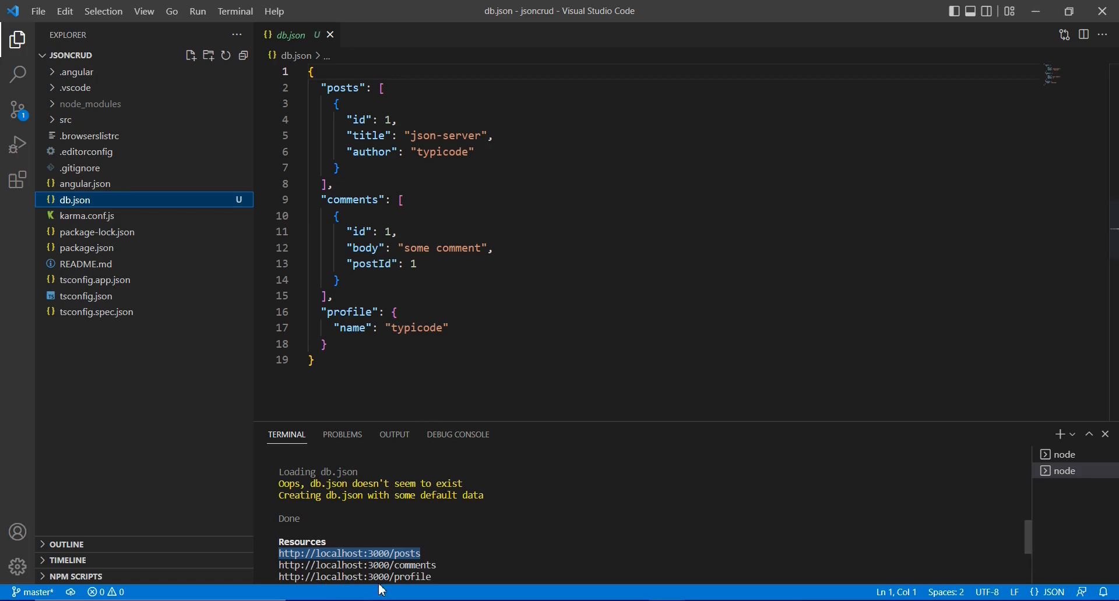
mouse_move(451, 360)
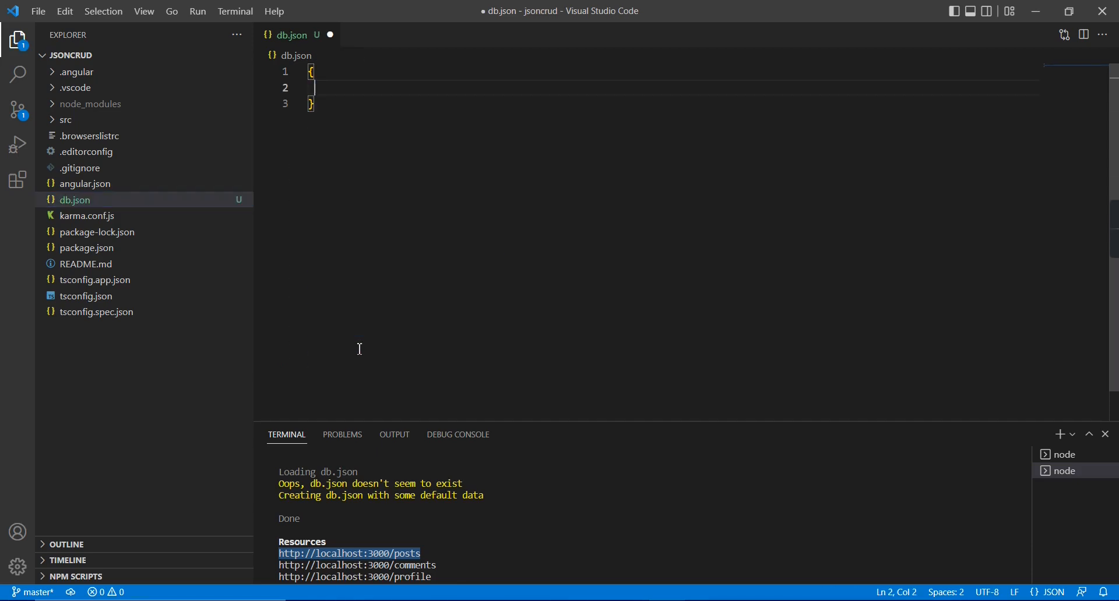
text("company":[])
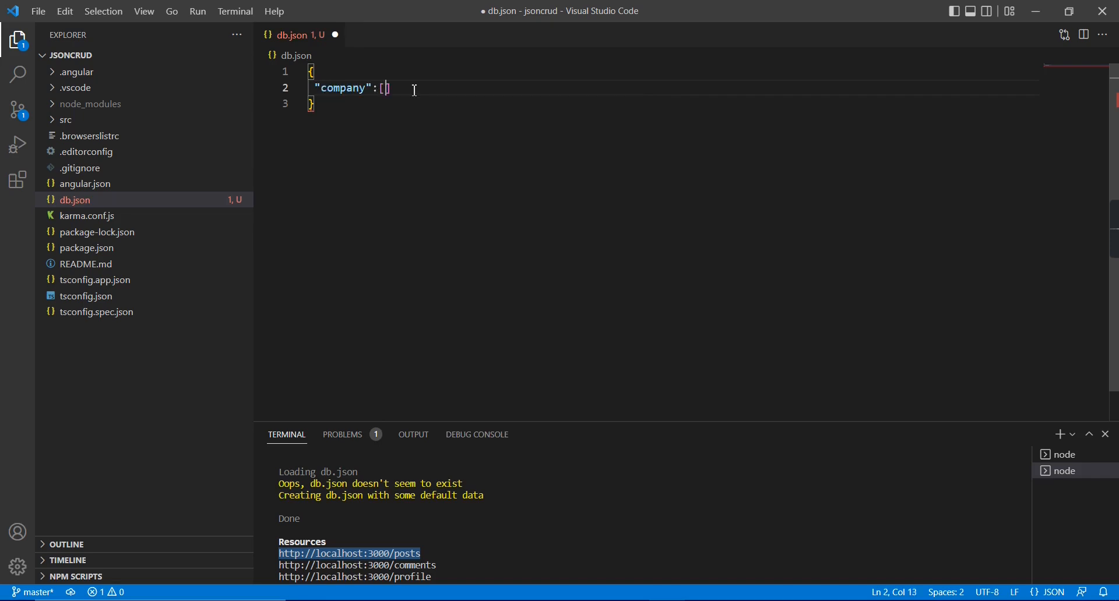
key(ctrl+s)
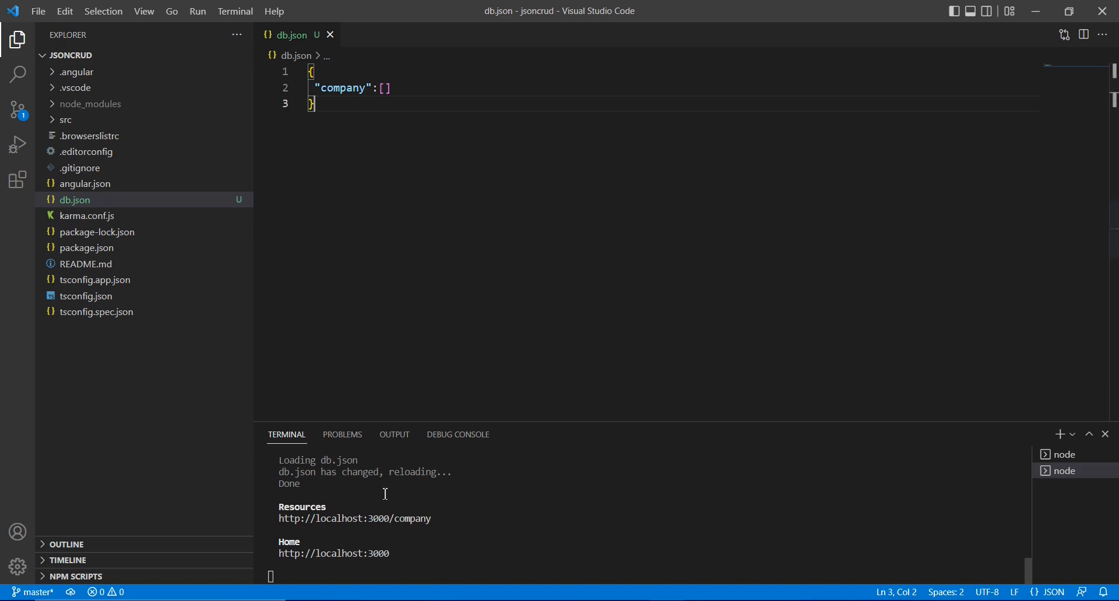
mouse_move(354, 519)
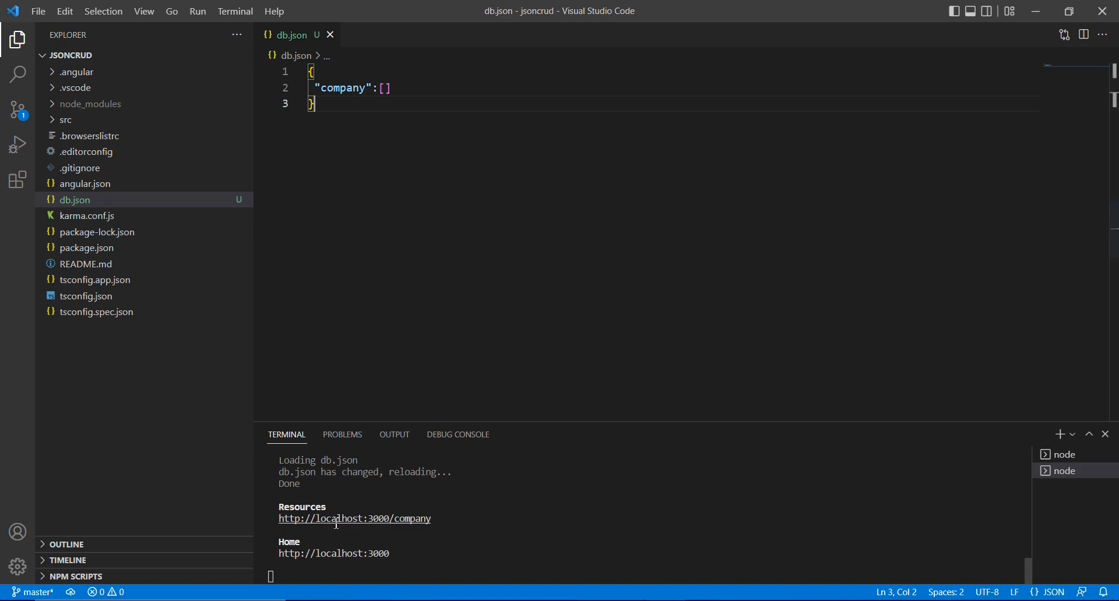
mouse_move(370, 518)
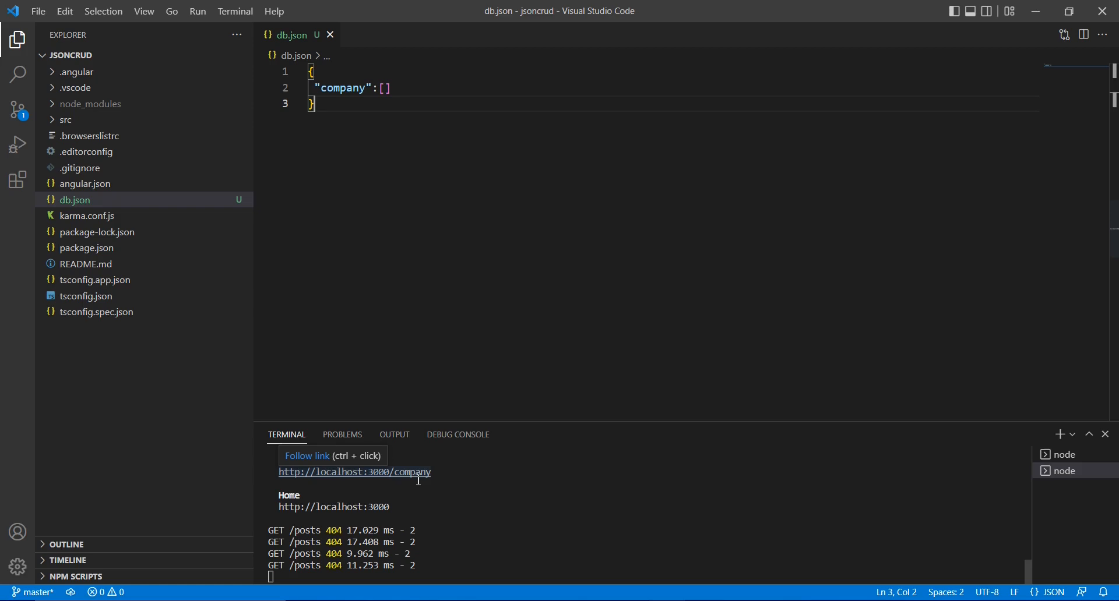
mouse_move(440, 472)
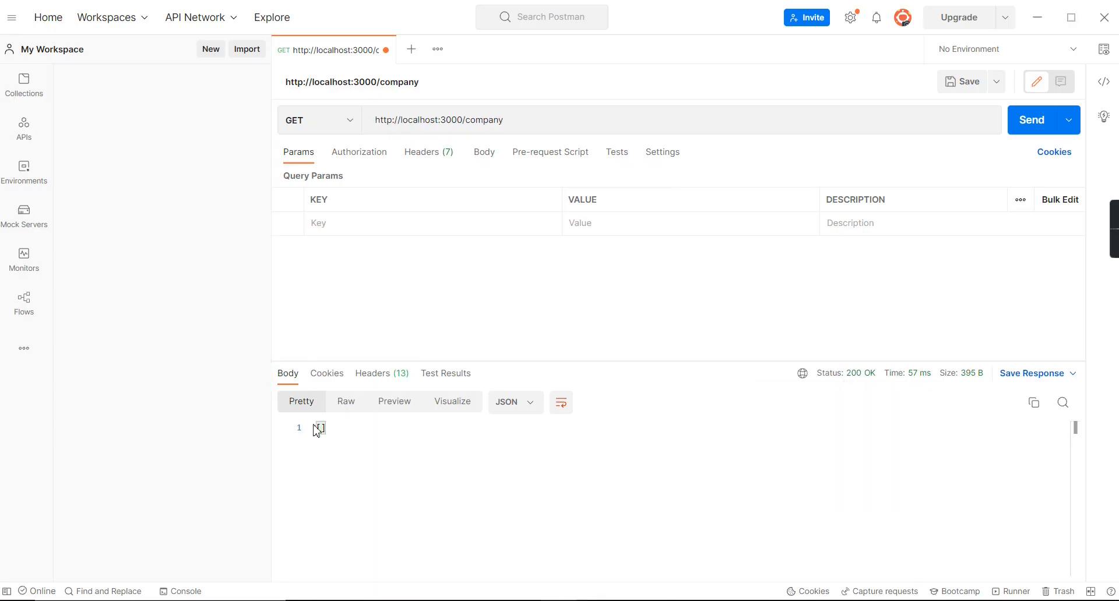
mouse_move(410, 48)
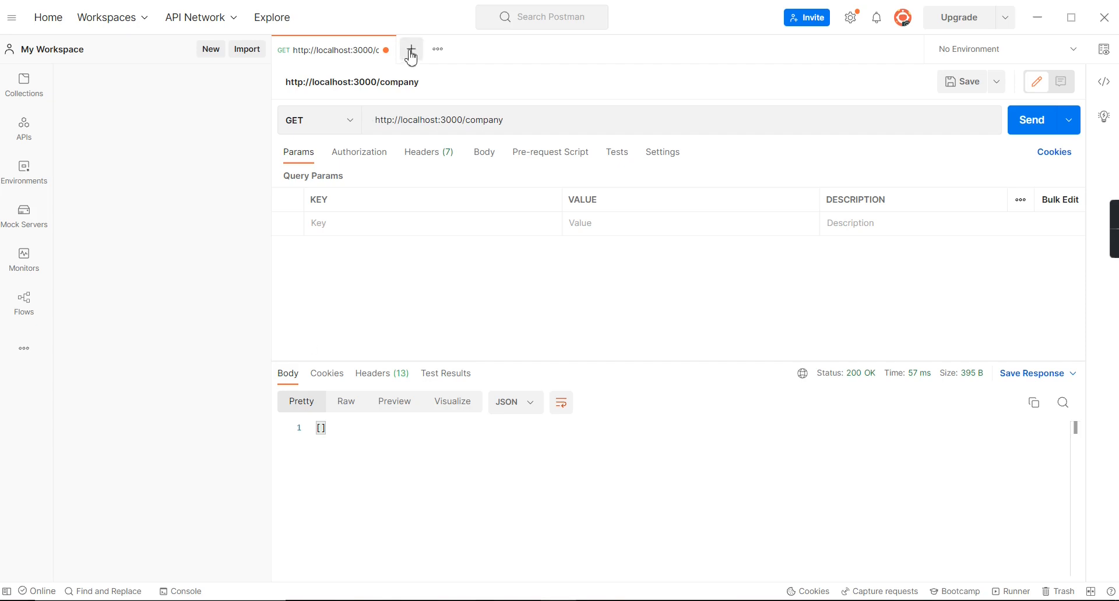
click(411, 49)
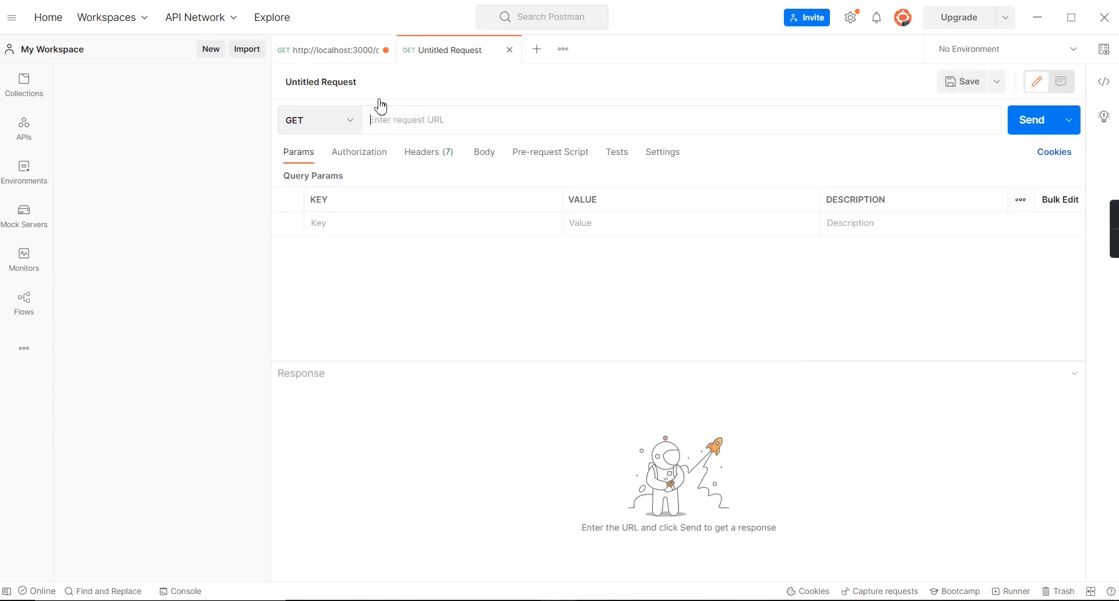
click(316, 119)
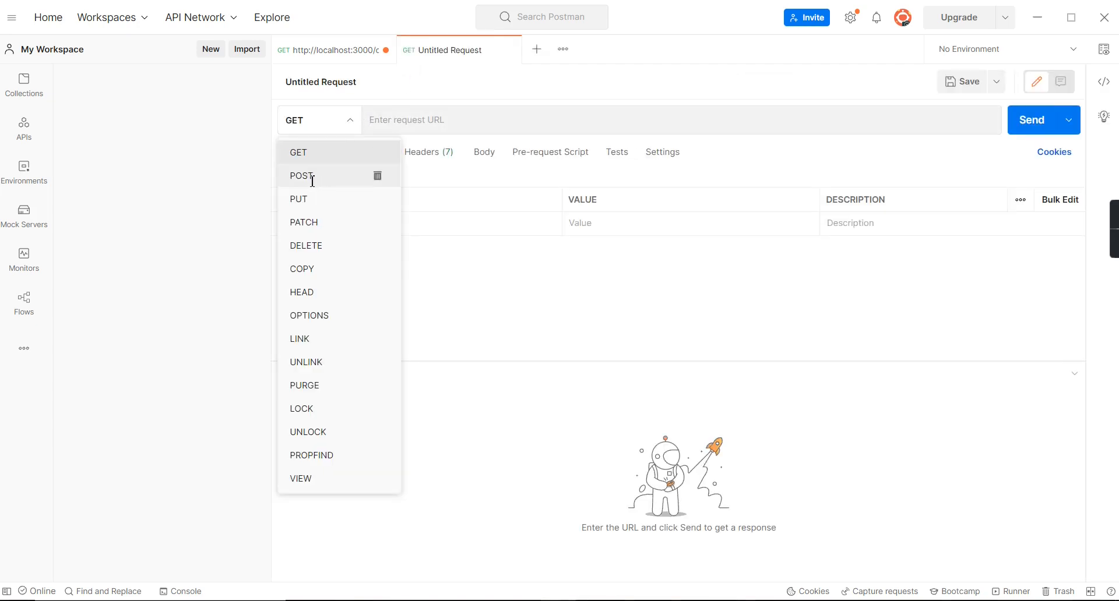
click(302, 176)
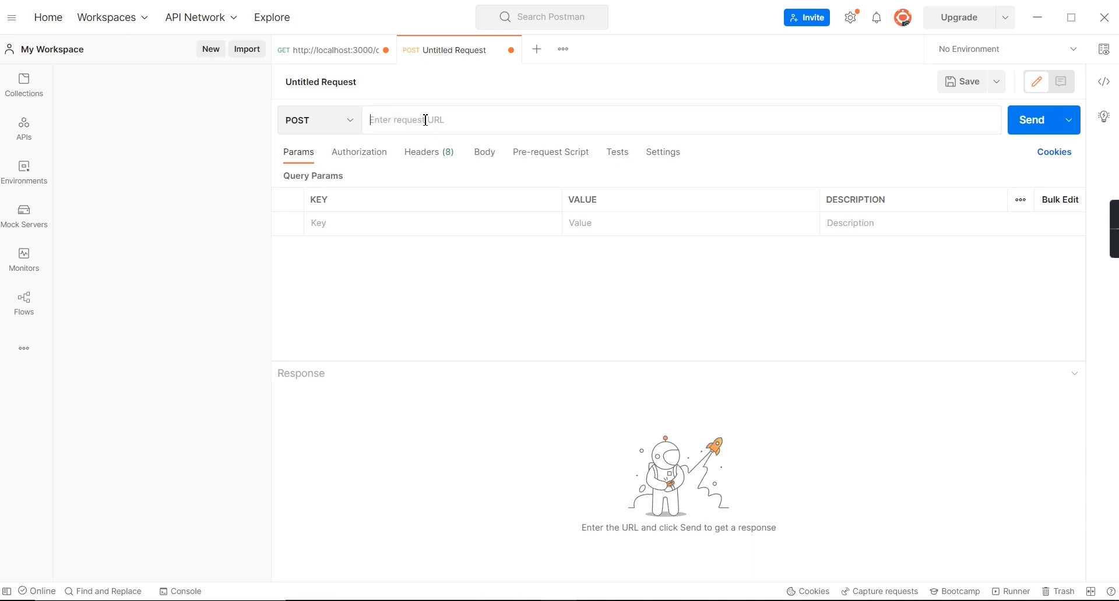
text(http://localhost:3000/company)
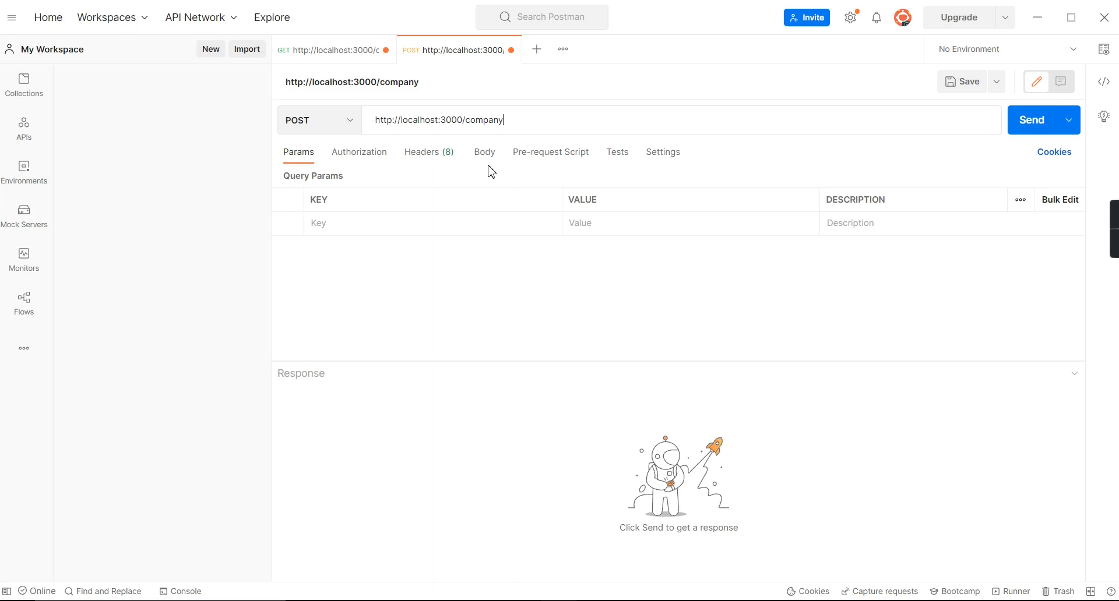
mouse_move(484, 157)
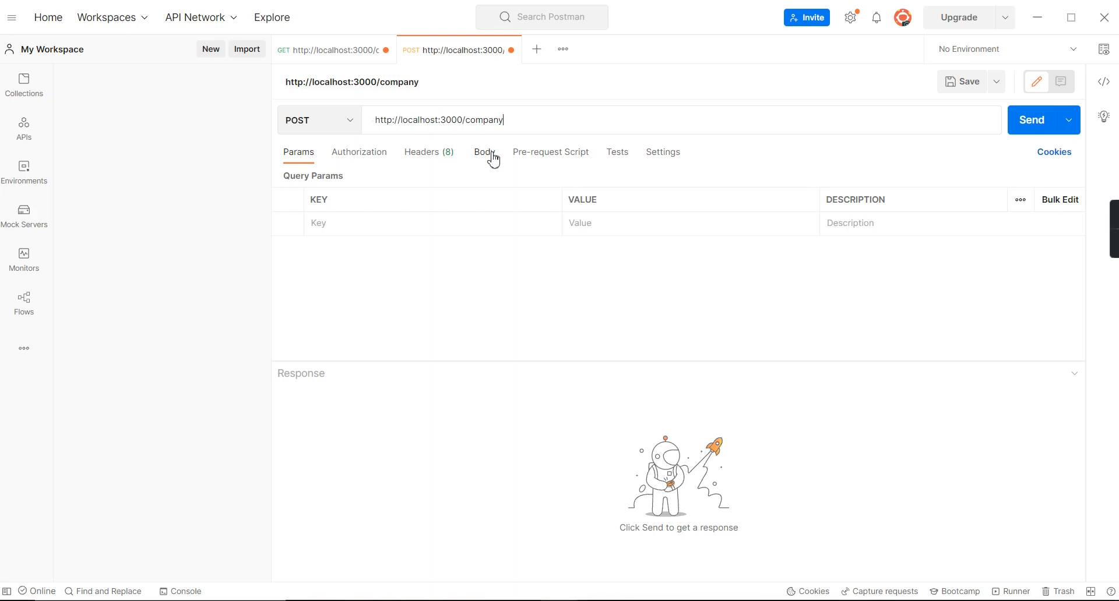
click(483, 151)
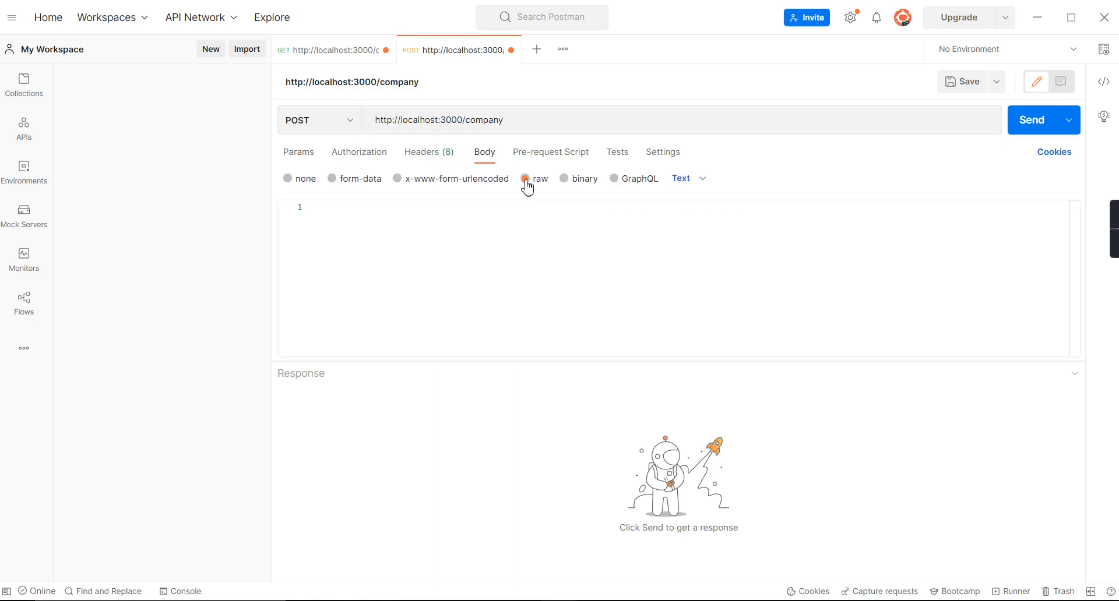
click(684, 177)
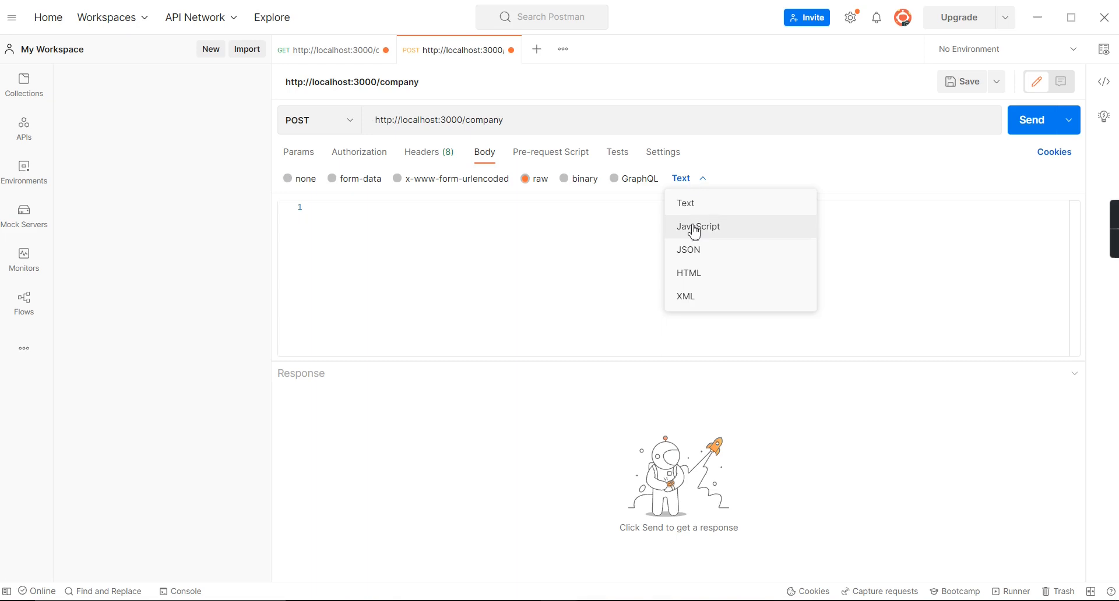
click(687, 249)
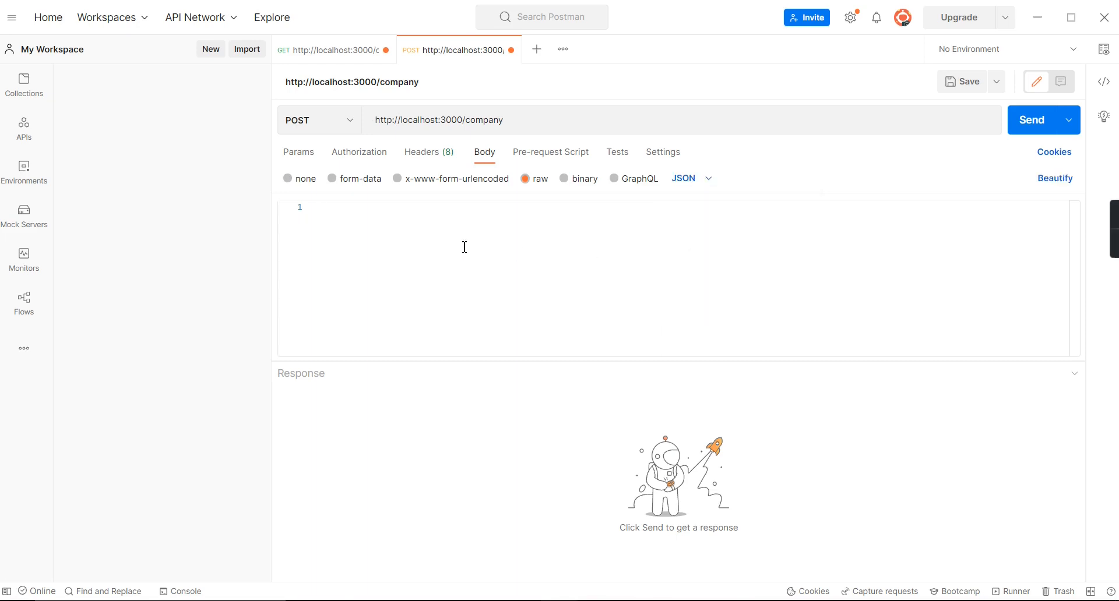
Step: Write the company JSON body with code org1, name Infotech, Address add1 and email
text({)
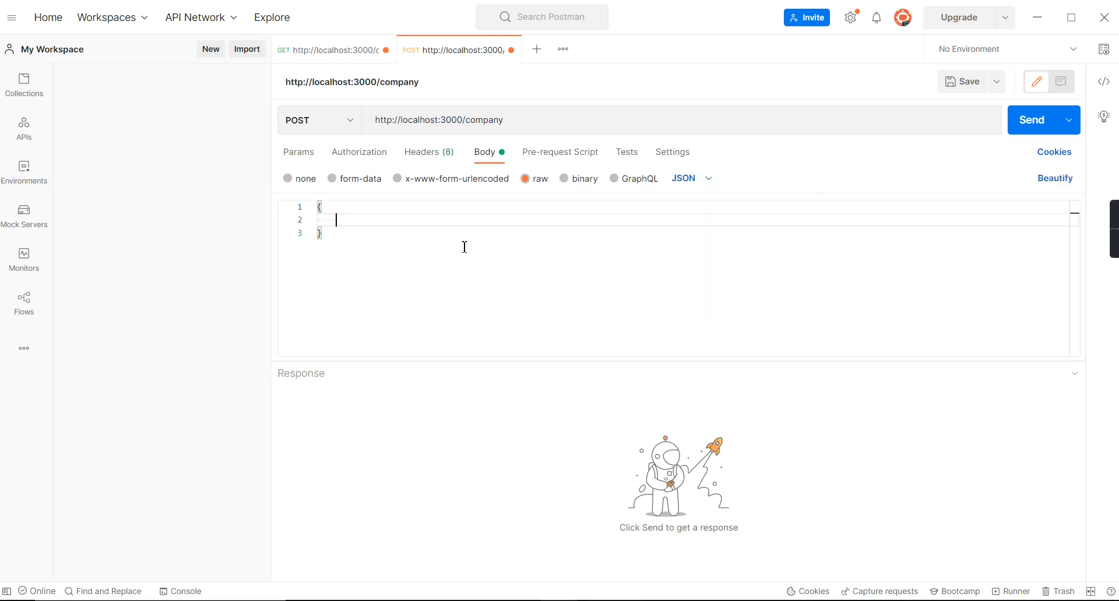
text("")
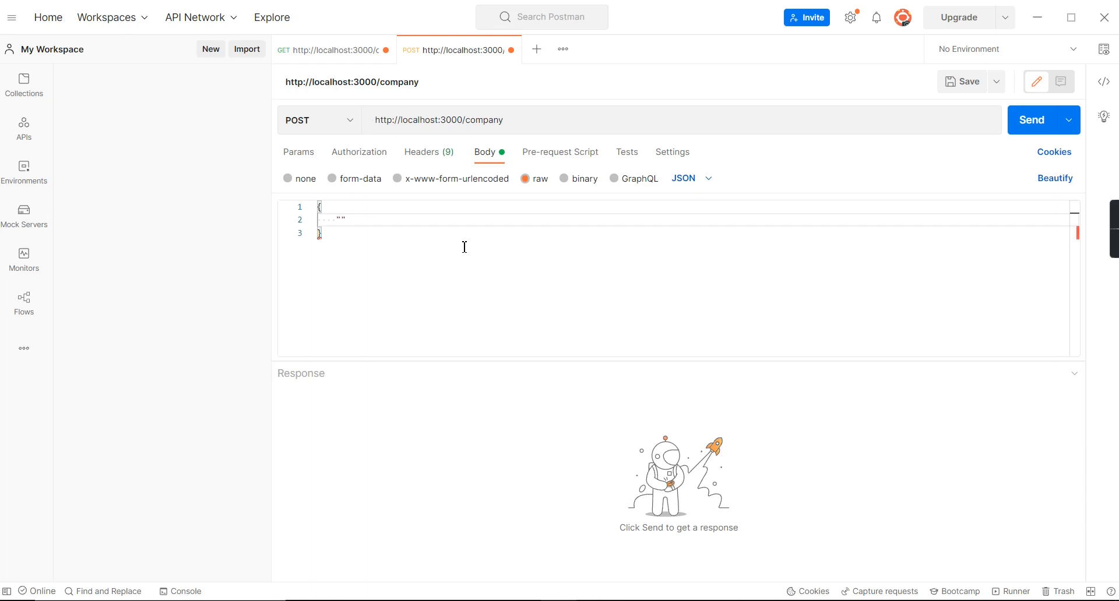
text(code)
text("name)
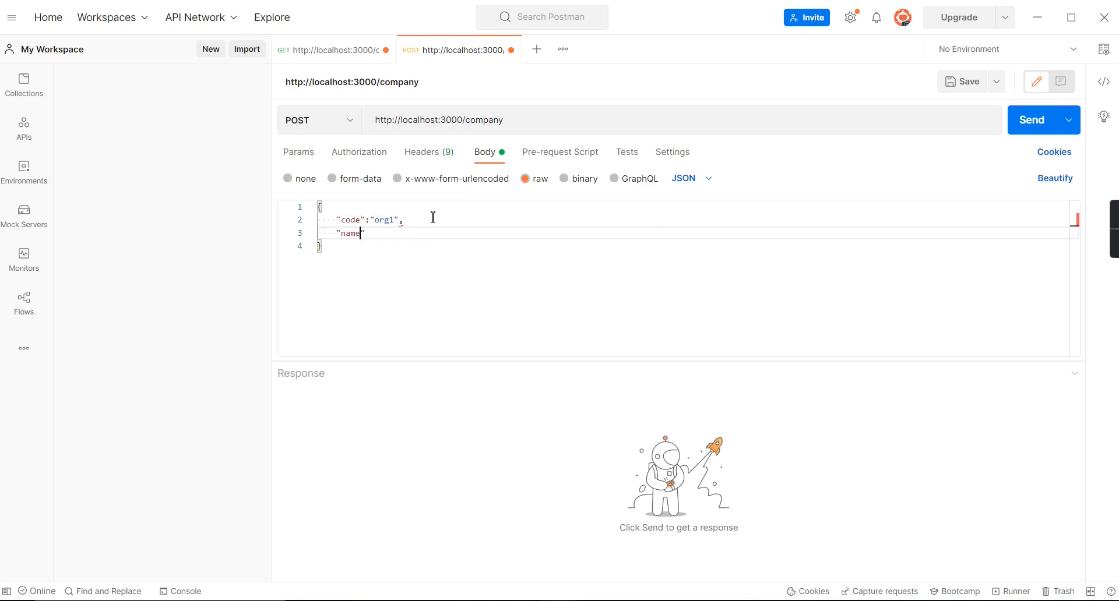
text(:"NT Inf)
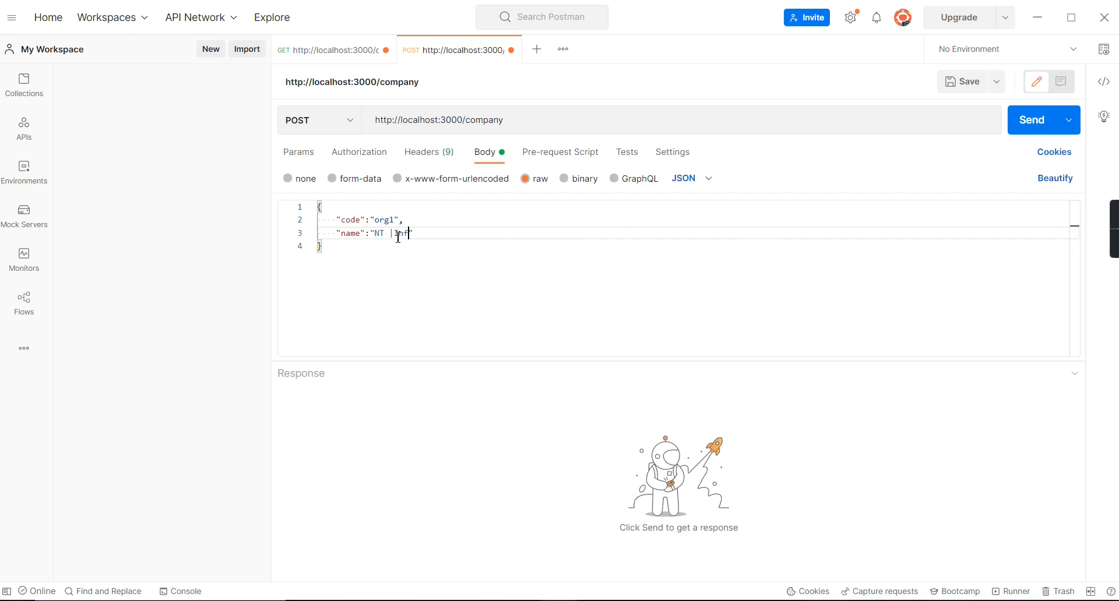
text(Infotech)
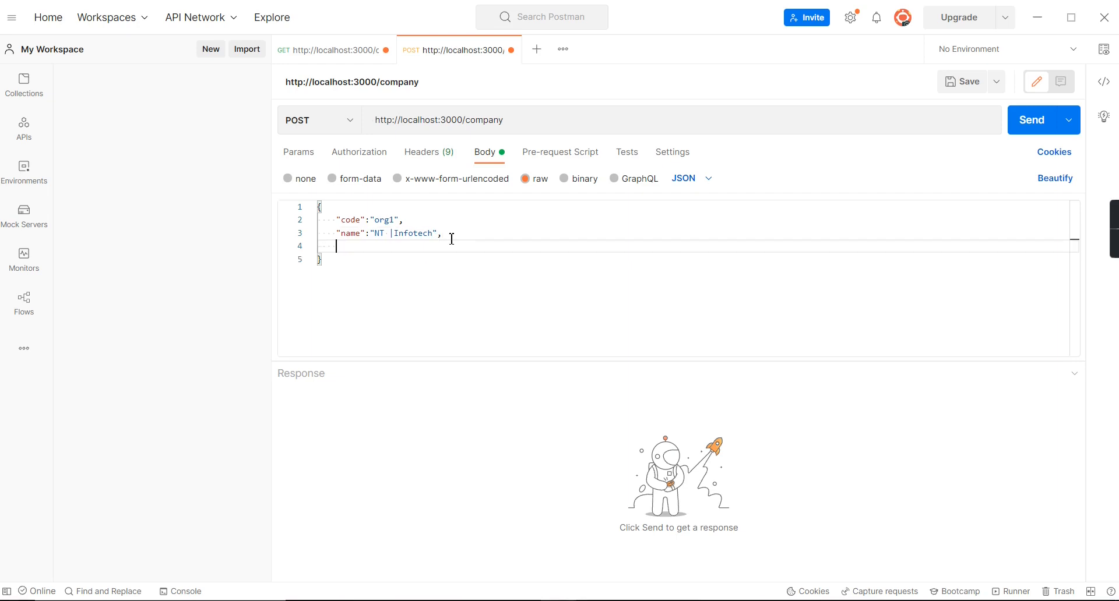
text("Address":"add1",)
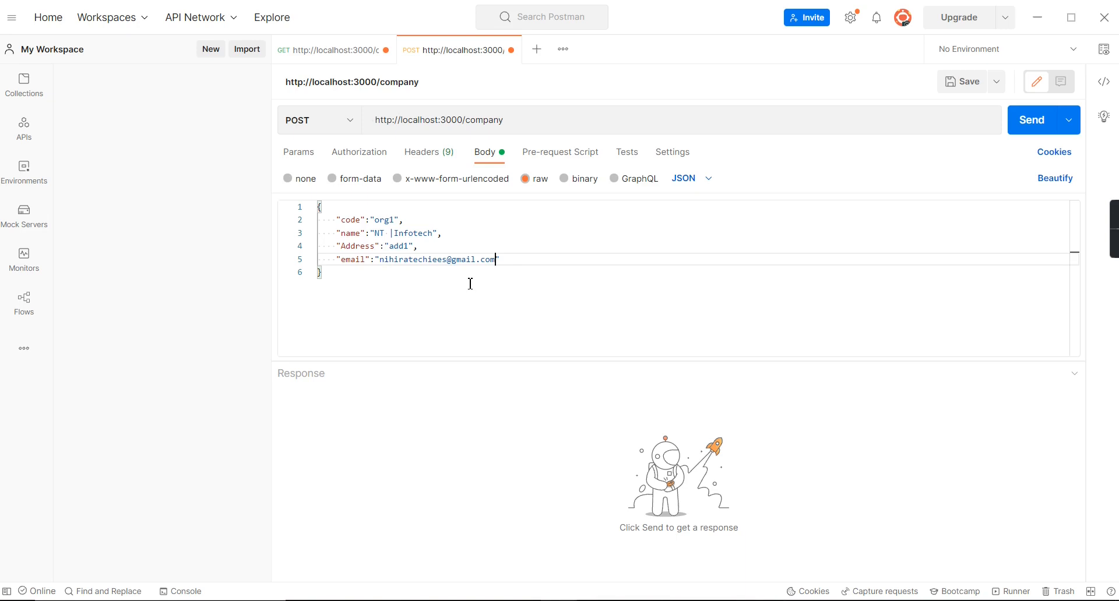
mouse_move(820, 142)
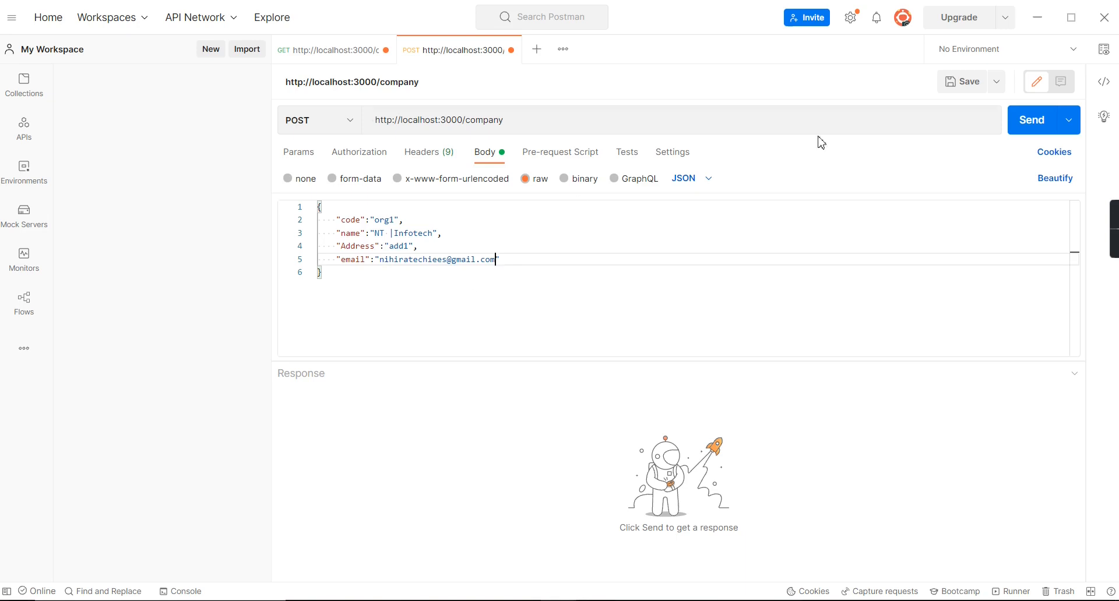
Step: Send the POST and receive 201 Created with the company assigned id 1
click(1031, 119)
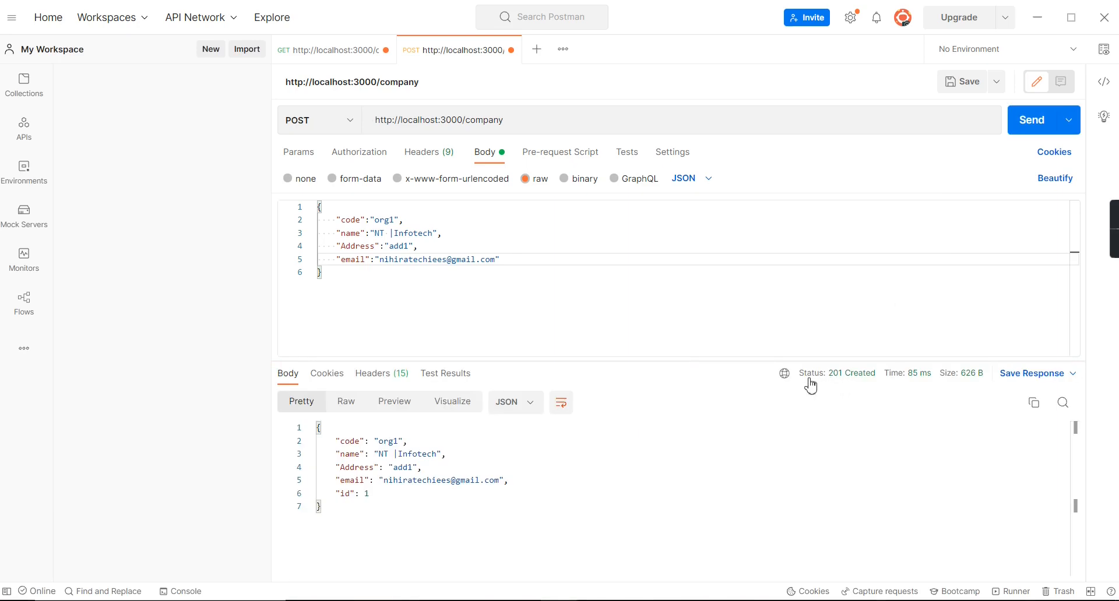
mouse_move(853, 373)
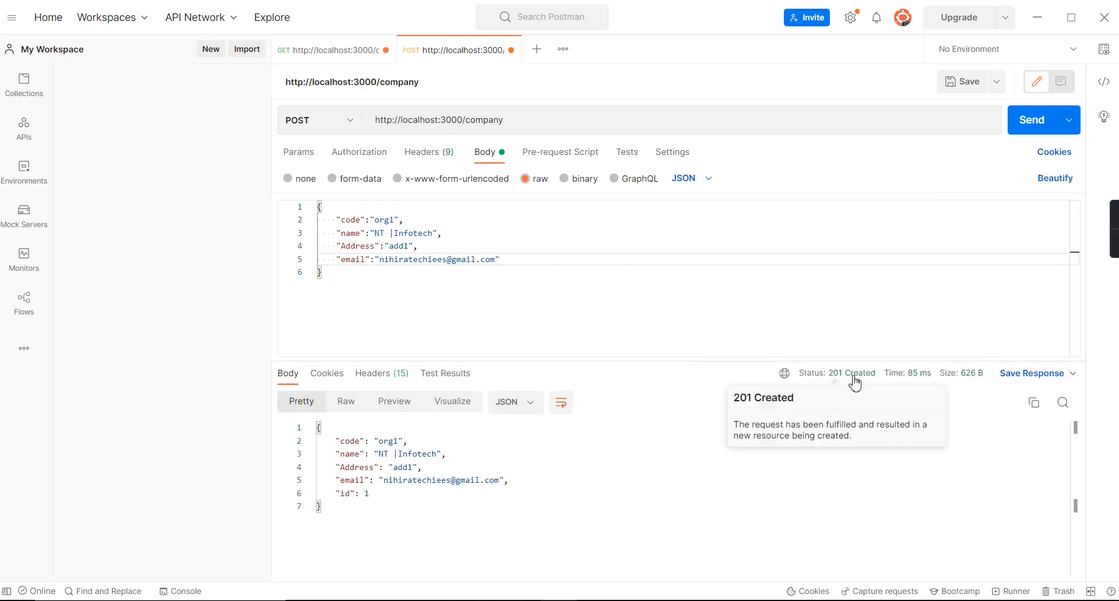
mouse_move(345, 73)
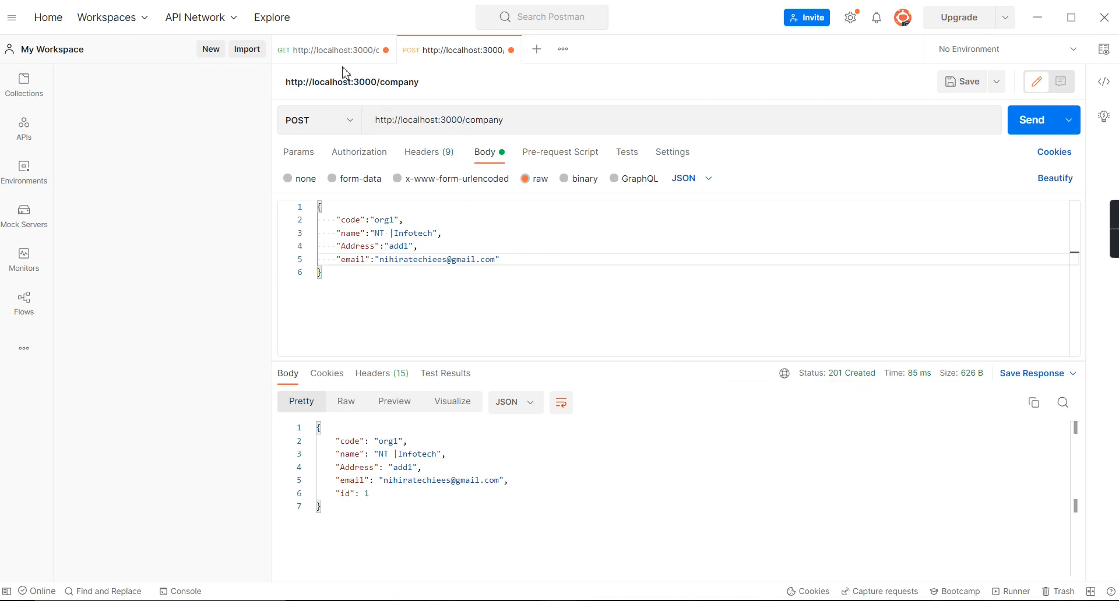
Step: Re-send the companies GET, returning org1 with id 1, and return to the POST request
click(328, 50)
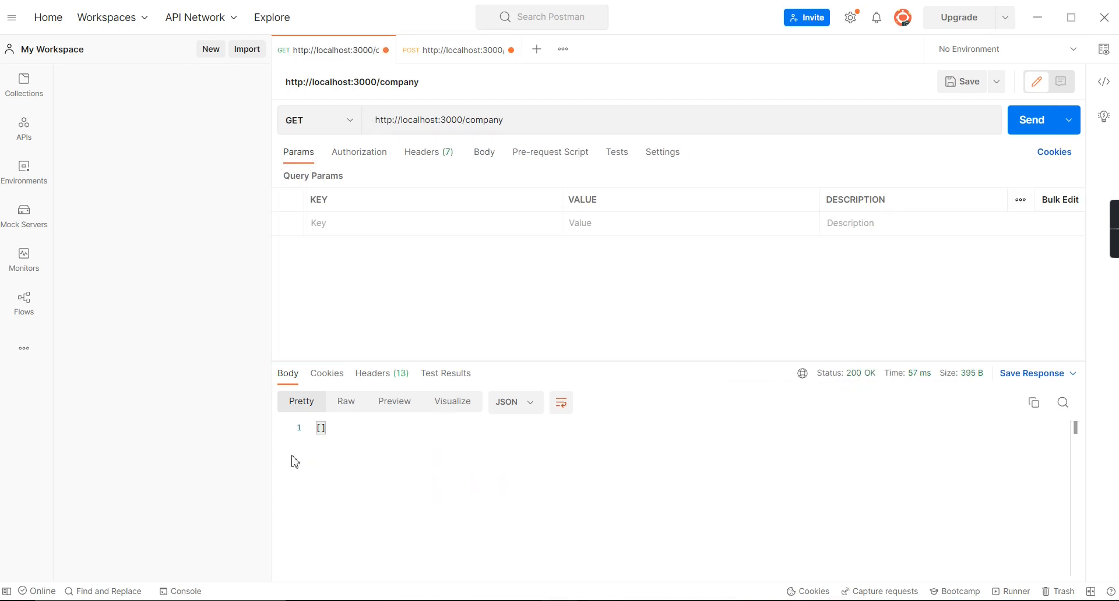
mouse_move(962, 233)
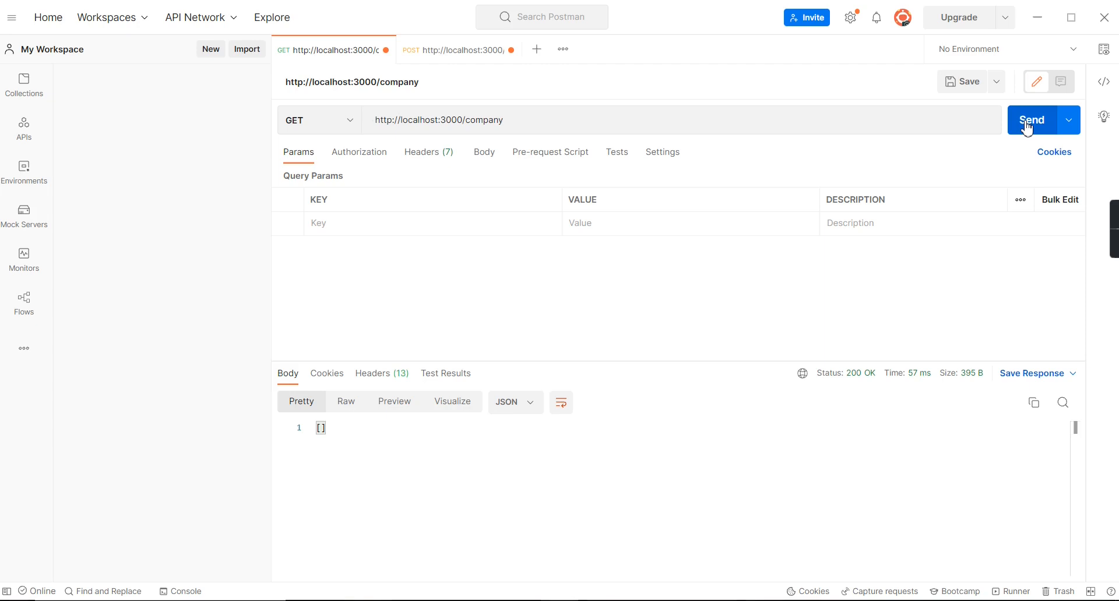
click(1030, 120)
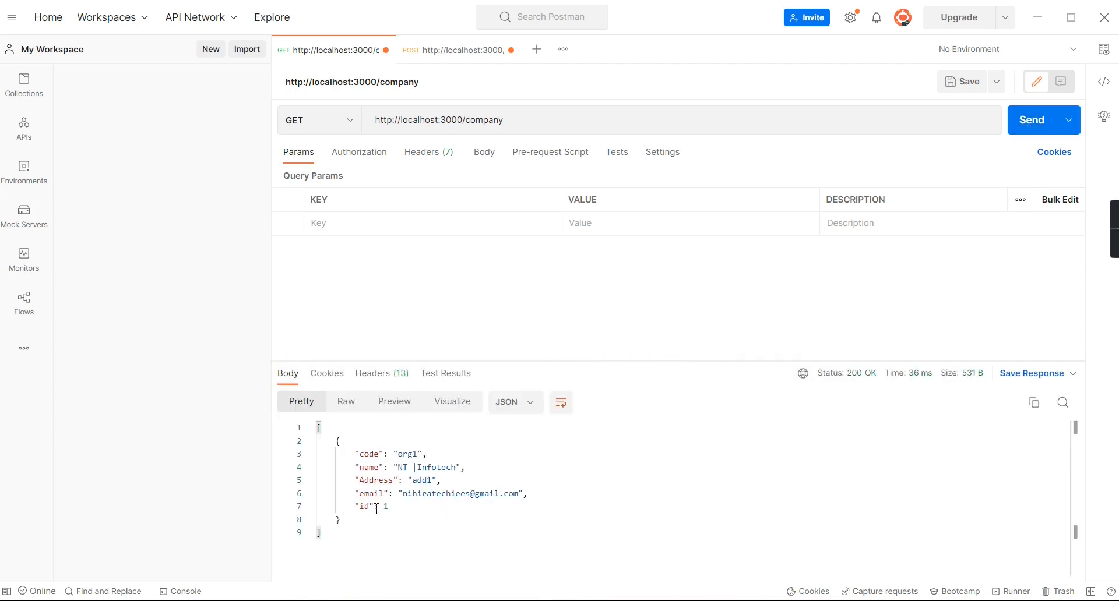
double_click(371, 507)
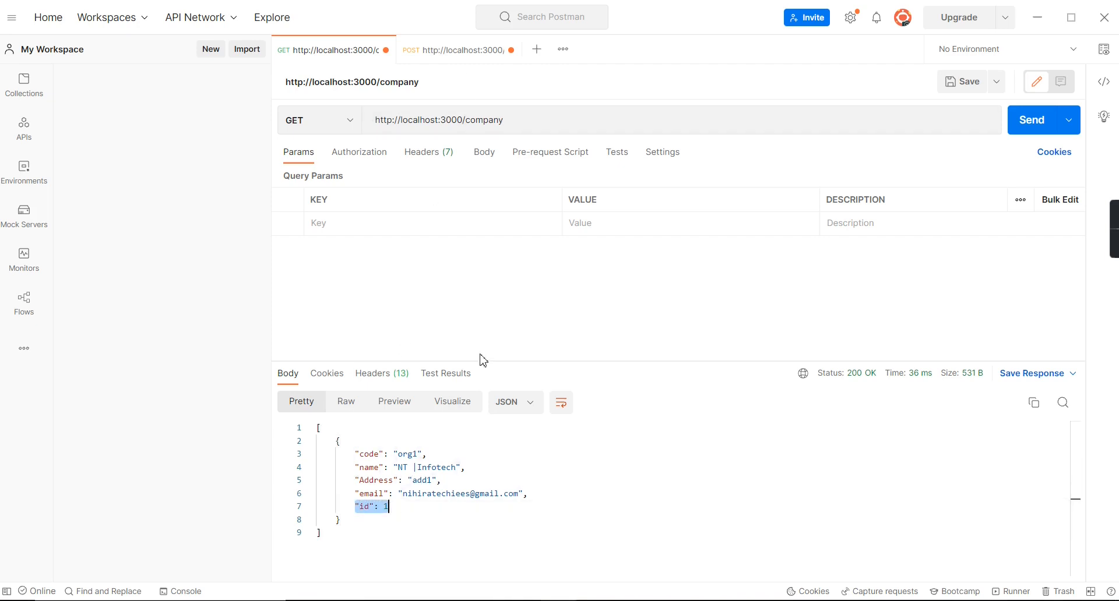
click(455, 50)
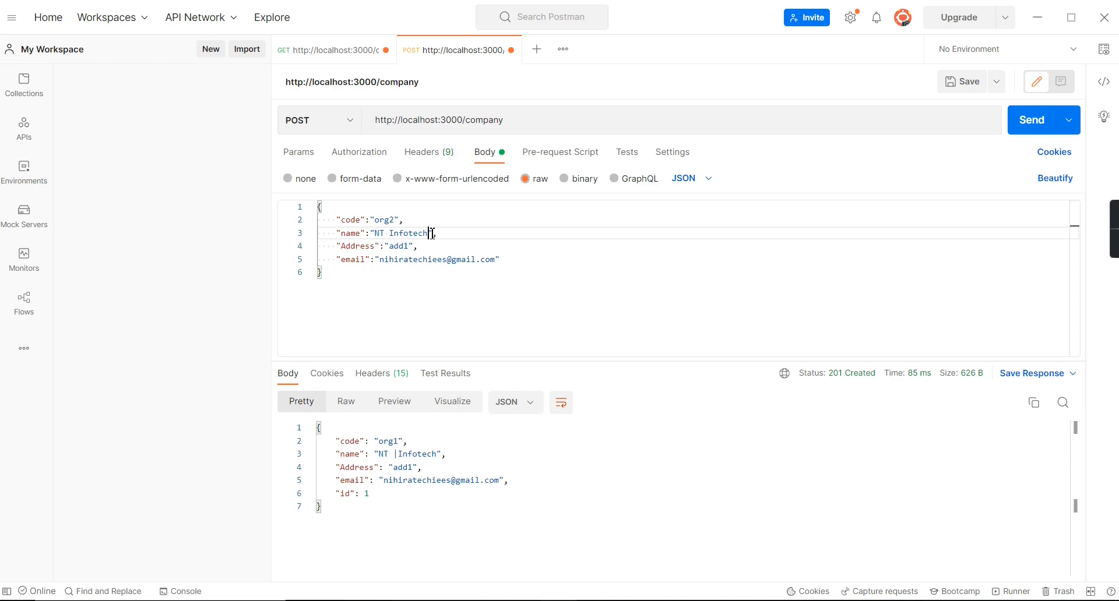
Step: Post a second company, code org2 named NT Infotech India
text(India)
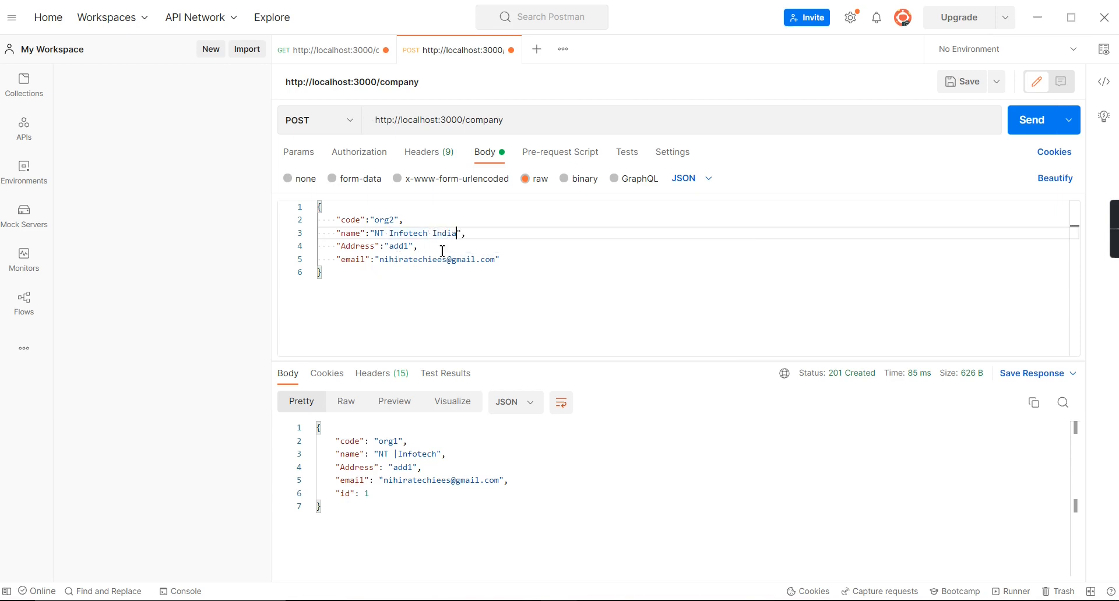
click(1032, 119)
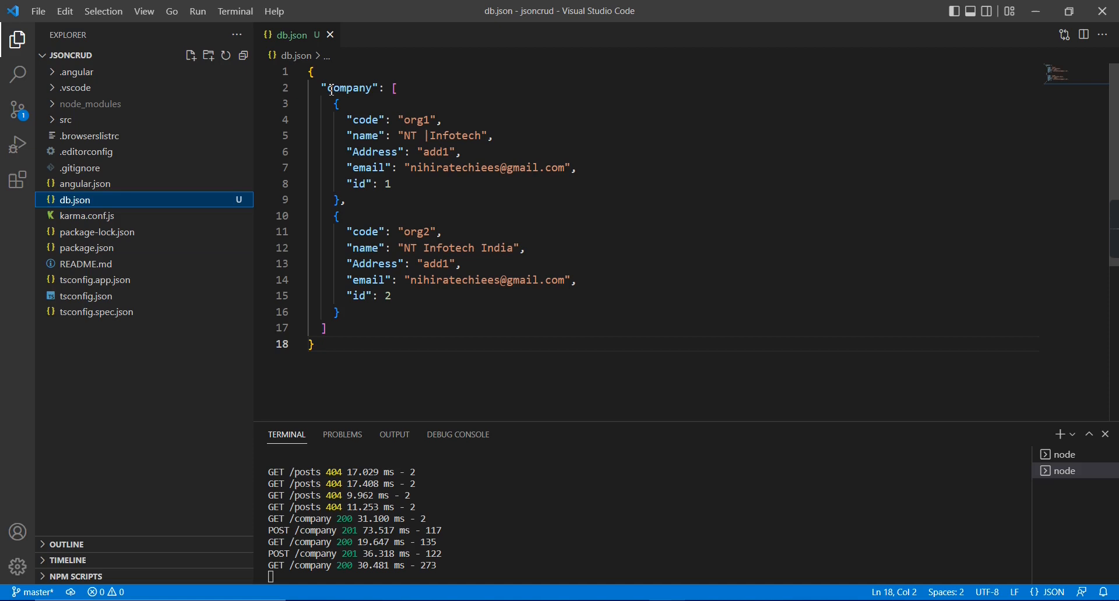
Step: Highlight the company key in db.json, which now lists org1 and org2 with ids 1 and 2
double_click(348, 87)
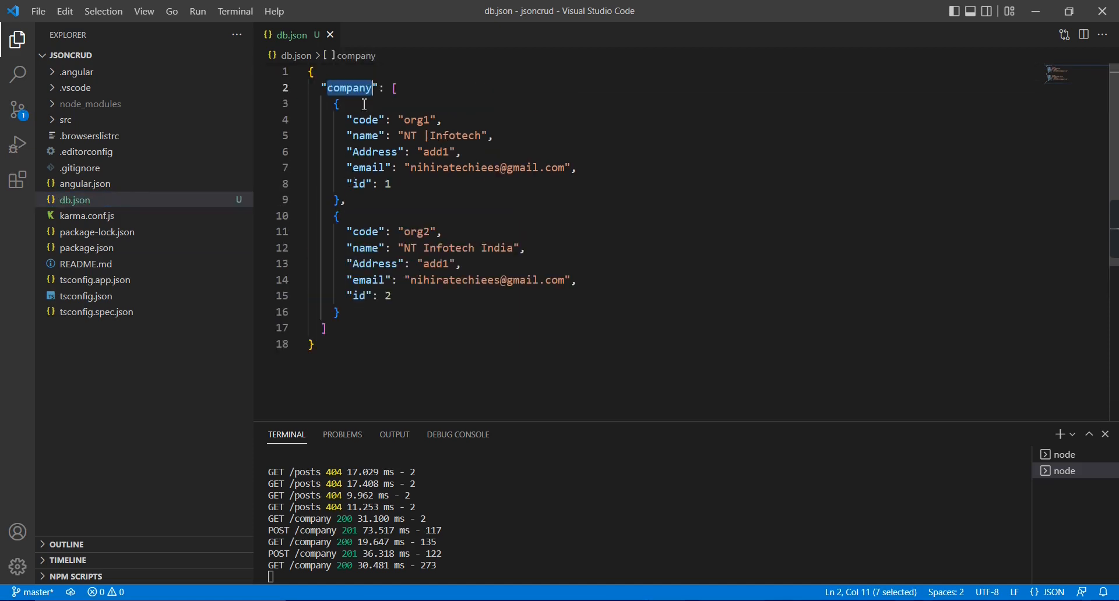
mouse_move(579, 596)
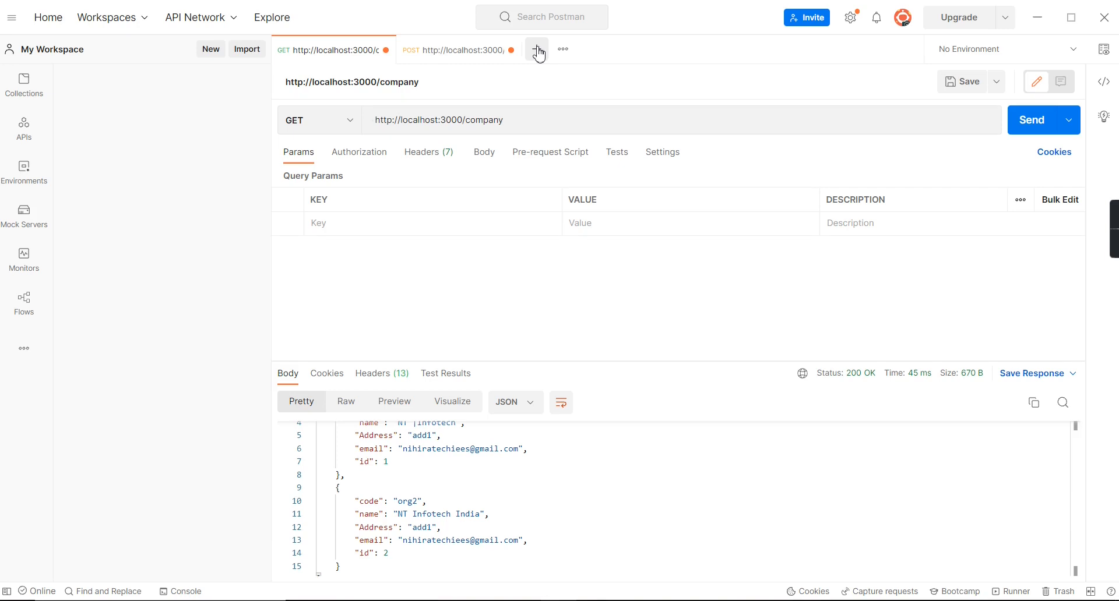
Step: In a new request, GET localhost:3000/company/2, then /3 (404 Not Found) and /1 (200 OK)
click(457, 50)
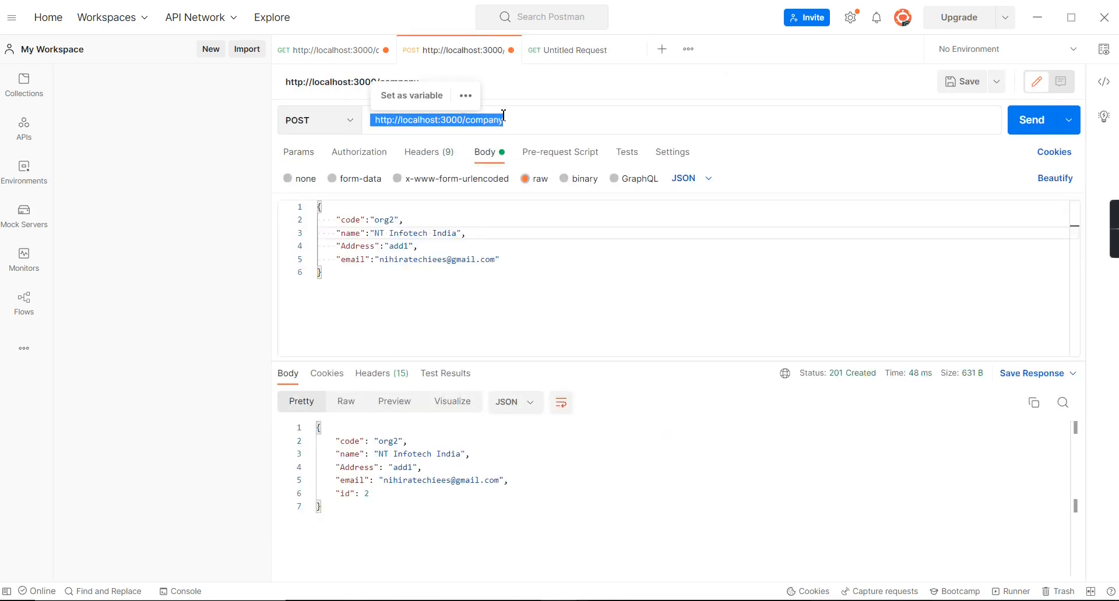
click(574, 50)
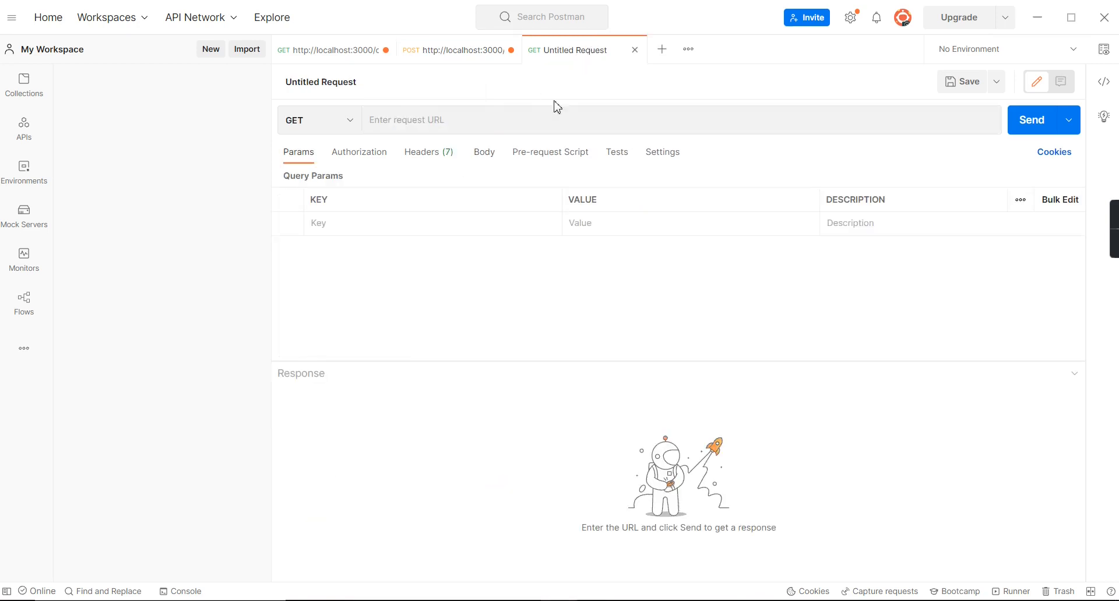
text(http://localhost:3000/company)
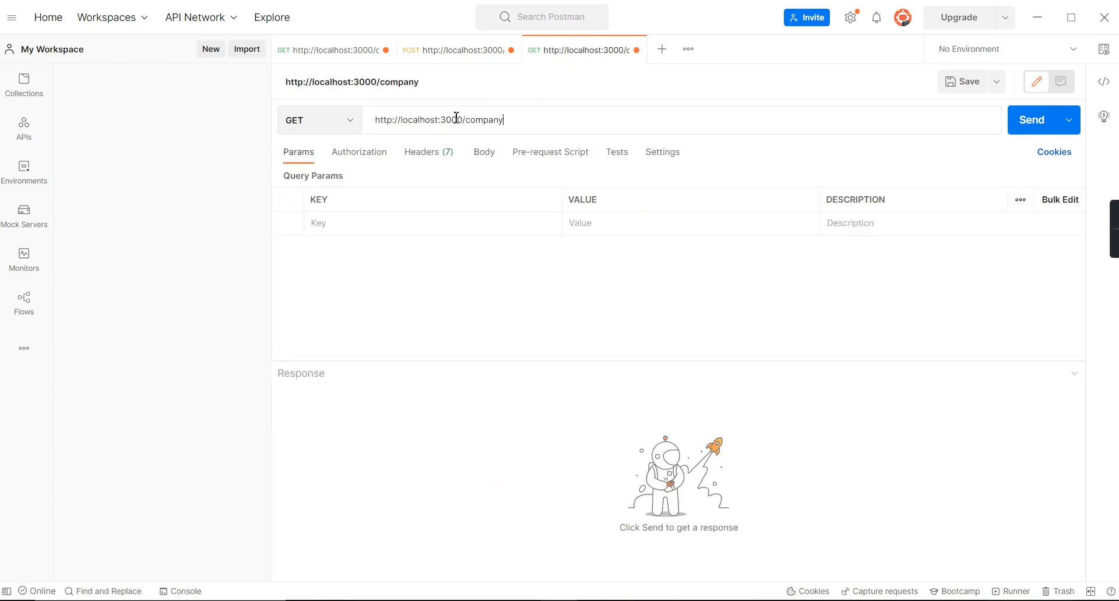
text(/)
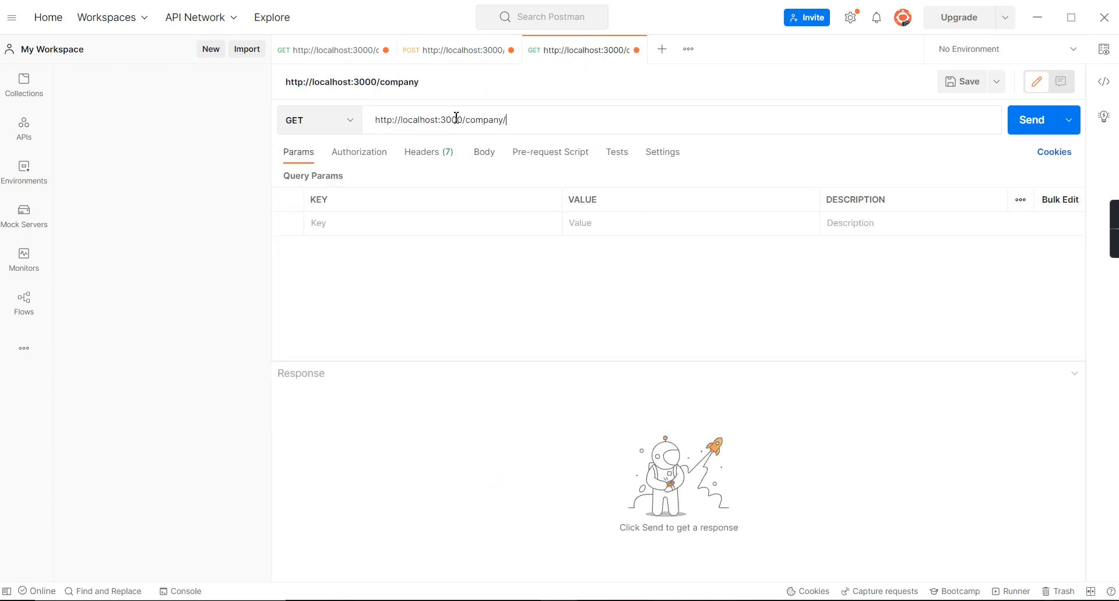
text(2)
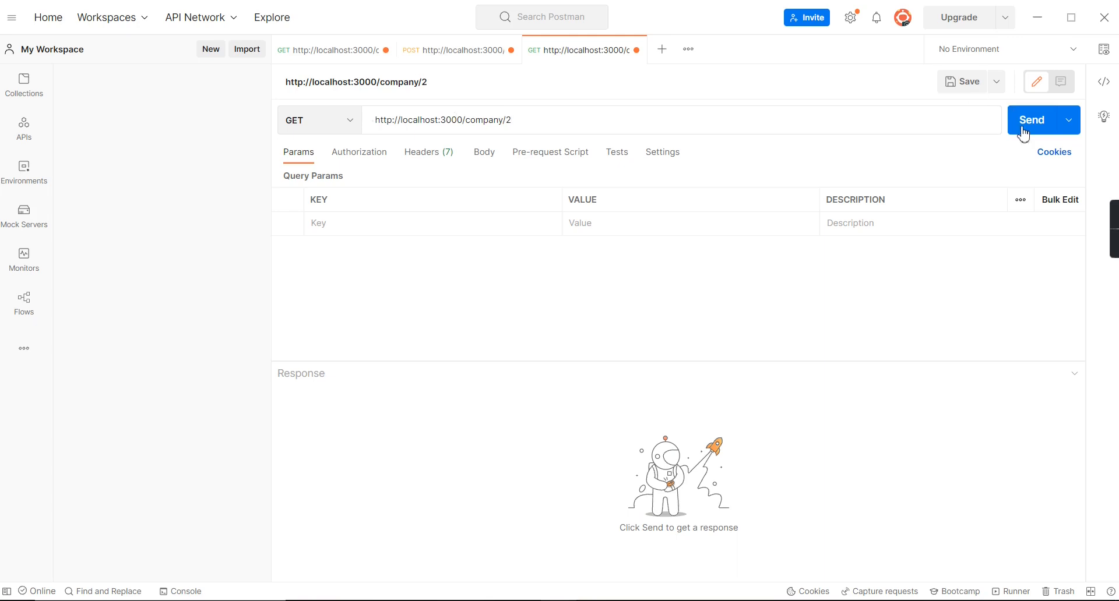
click(1030, 119)
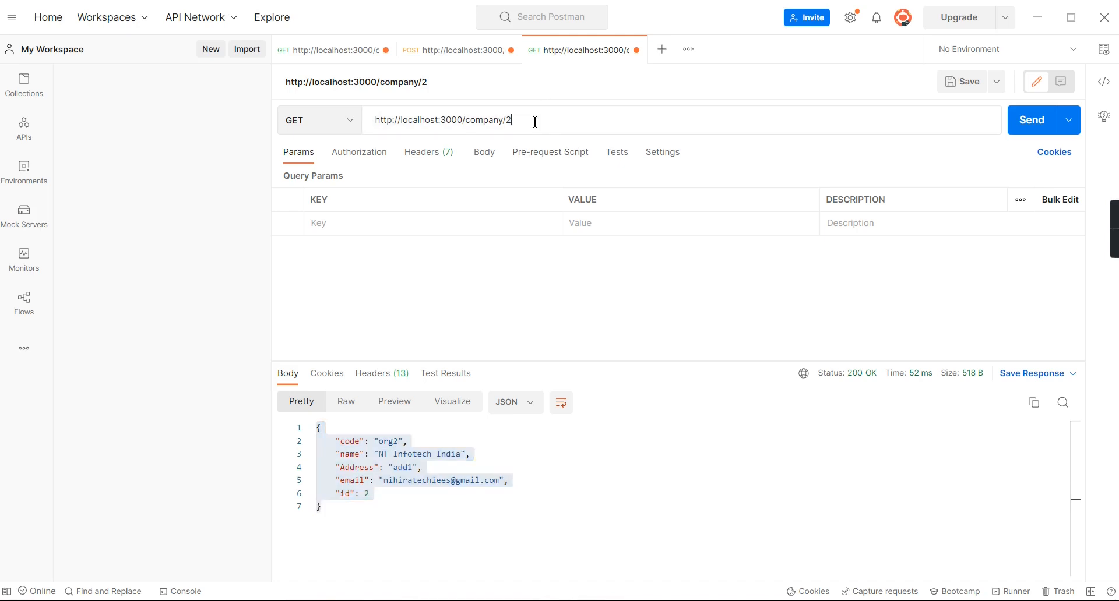
click(1031, 119)
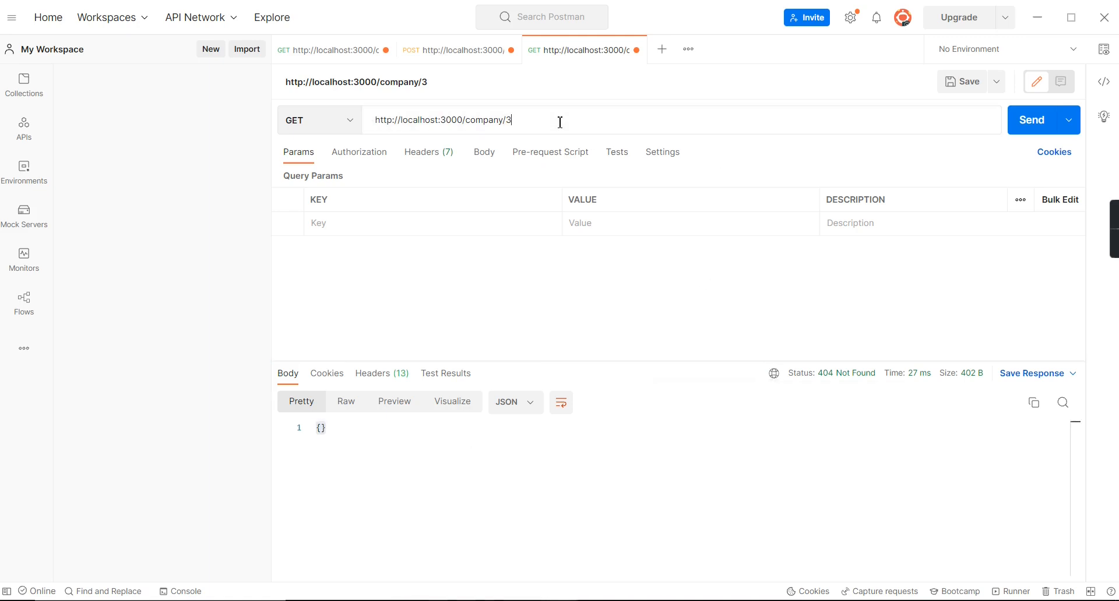
click(1041, 119)
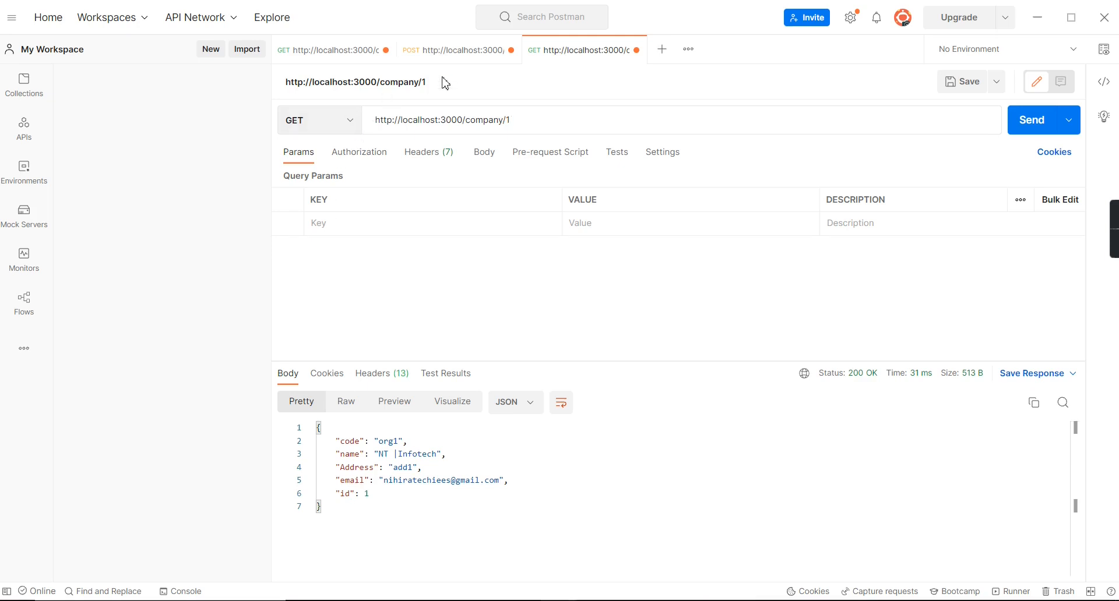
mouse_move(660, 49)
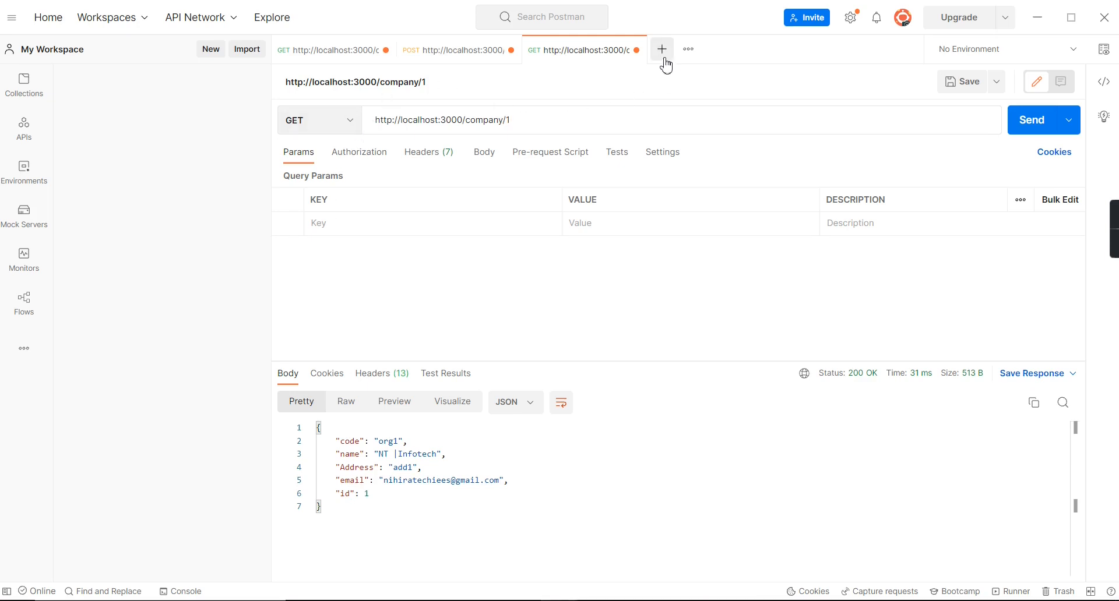
click(660, 49)
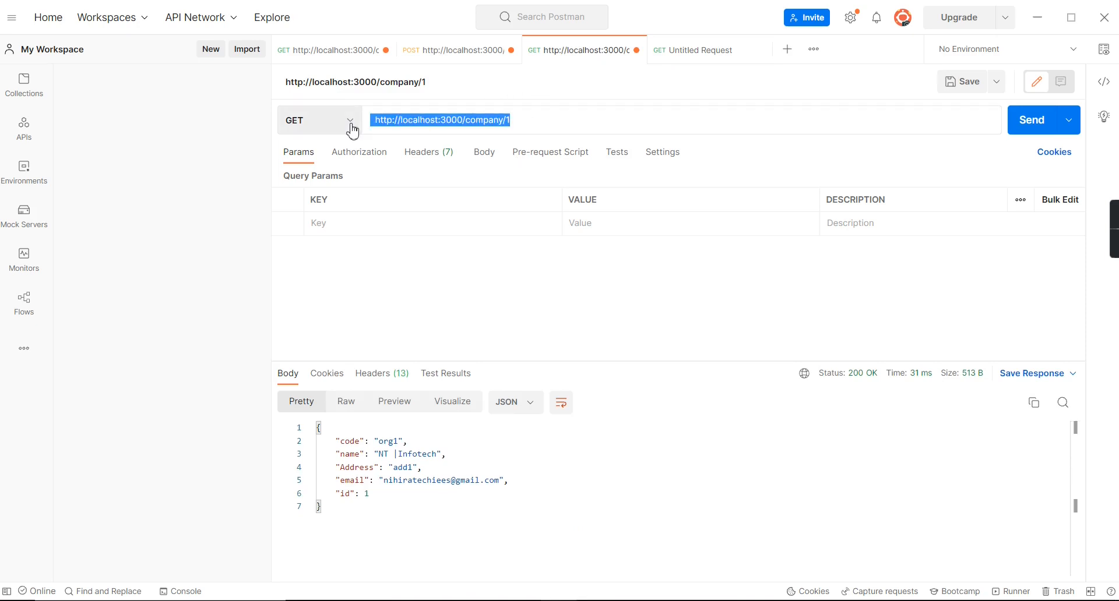
click(691, 50)
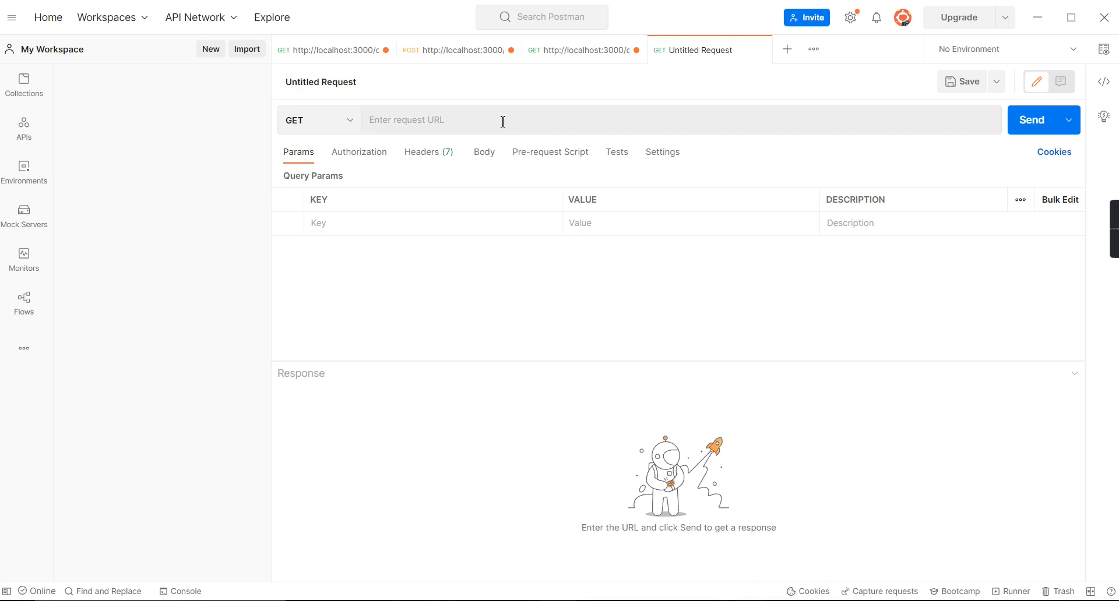
text(http://localhost:3000/company/1)
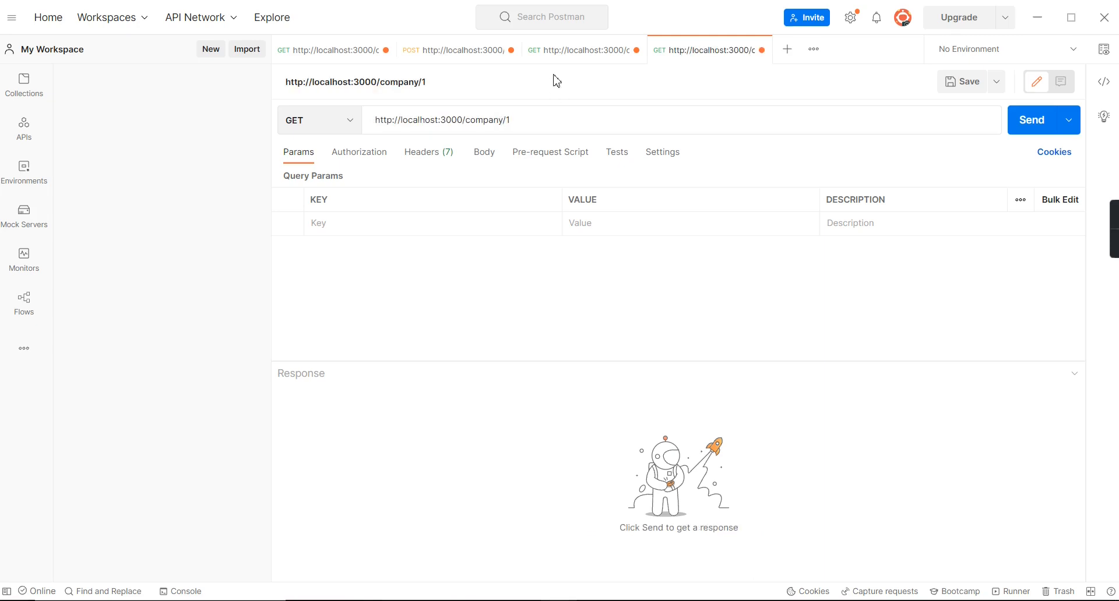
click(1030, 120)
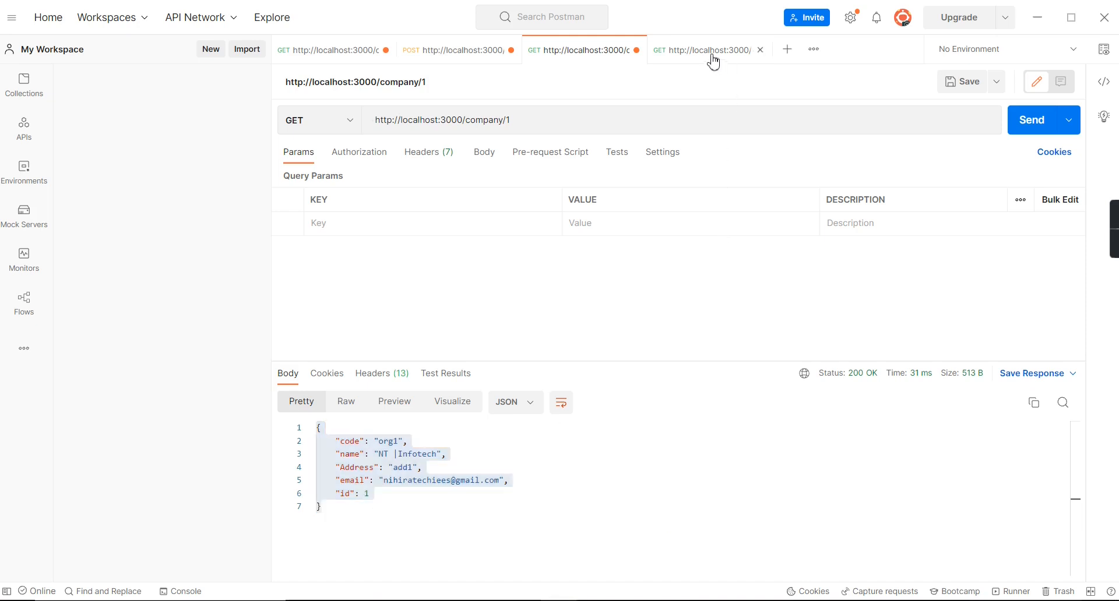
click(703, 50)
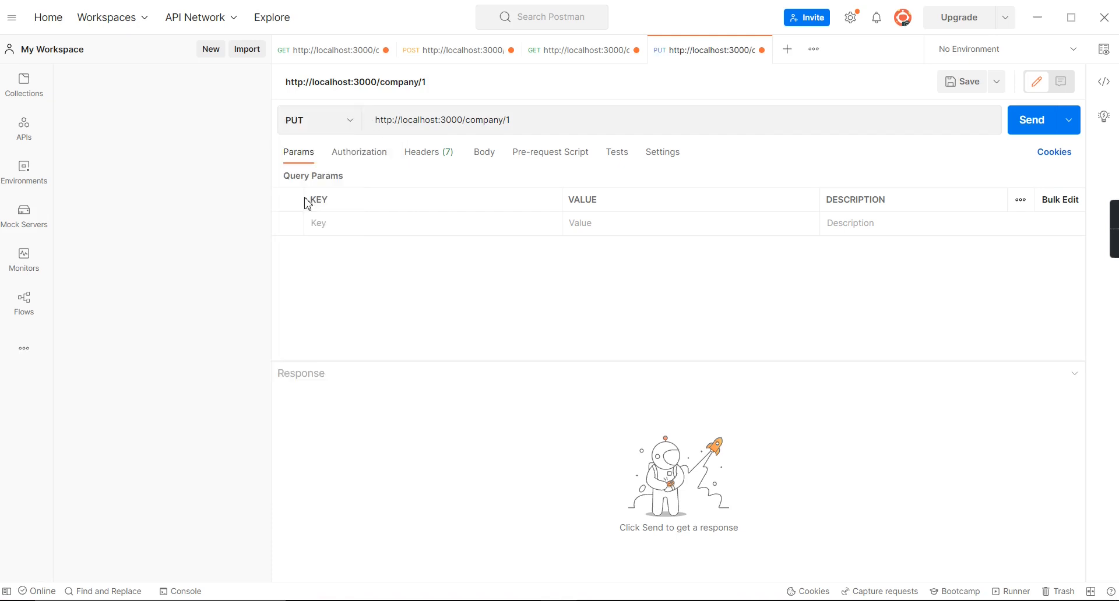
Step: Give the request a raw JSON body and check the id 1 in its address
click(484, 152)
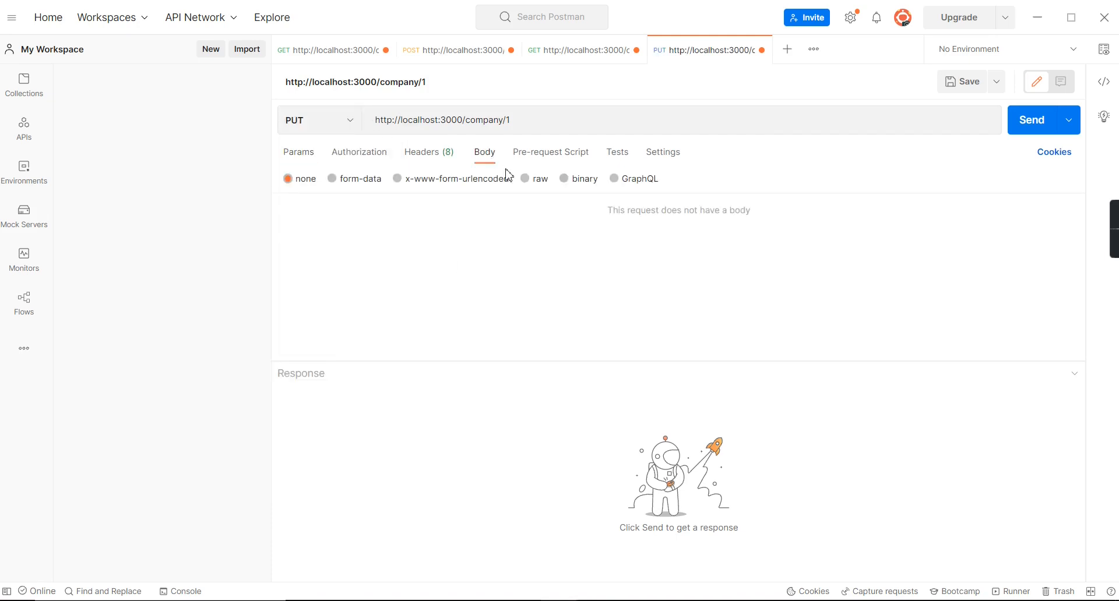
click(526, 178)
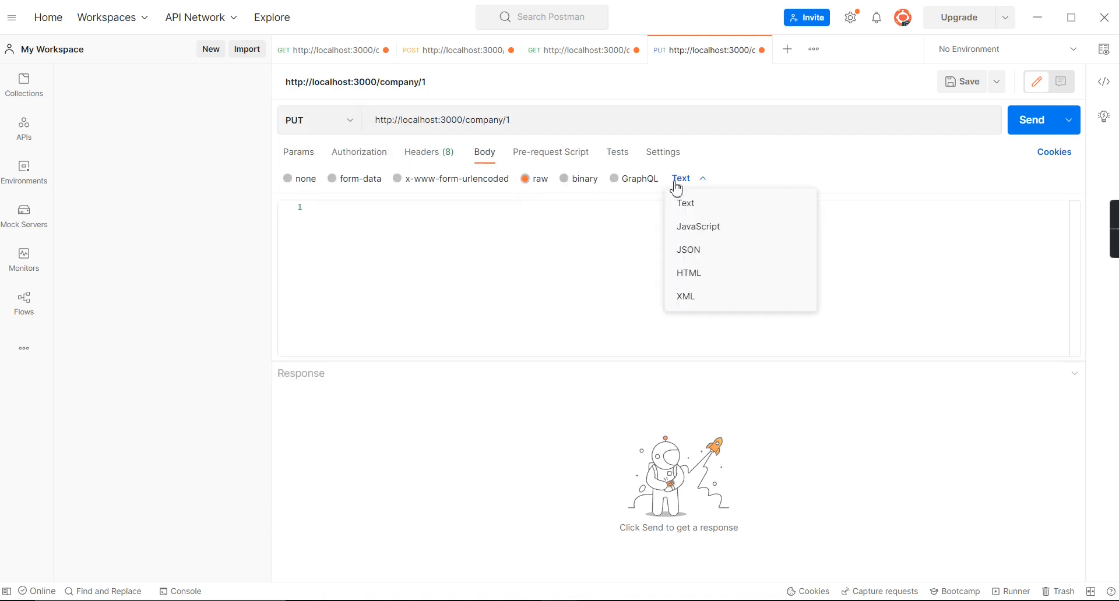
click(688, 249)
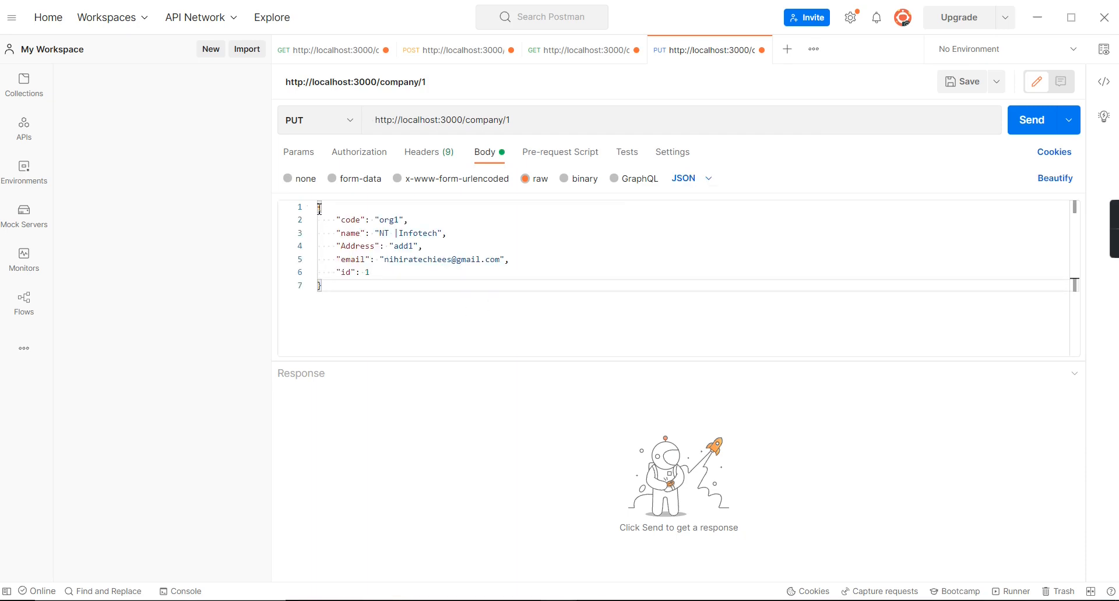
mouse_move(405, 319)
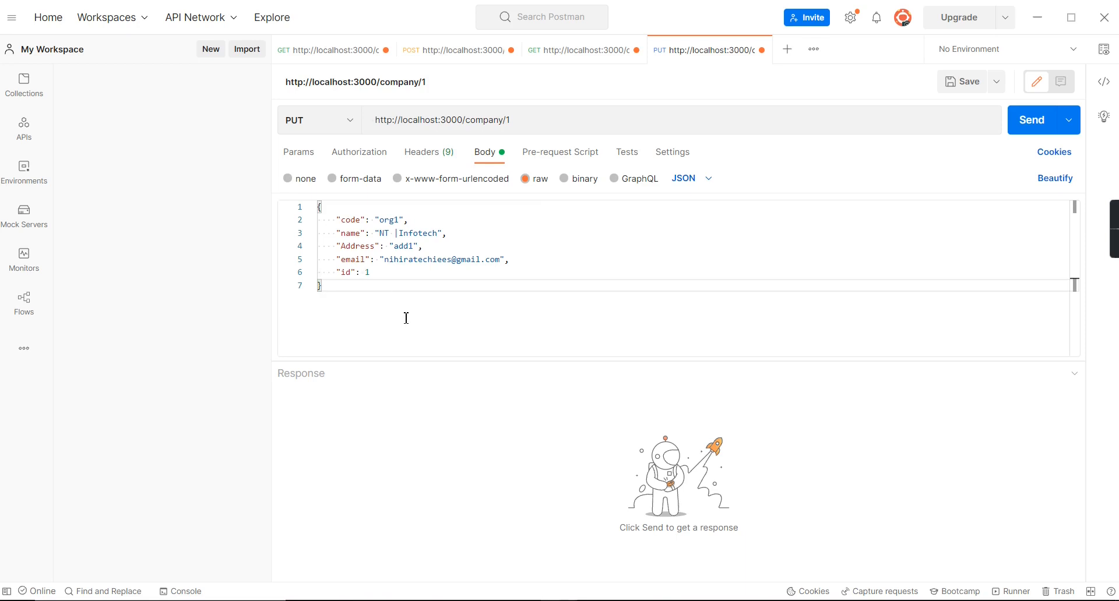
click(507, 120)
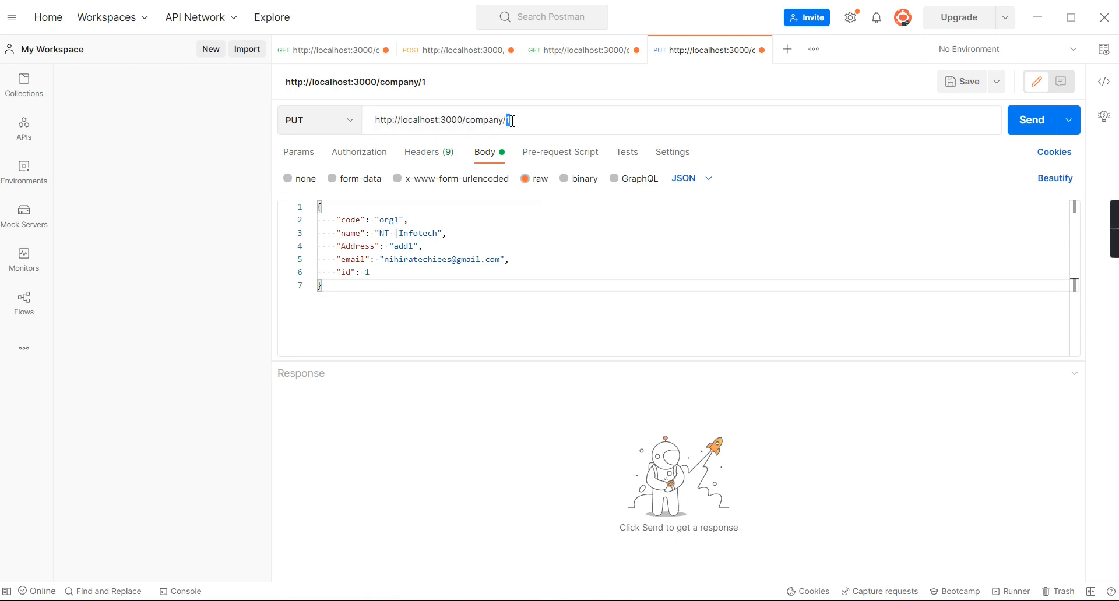
Step: Edit the body so name is NT Groups and Address is 1st street, Kandan street, chennai -48
click(382, 233)
text(Gr)
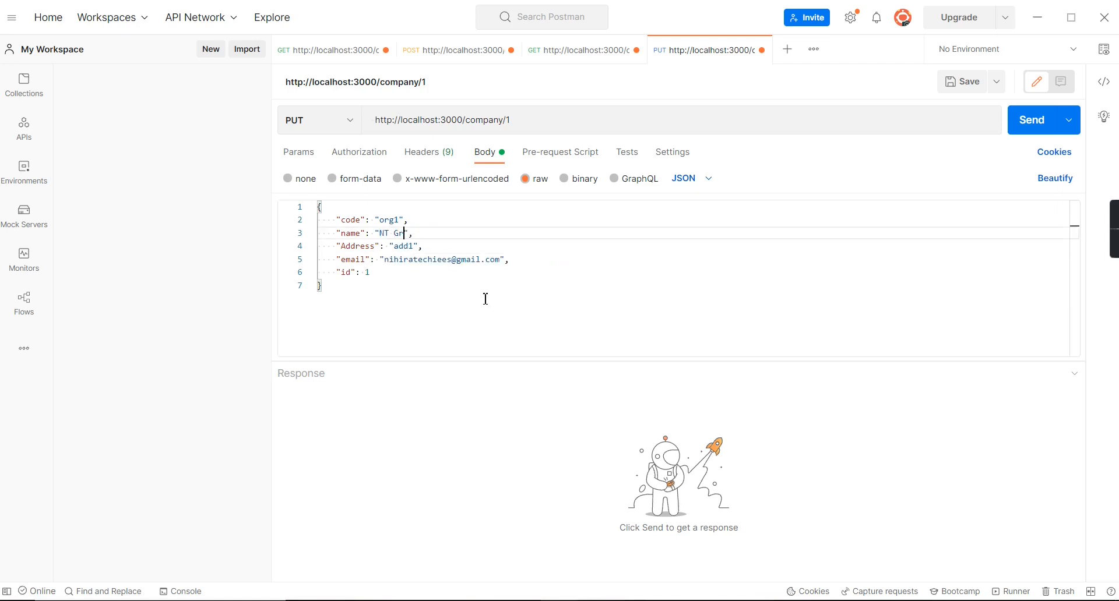
text(oups)
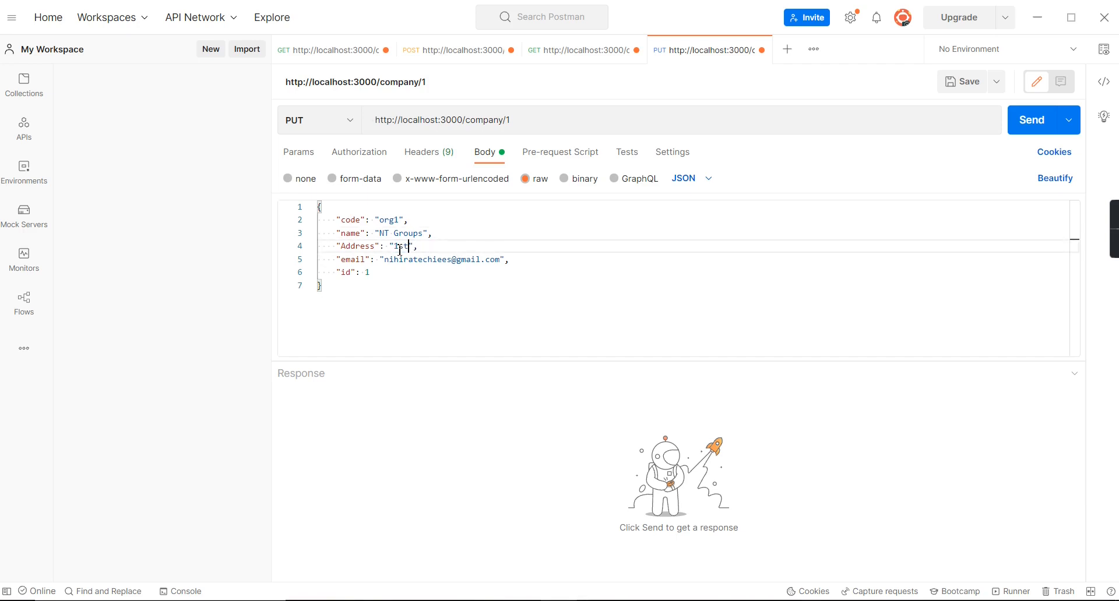
text(s)
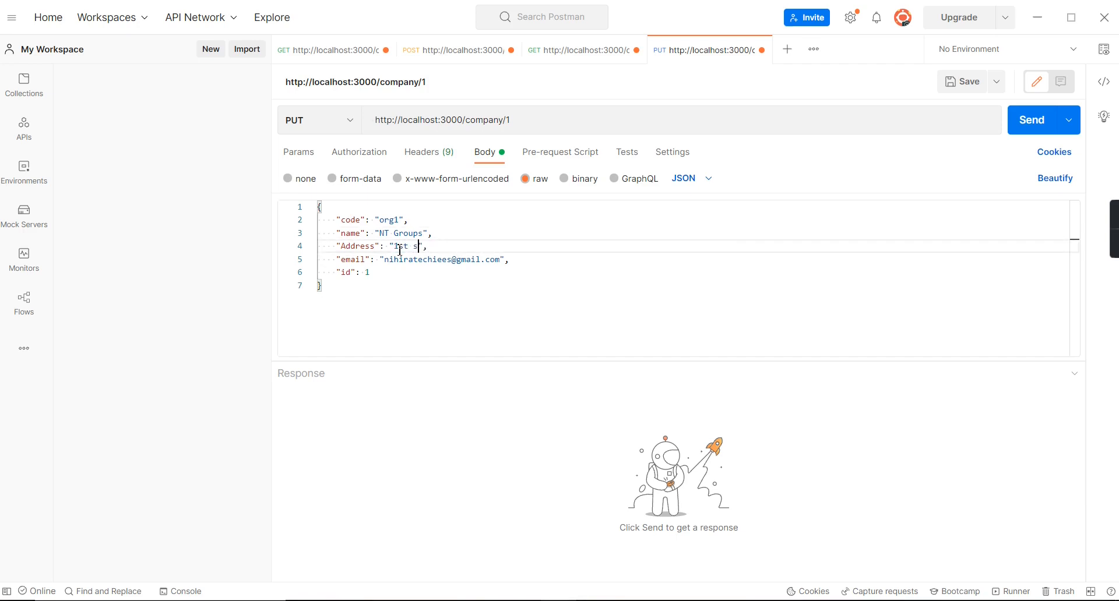
text(treet)
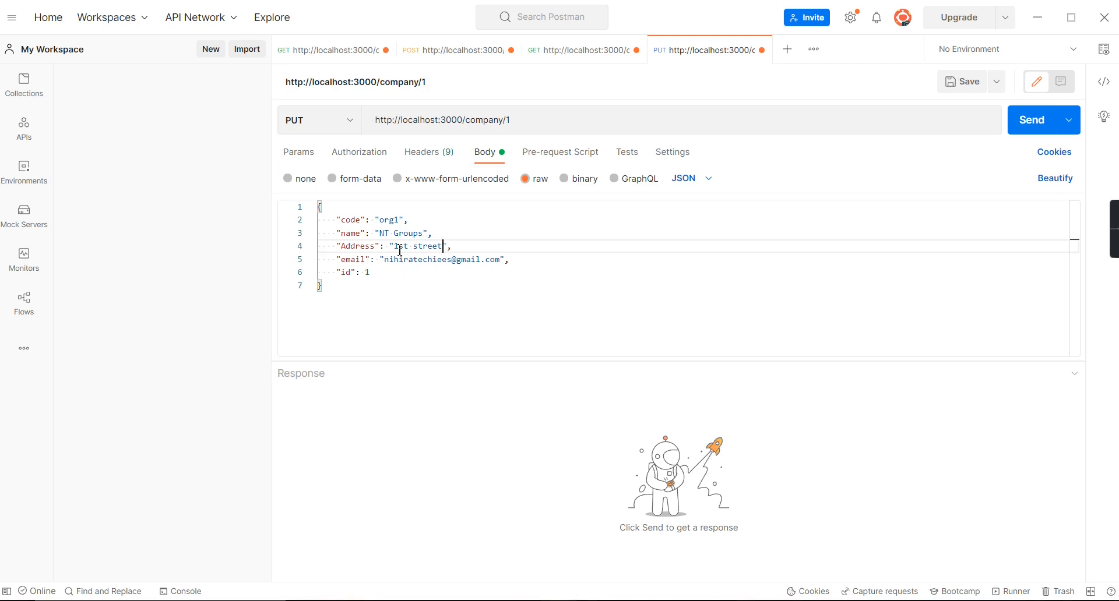
text(, Kandan street, chennai)
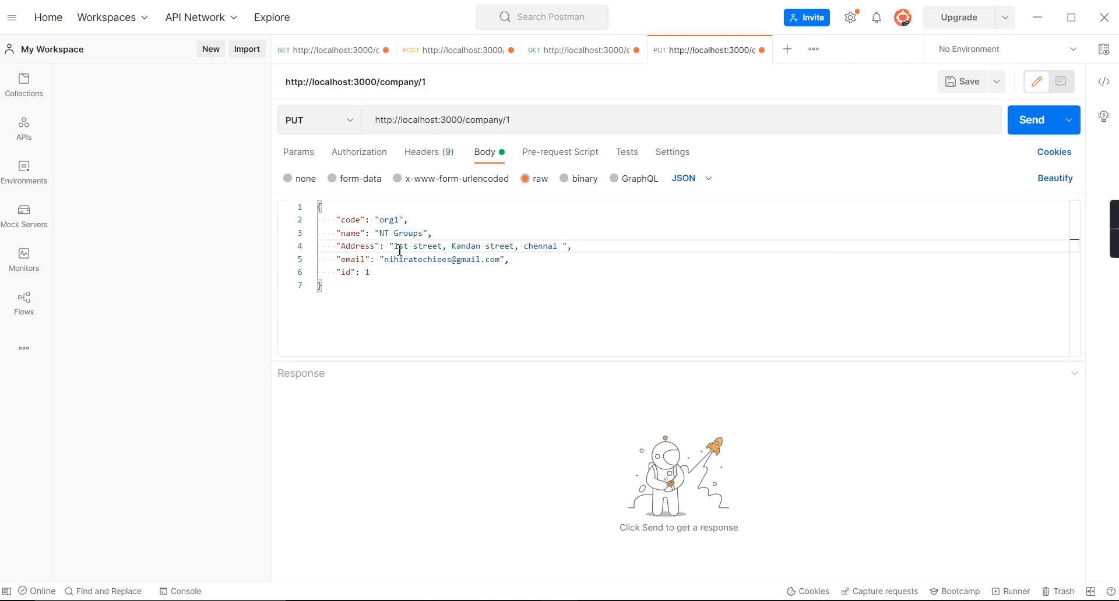
text(-48)
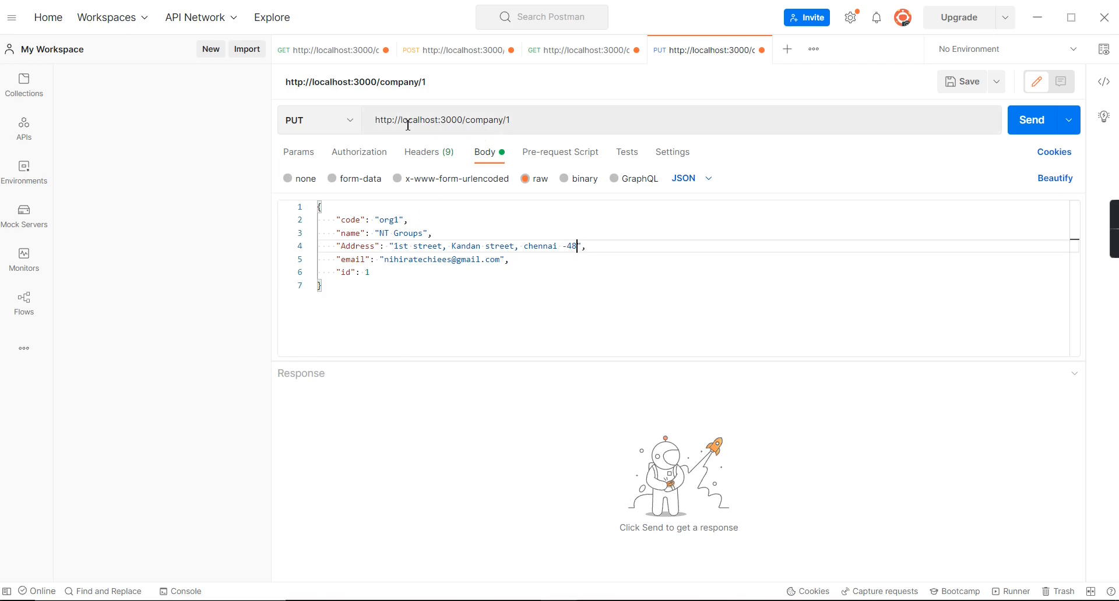
mouse_move(1008, 175)
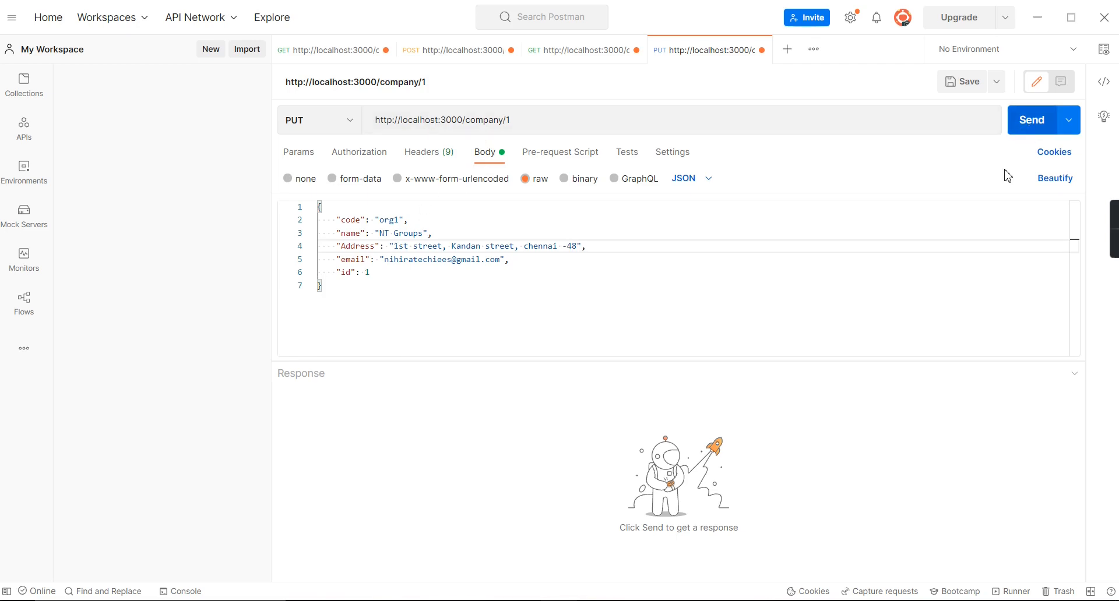
Step: Send the PUT for company 1 (200 OK) and re-fetch /company to see org1 as NT Groups
click(1031, 120)
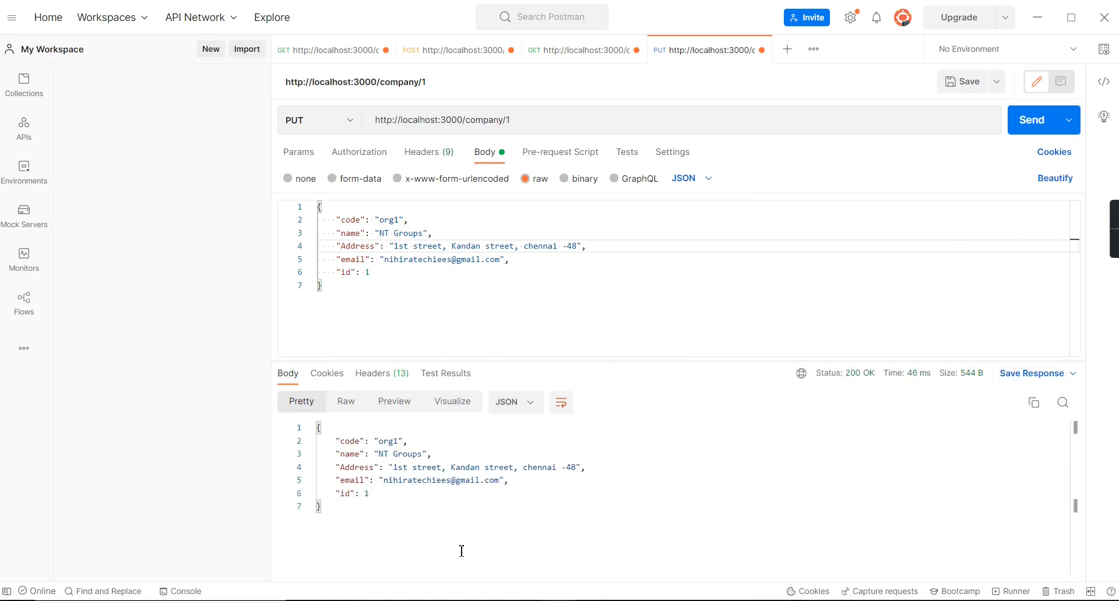
mouse_move(486, 87)
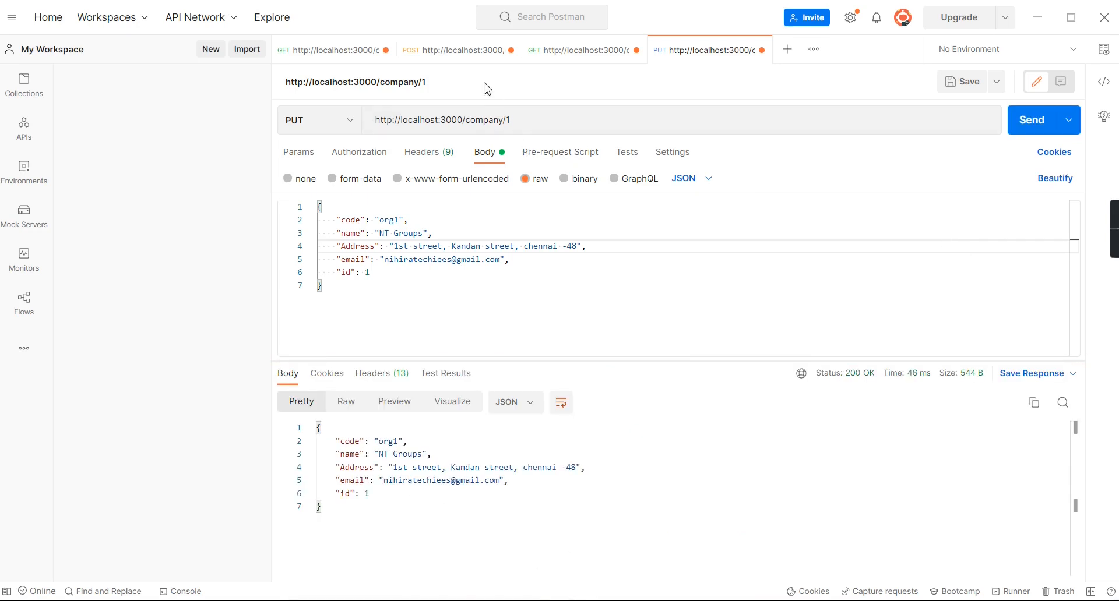
click(325, 50)
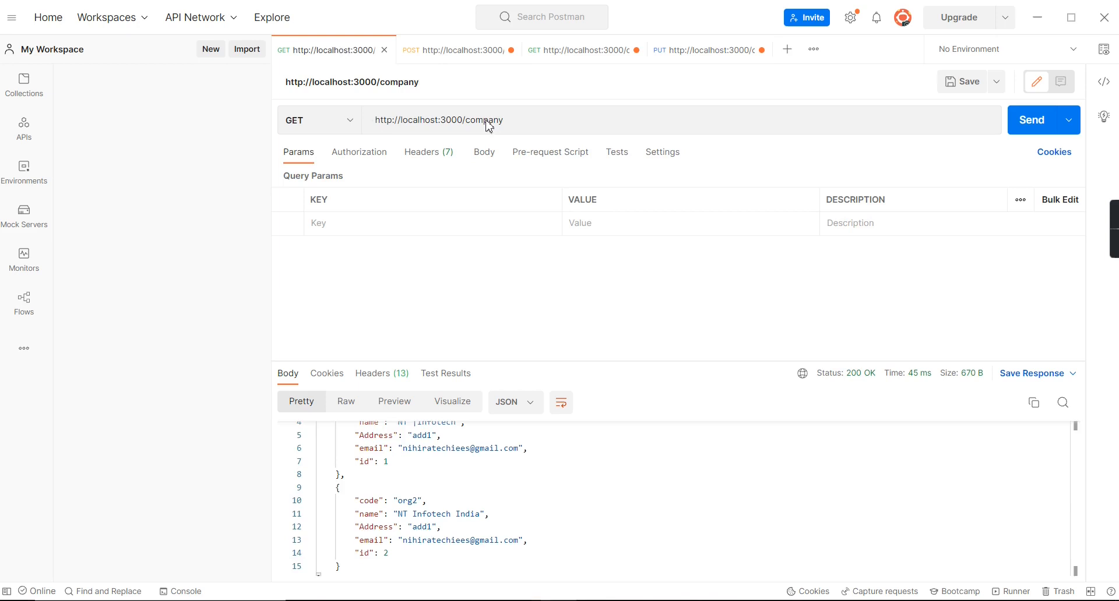
click(1030, 119)
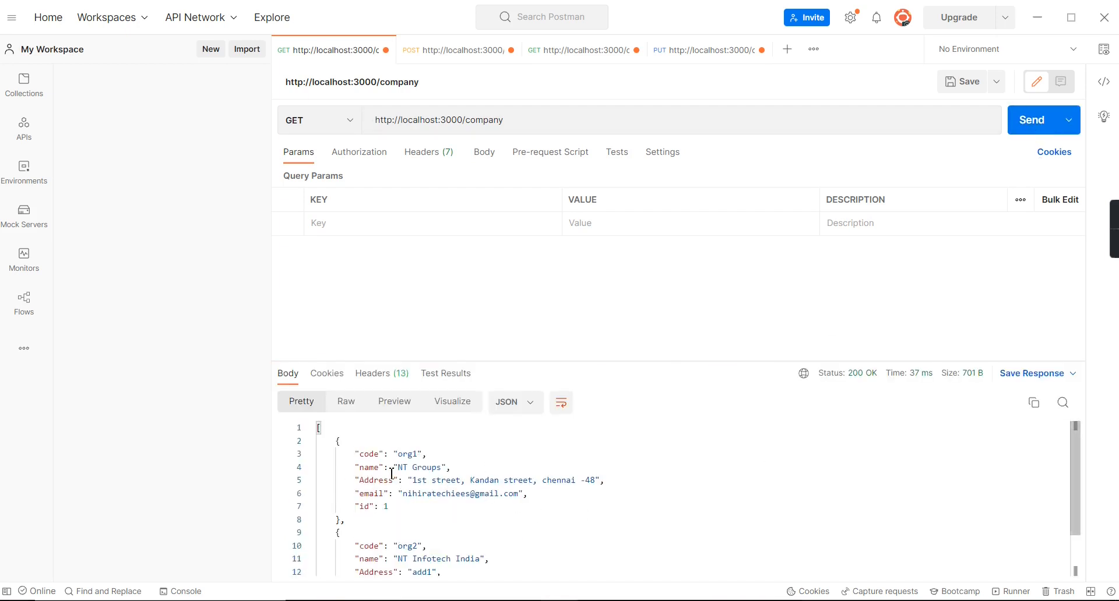
mouse_move(501, 497)
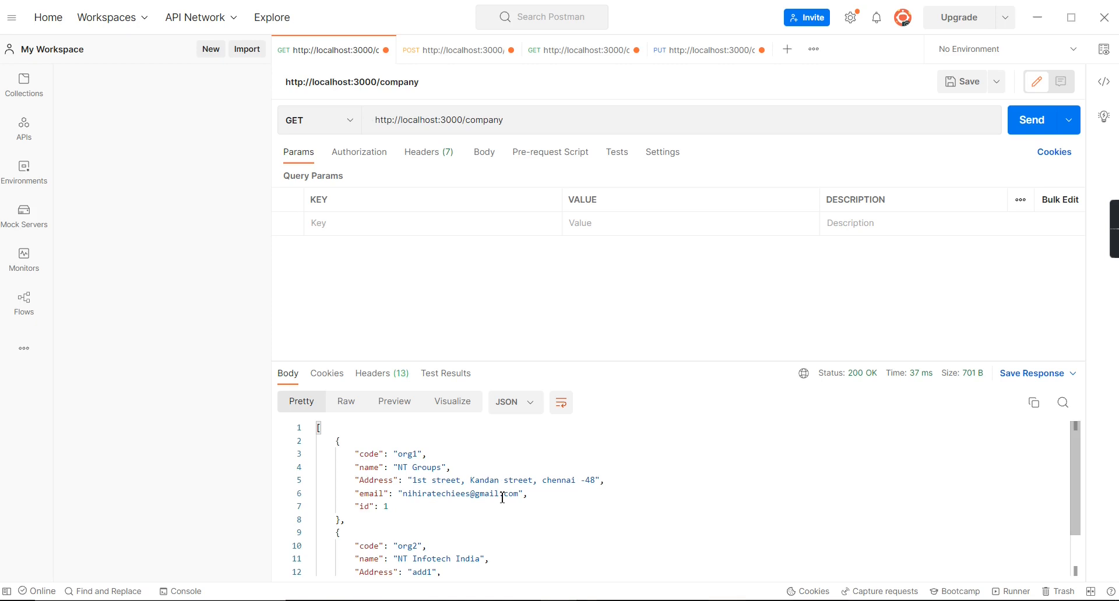
scroll(down, 3)
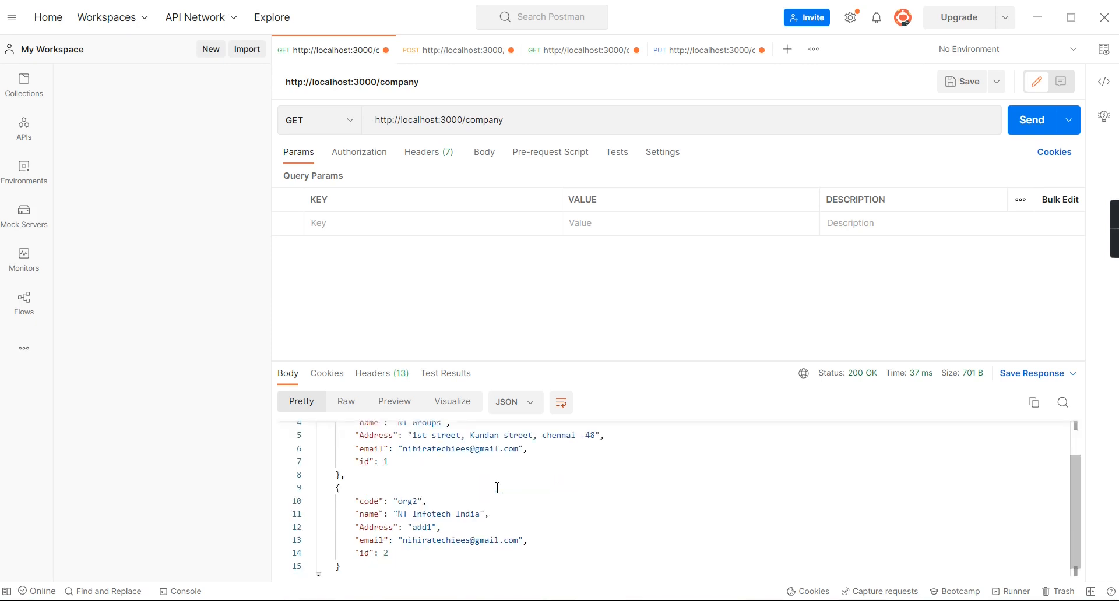
mouse_move(369, 514)
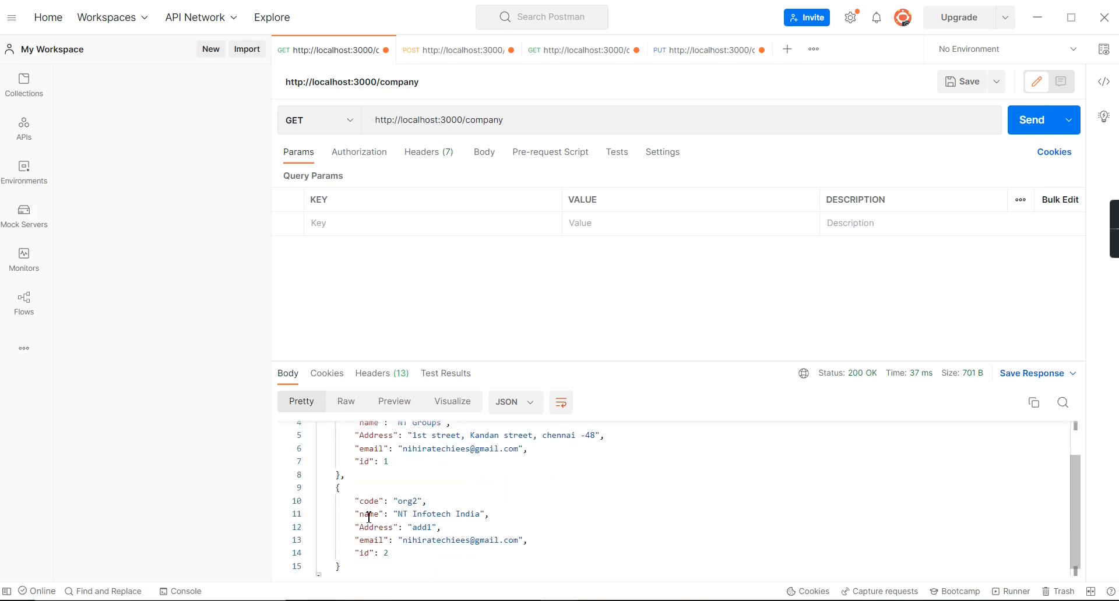
click(703, 50)
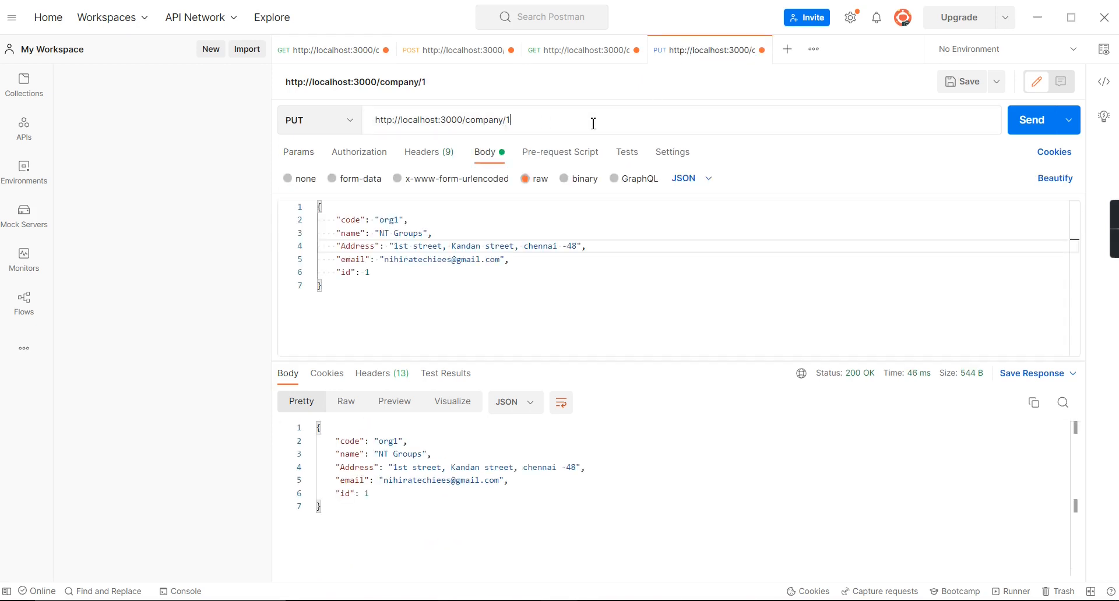
Step: PUT to /company/2 with code org2, name NT Groups Ltd and id 2, returning 200 OK
text(2)
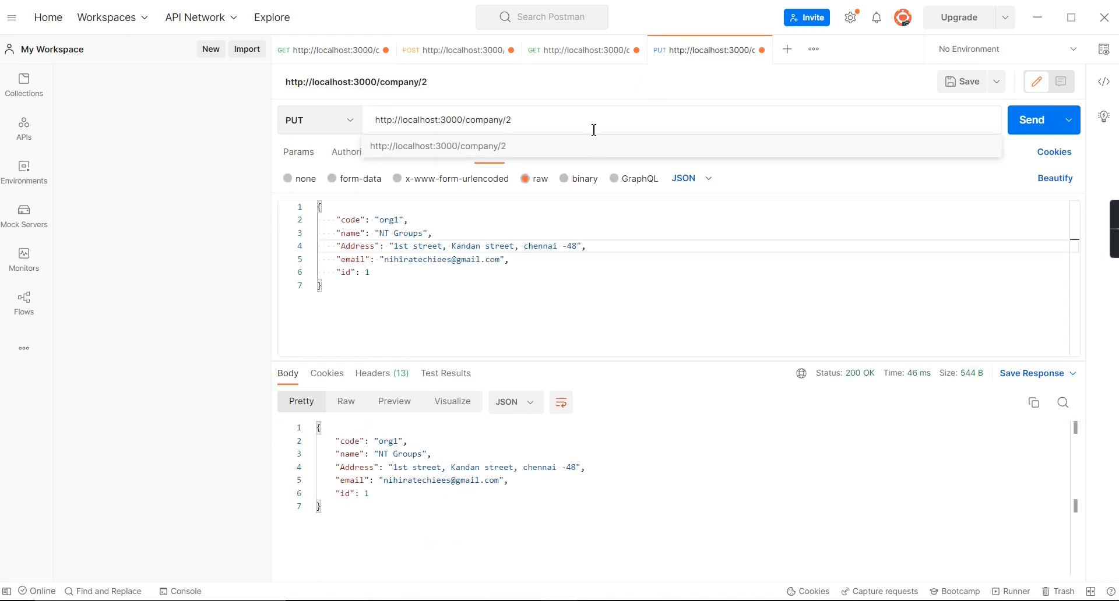
click(409, 272)
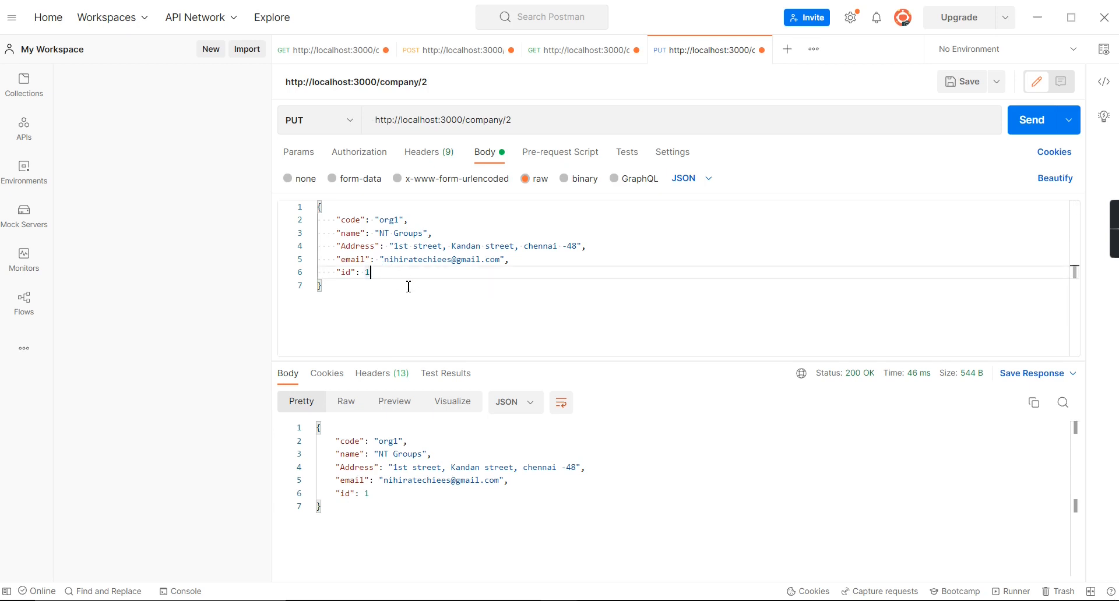
text(2)
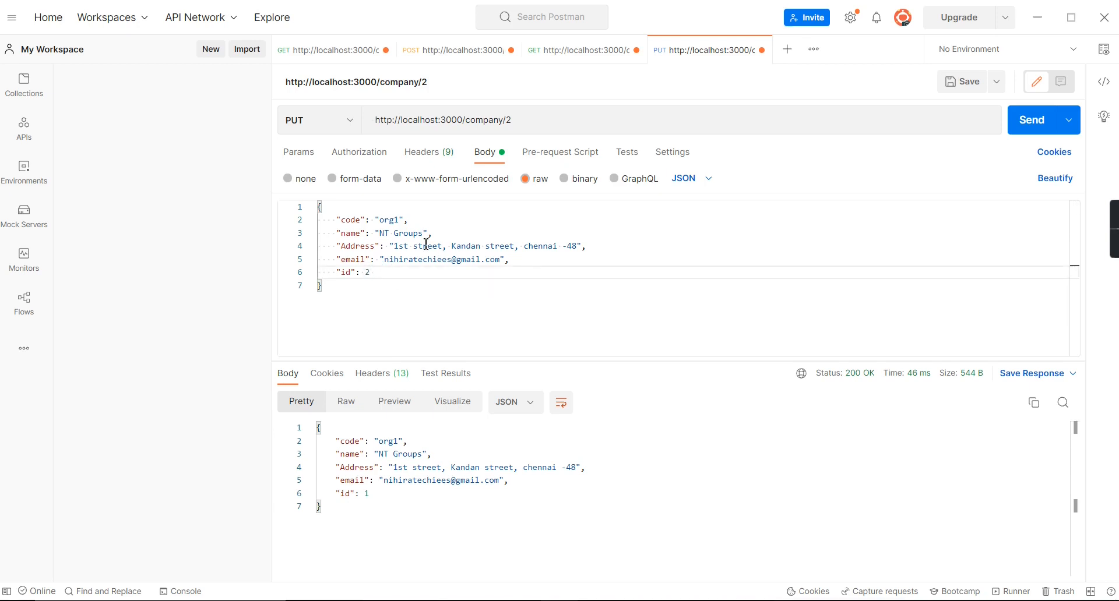
text(Ltd)
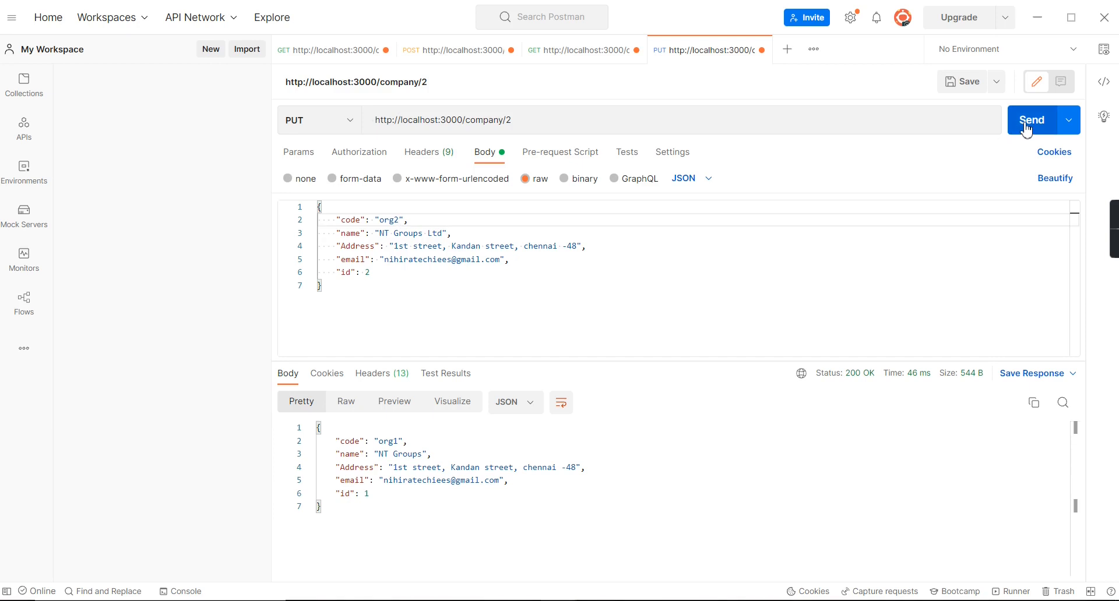
click(1030, 119)
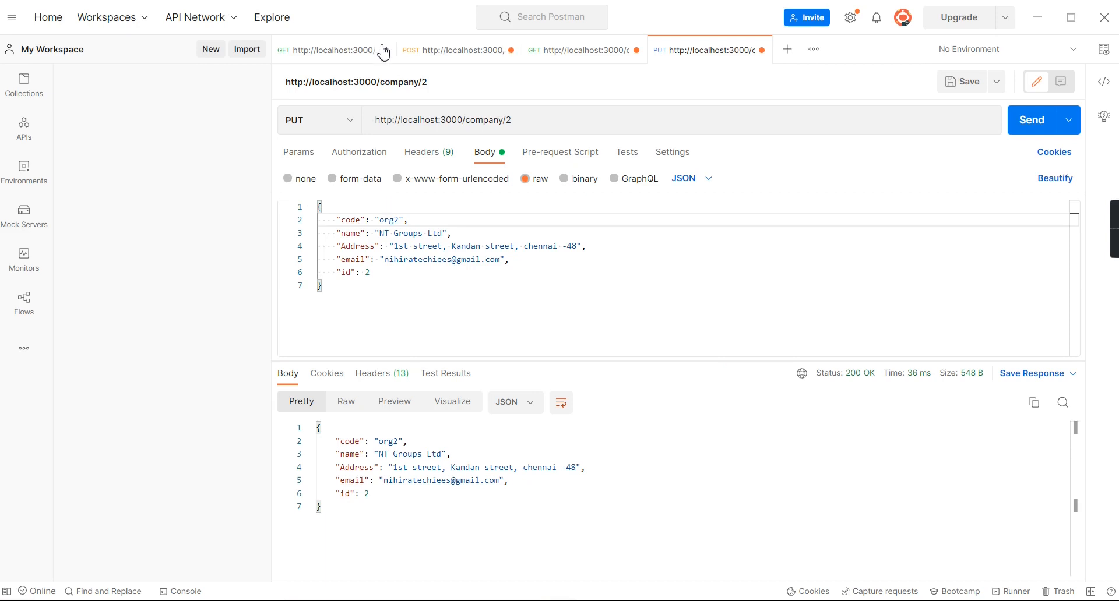
click(329, 50)
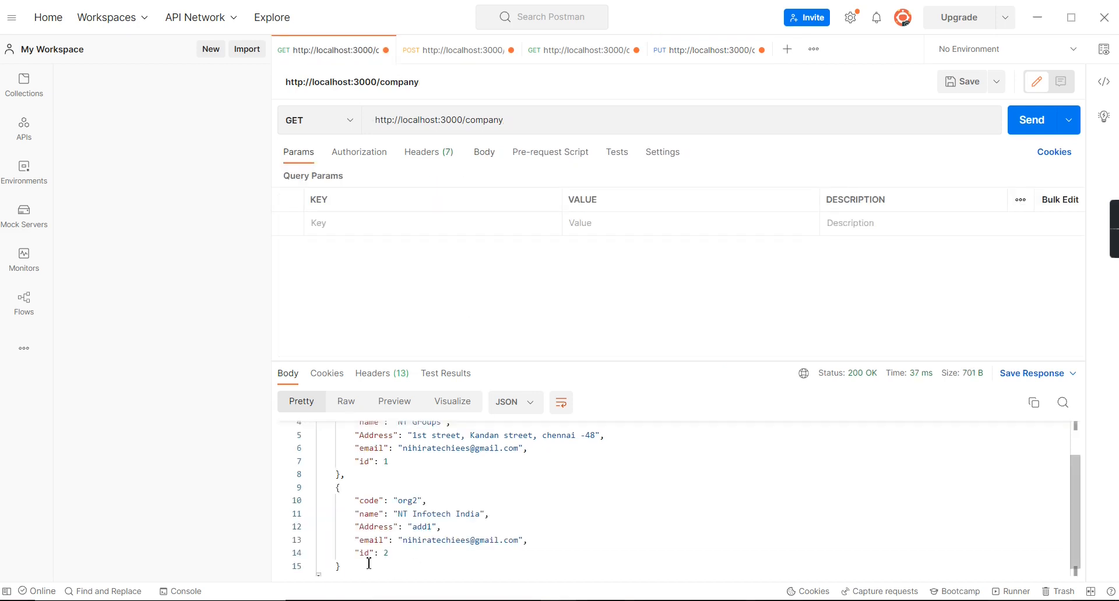
mouse_move(422, 515)
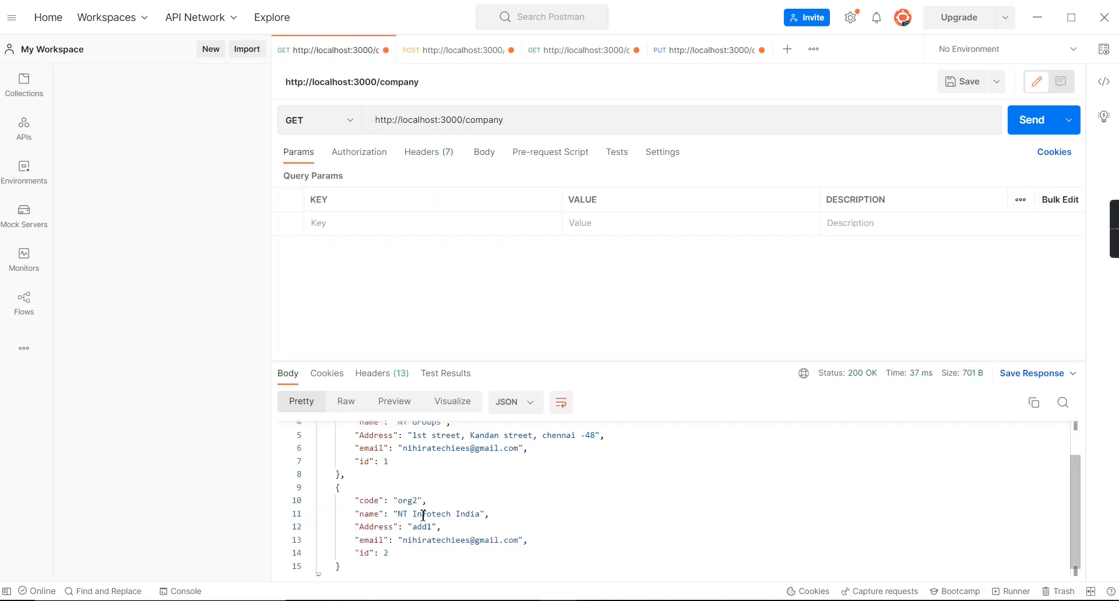
mouse_move(1030, 120)
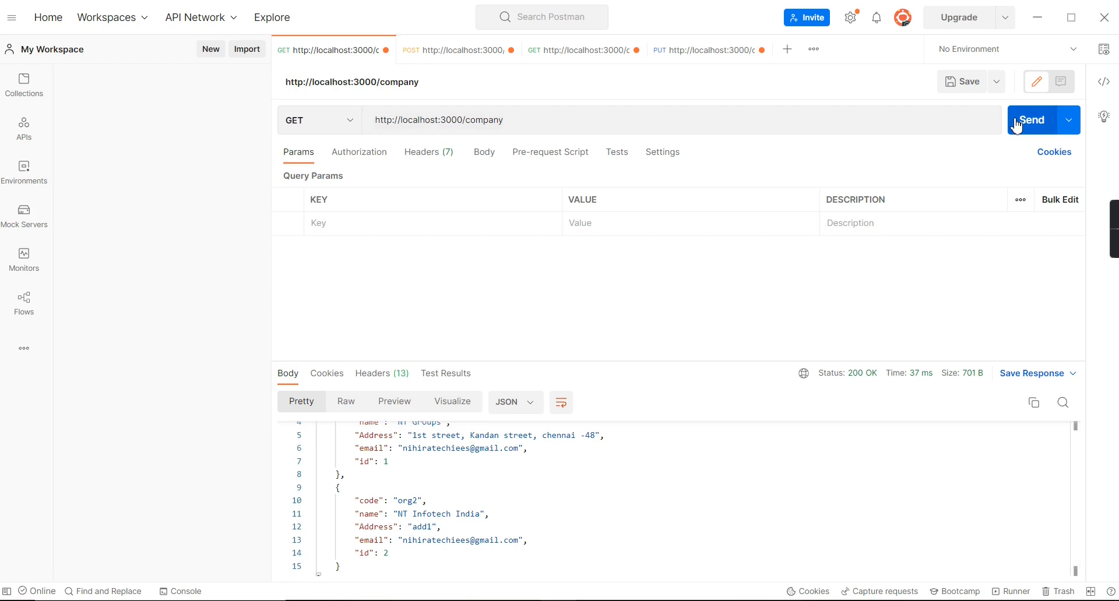
Step: Re-fetch /company showing org2 as NT Groups Ltd, then start a new untitled request
click(1031, 118)
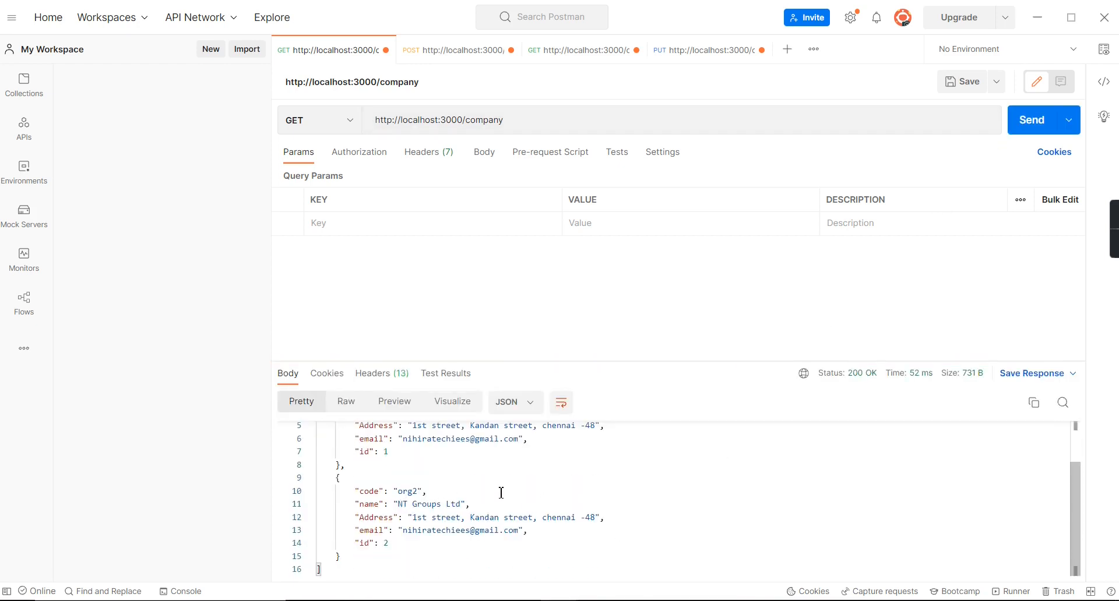
mouse_move(711, 62)
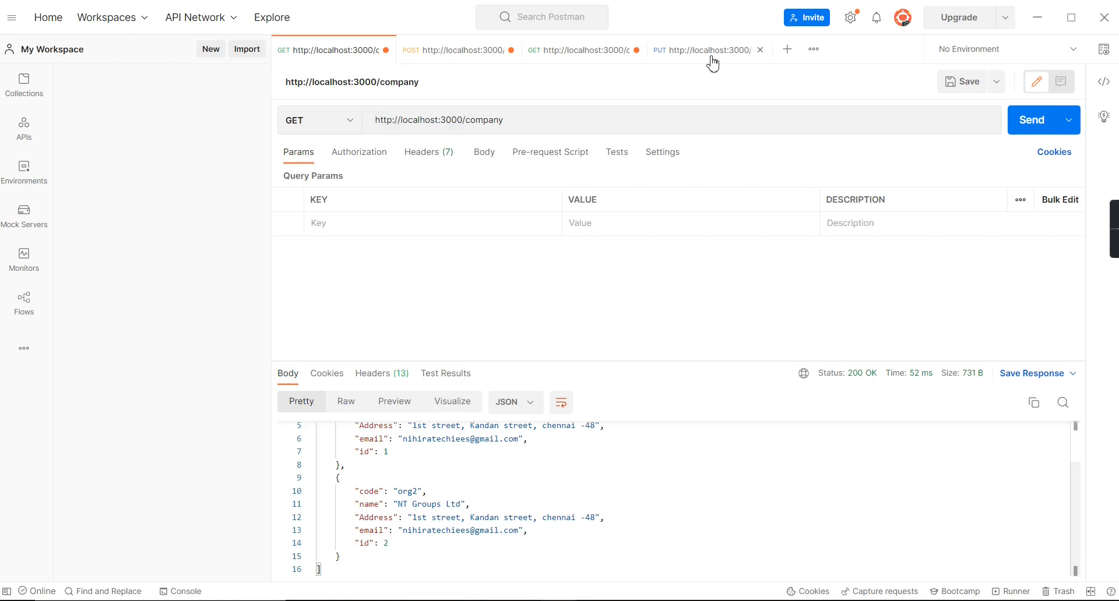
mouse_move(706, 50)
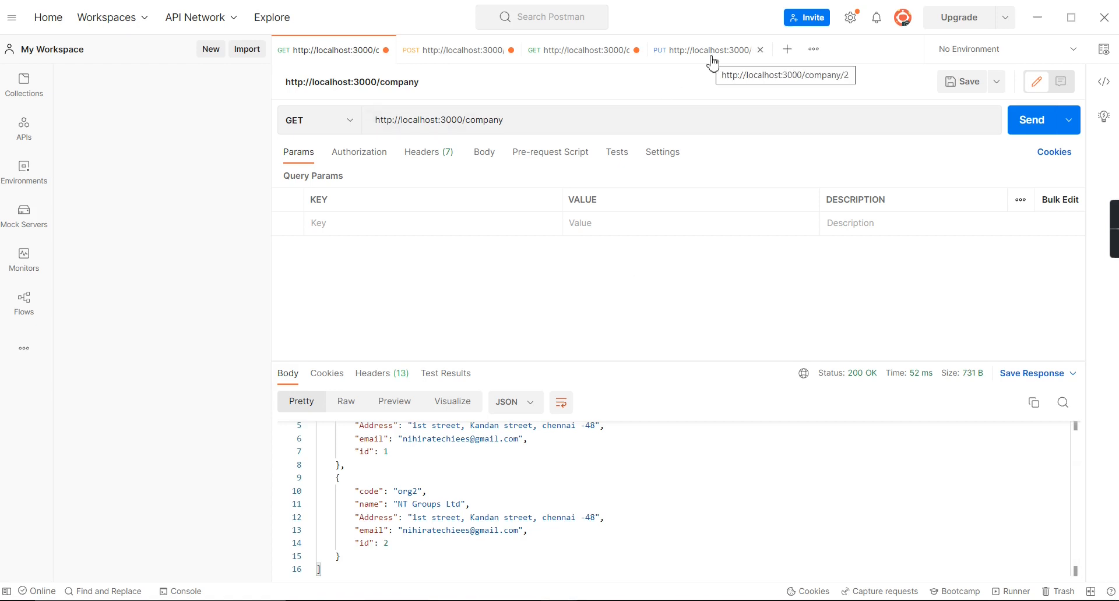
click(702, 50)
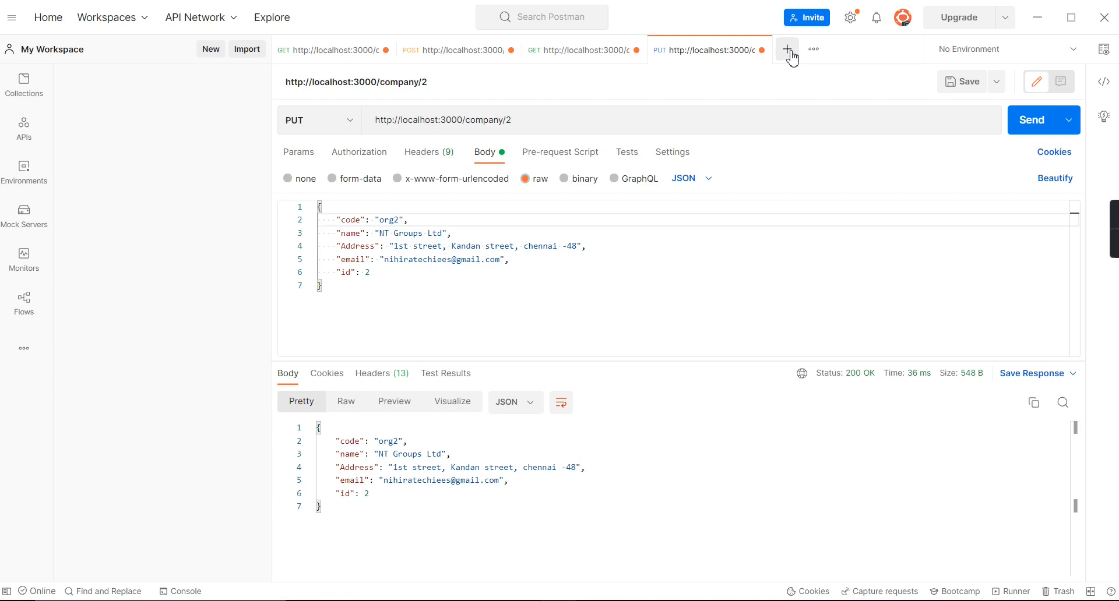
click(786, 50)
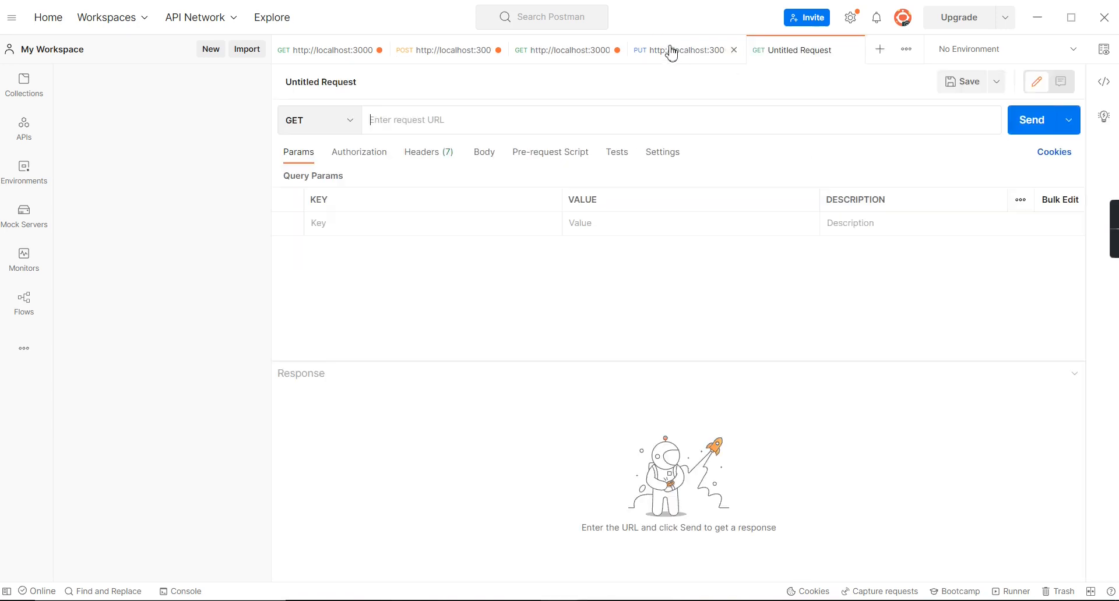
Step: Address the new request to localhost:3000/company/1 and set its method to DELETE
click(560, 50)
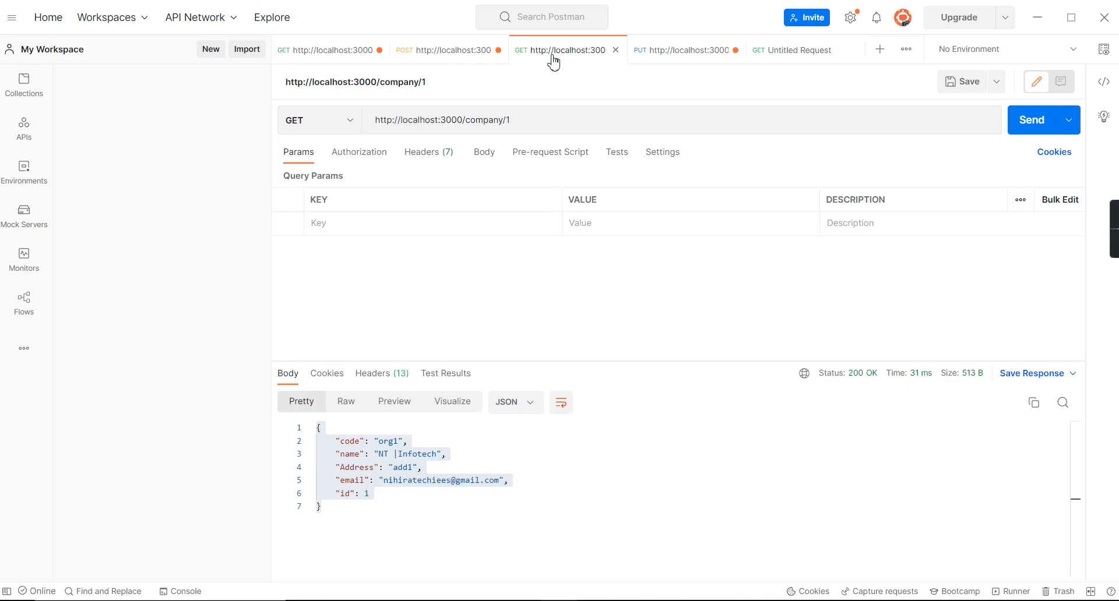
triple_click(440, 120)
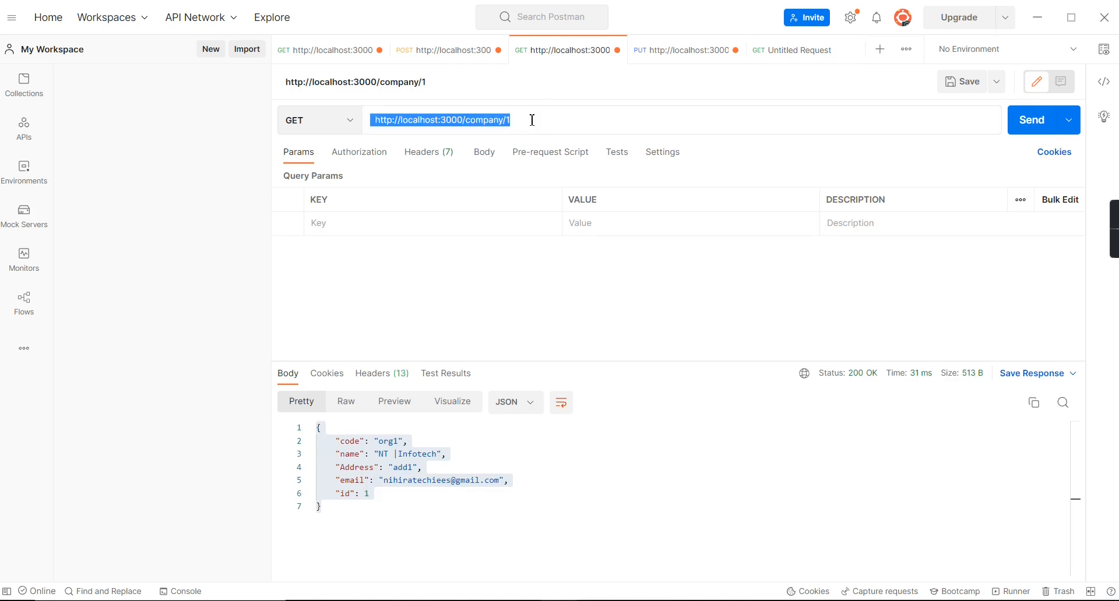
click(792, 50)
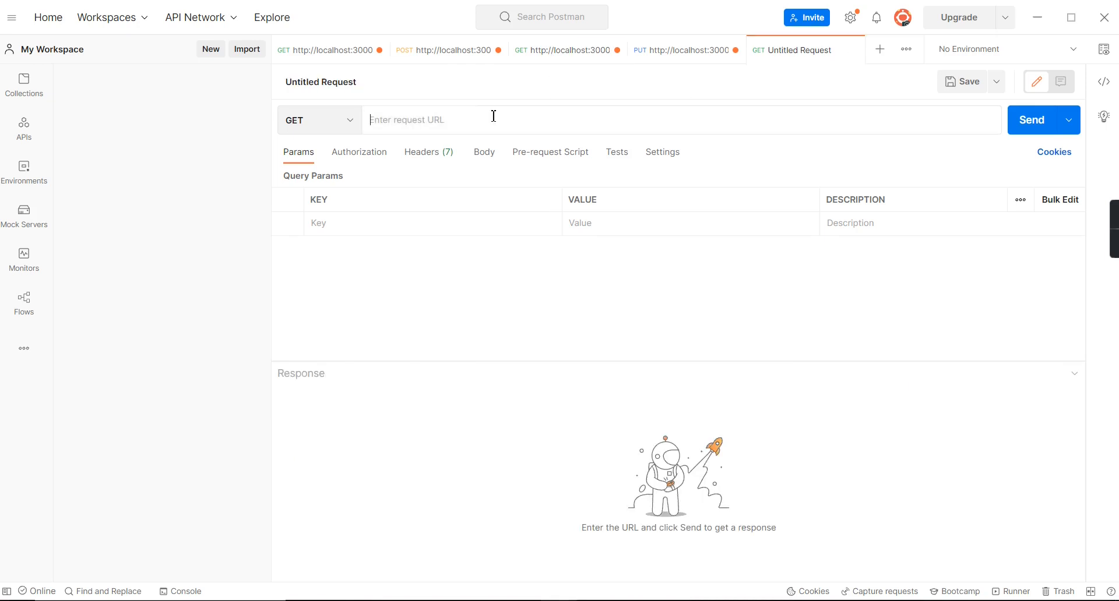
text(http://localhost:3000/company/1)
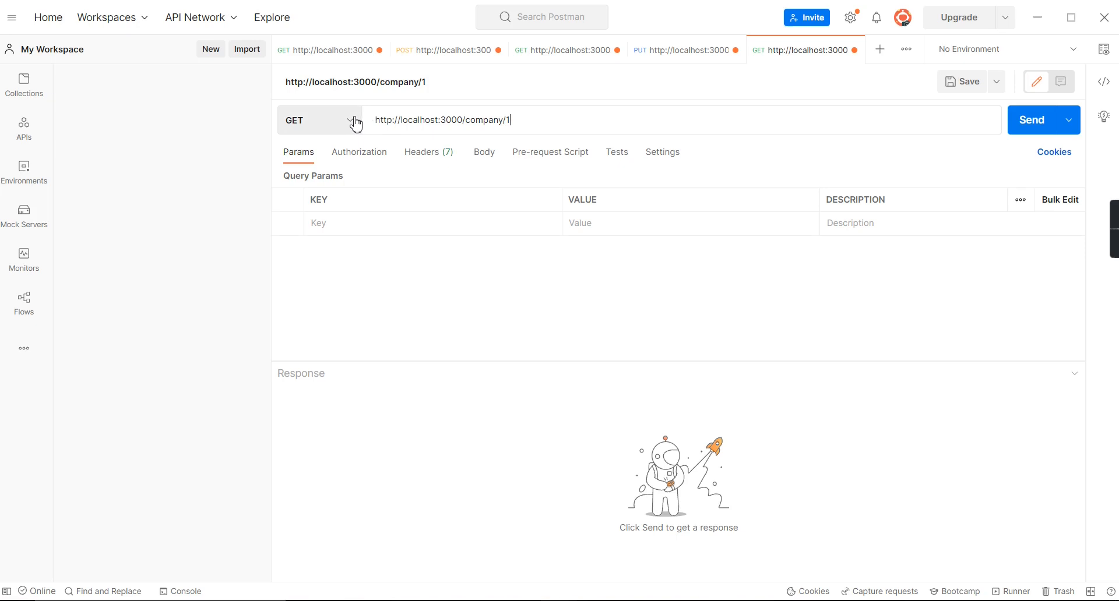
click(319, 120)
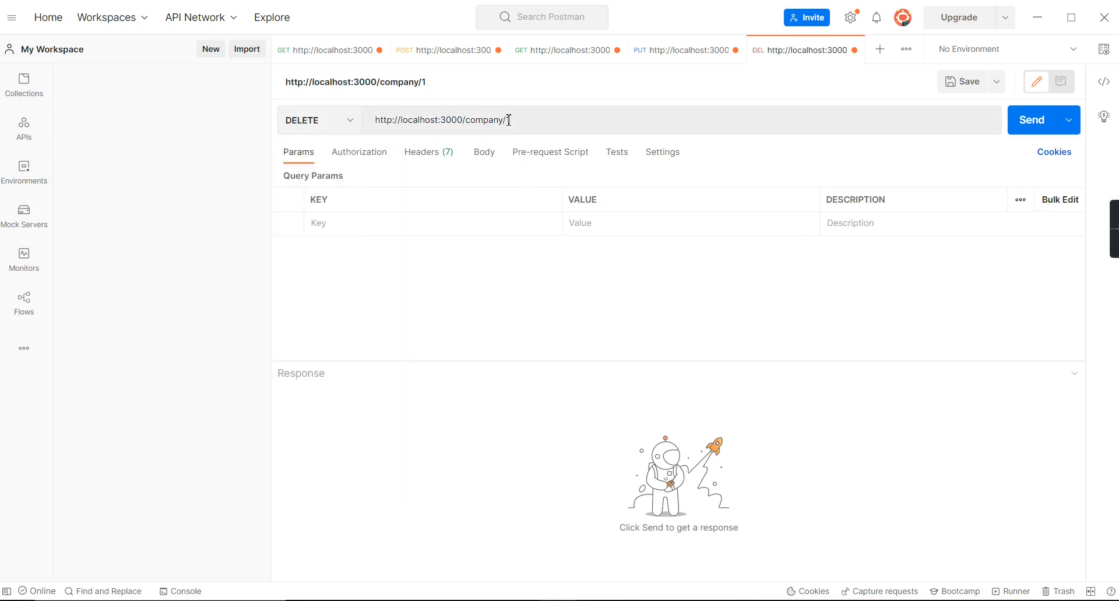
double_click(507, 120)
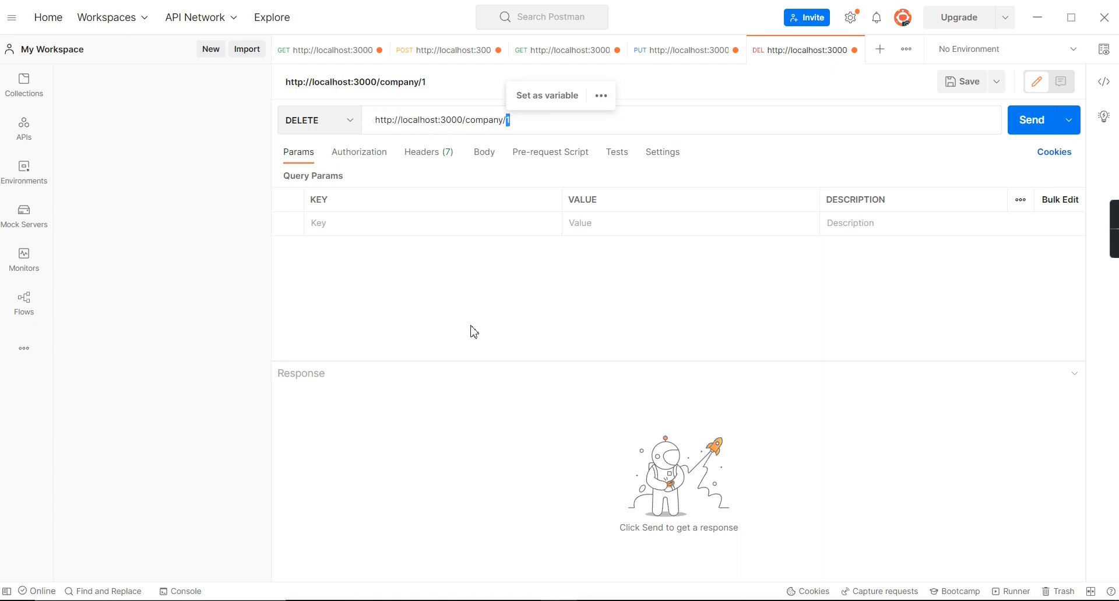
mouse_move(469, 320)
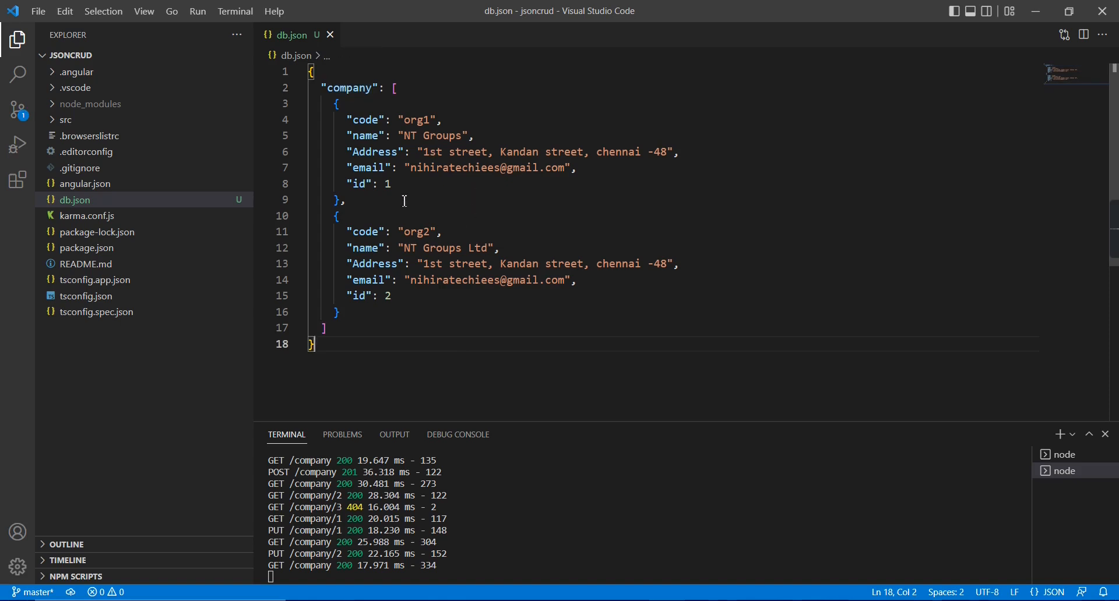
mouse_move(468, 419)
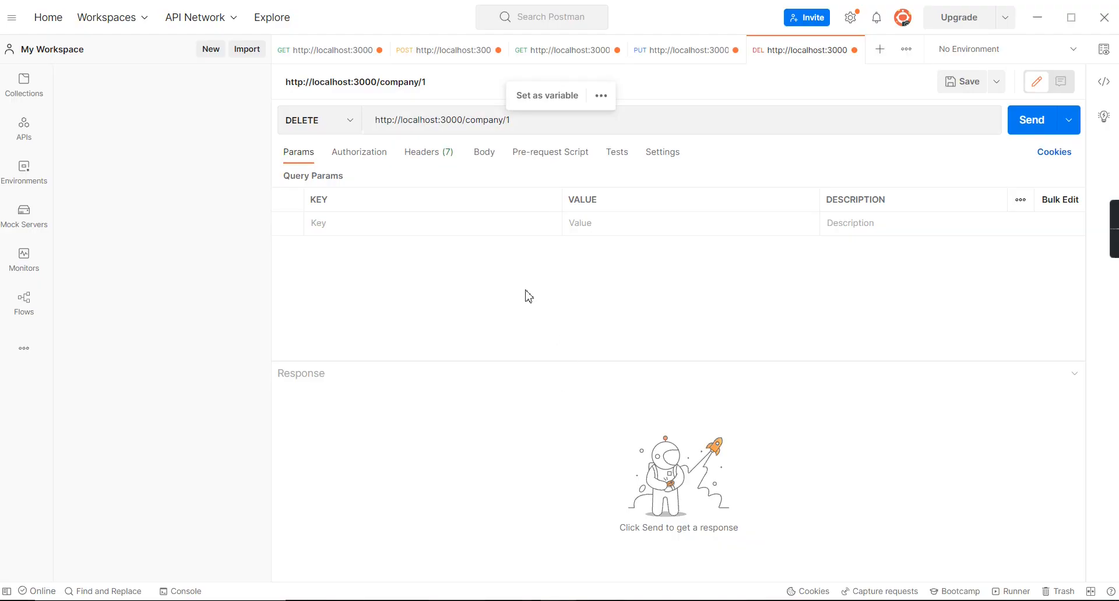
Step: Send DELETE for company 1 and then company 2, both returning 200 OK
click(1032, 119)
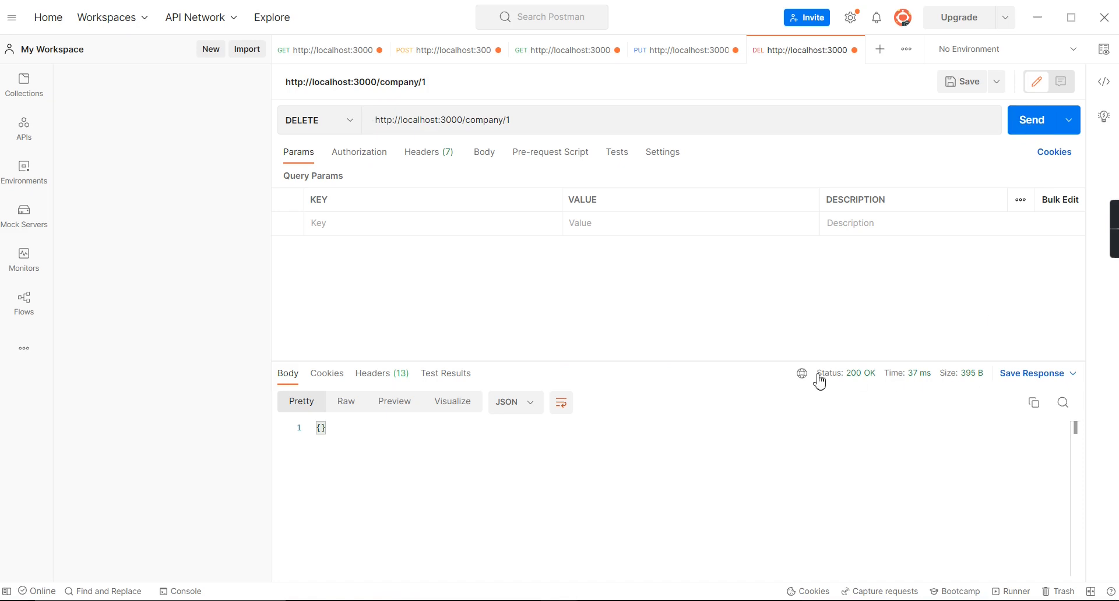
mouse_move(858, 373)
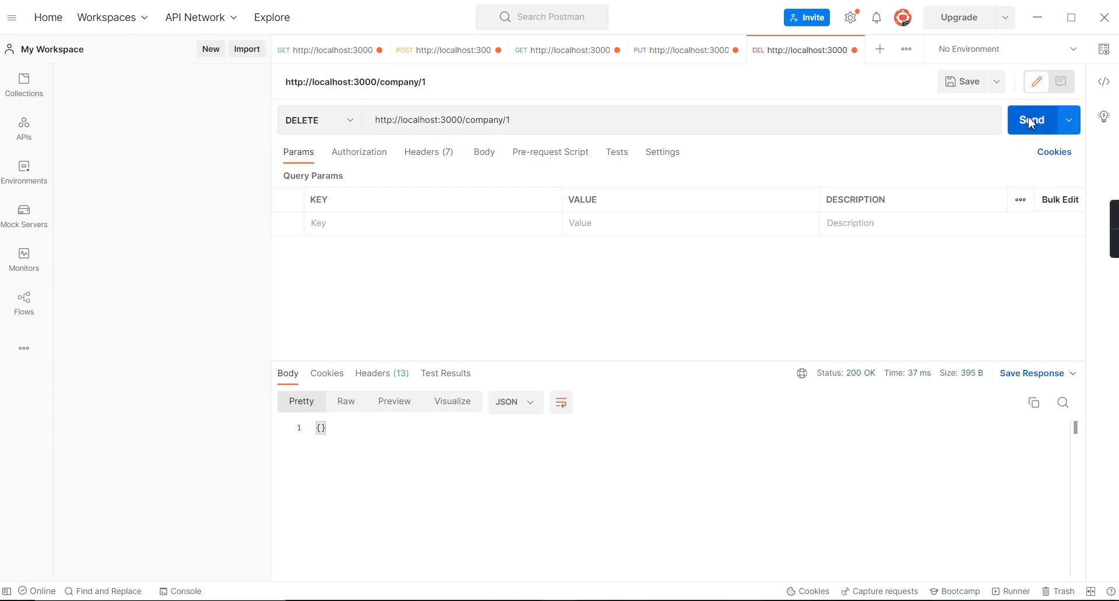
click(1032, 119)
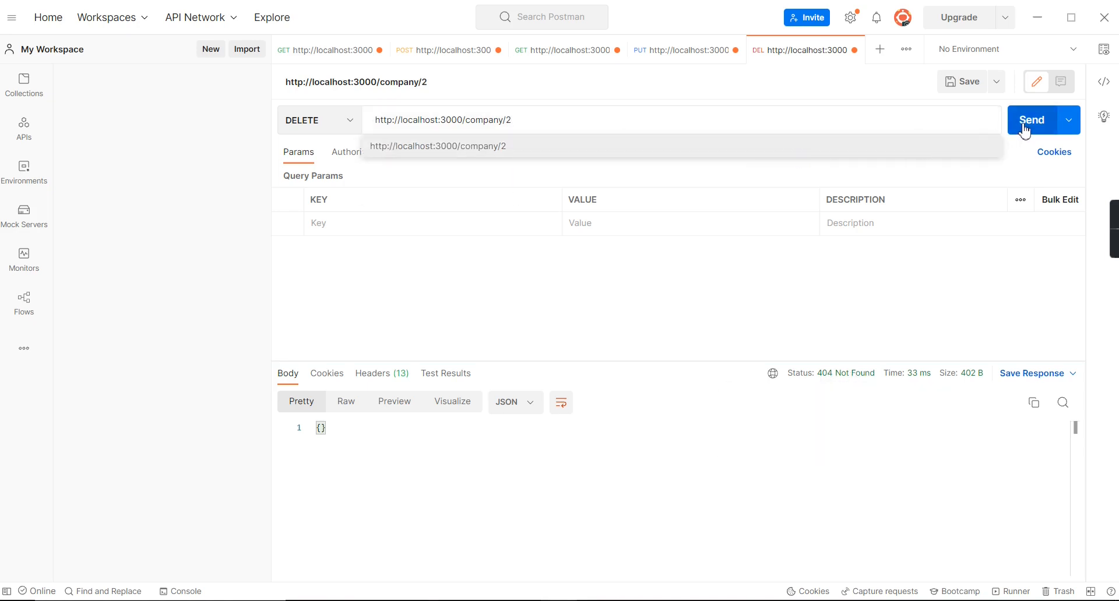
click(1030, 120)
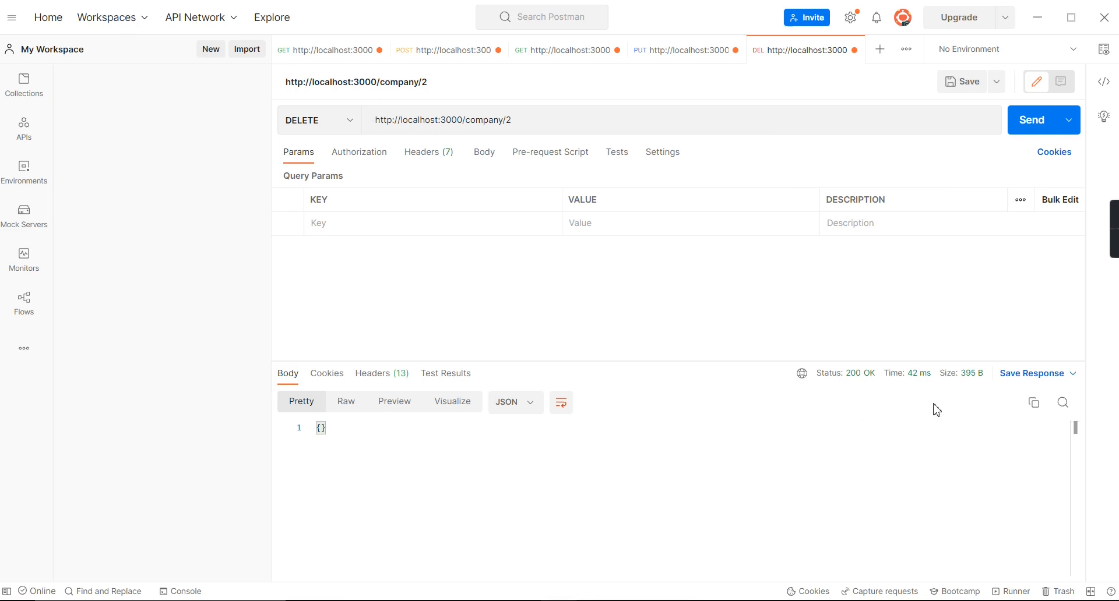
click(325, 50)
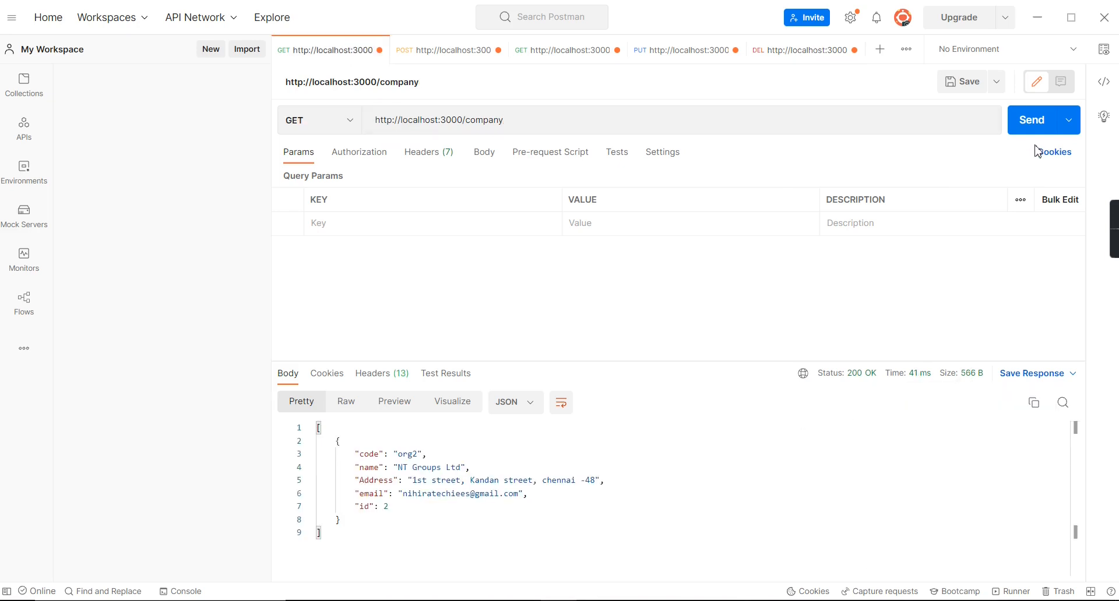
Step: Add "id": 2 to the POST body for NT Infotech India and send it, getting 201 Created
click(1030, 119)
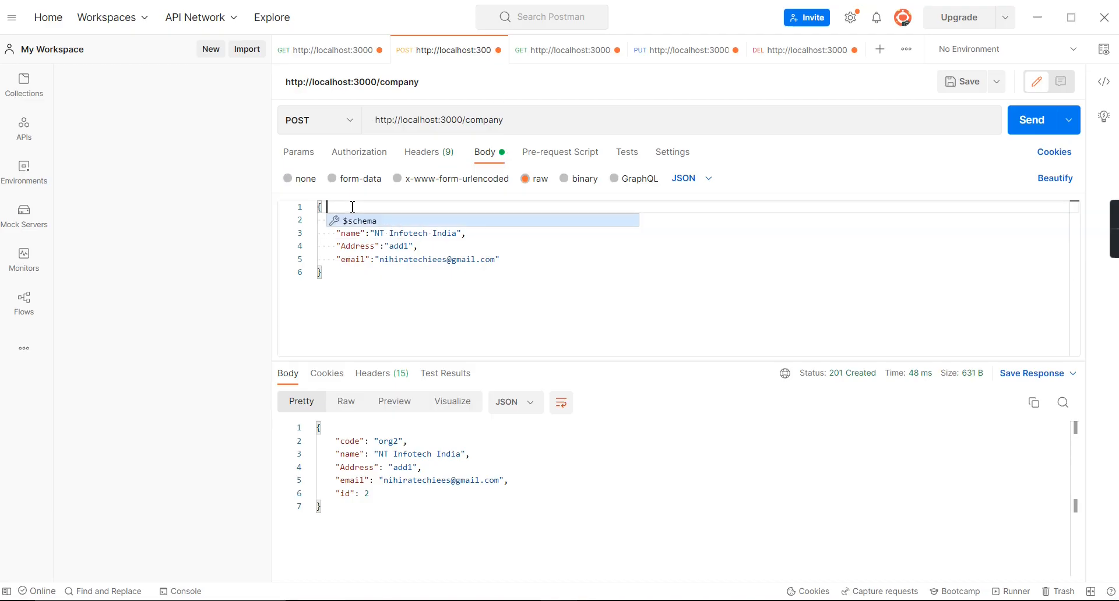
text("id":)
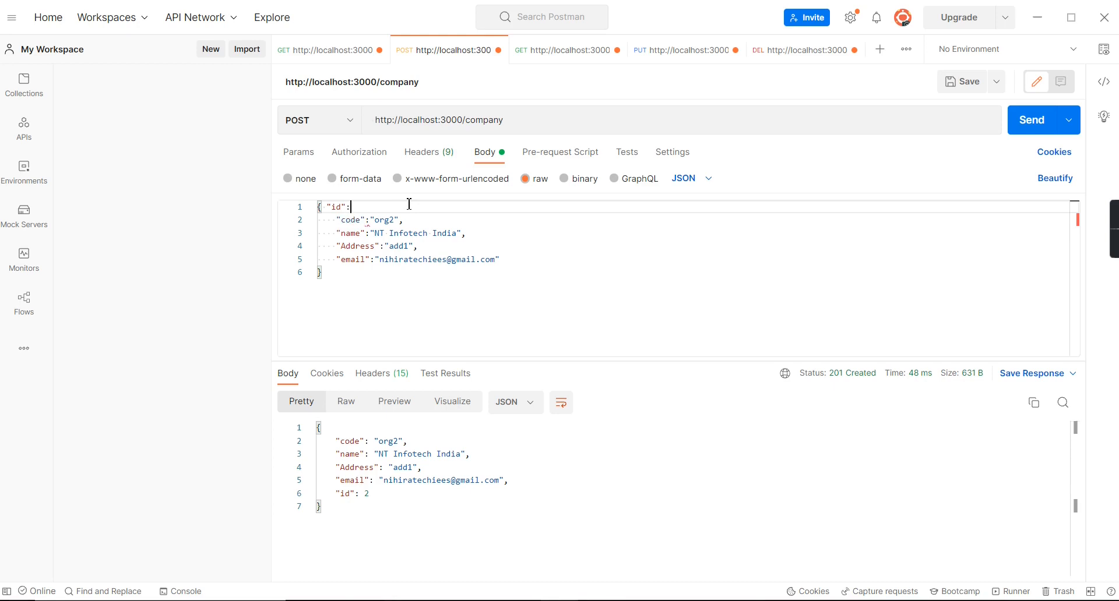
text(2)
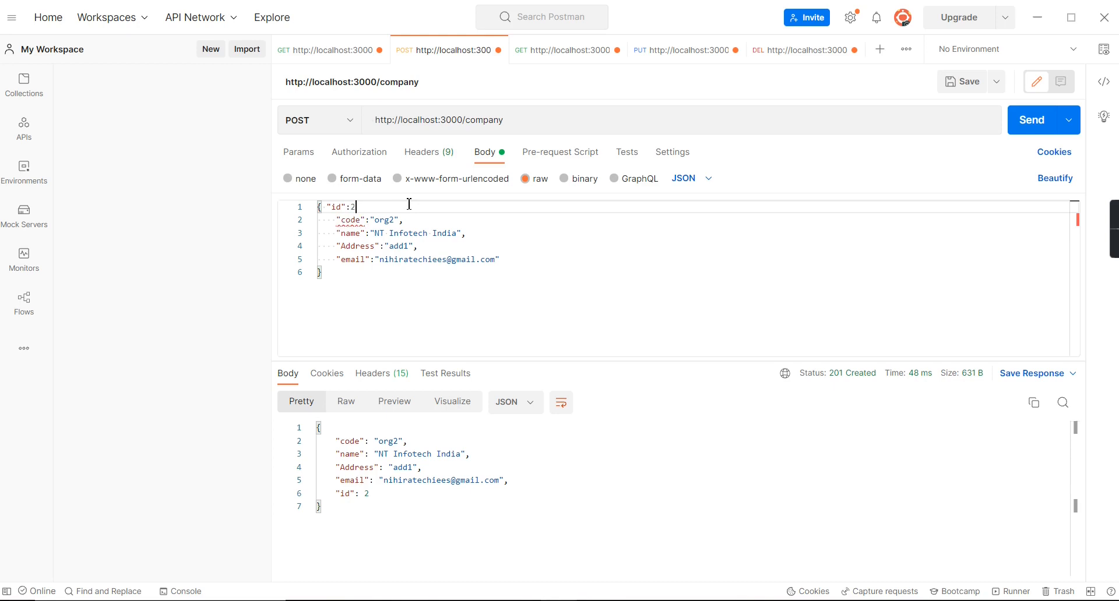
text(,)
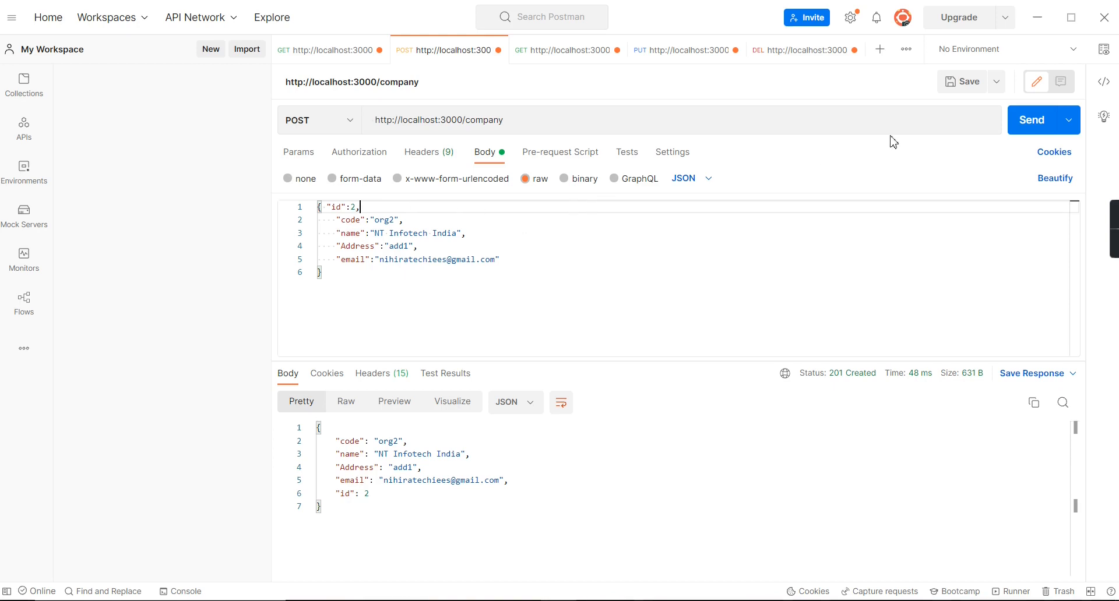
click(1032, 119)
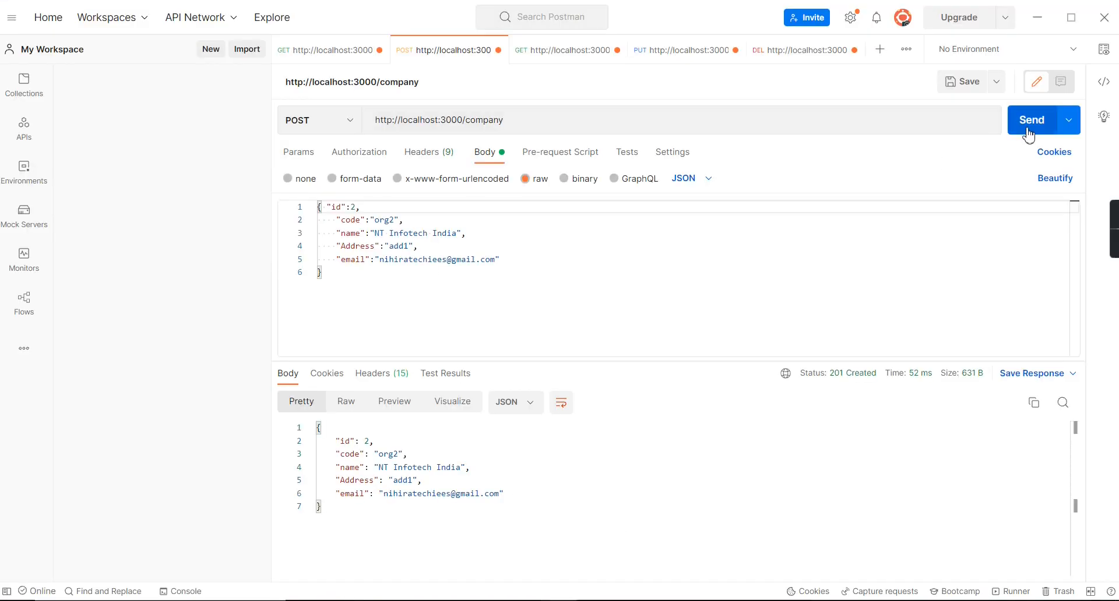
Step: Resend the id 2 POST to get a 500 duplicate-id error, then change the id to 1 for 201 Created
click(1030, 120)
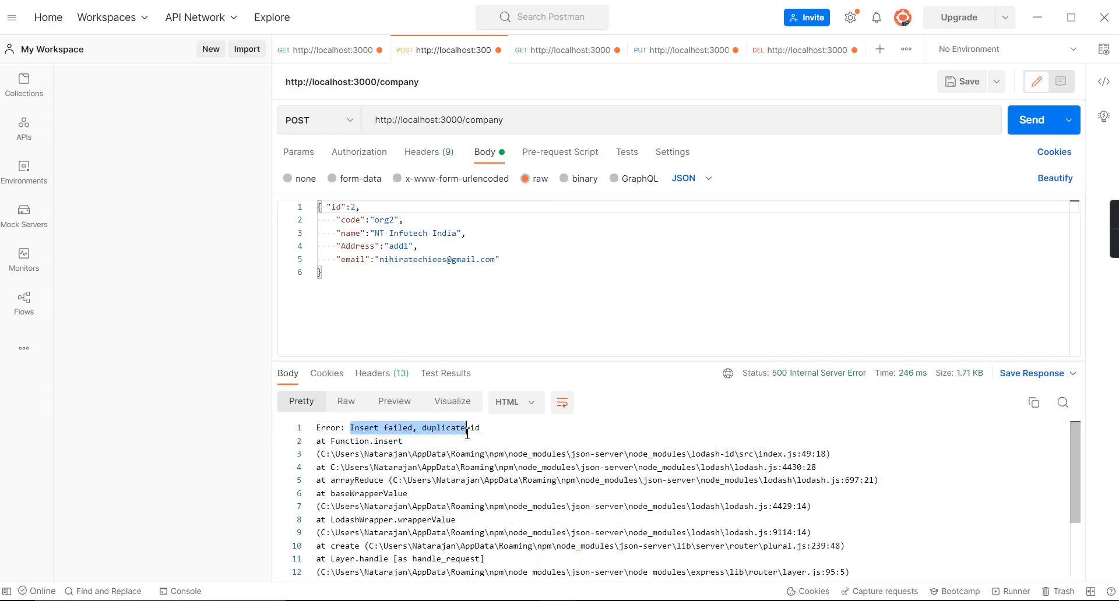
double_click(336, 208)
text(1)
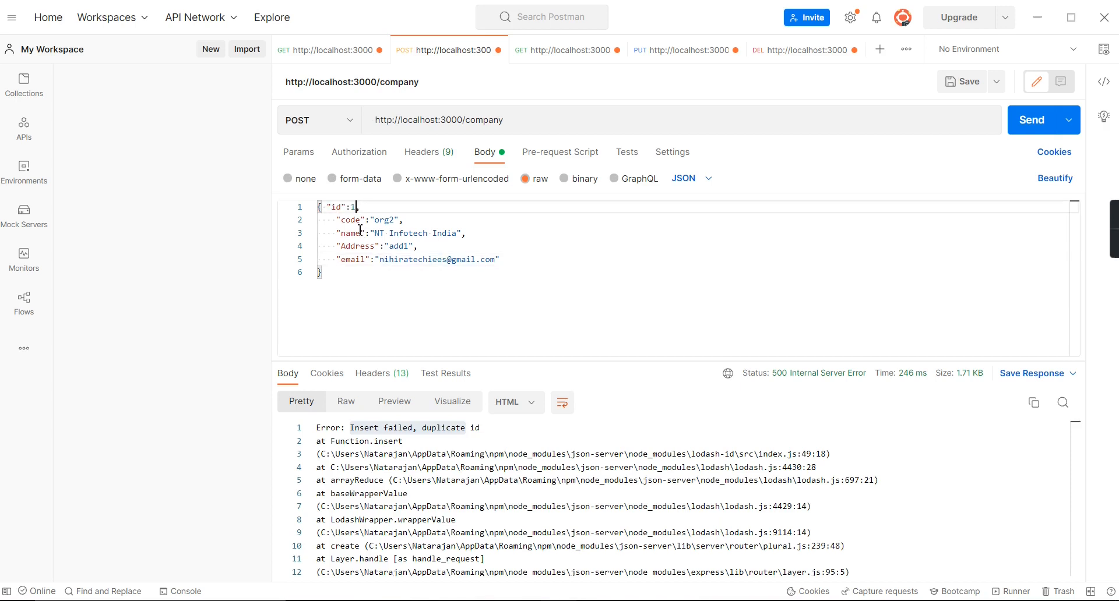
click(1031, 119)
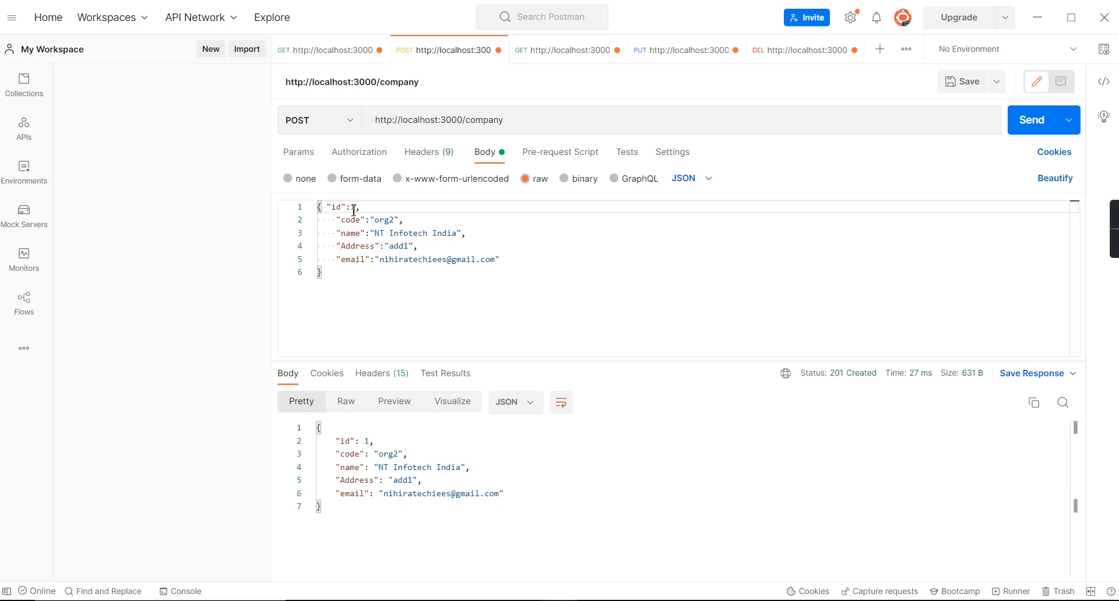
mouse_move(354, 210)
text("code1")
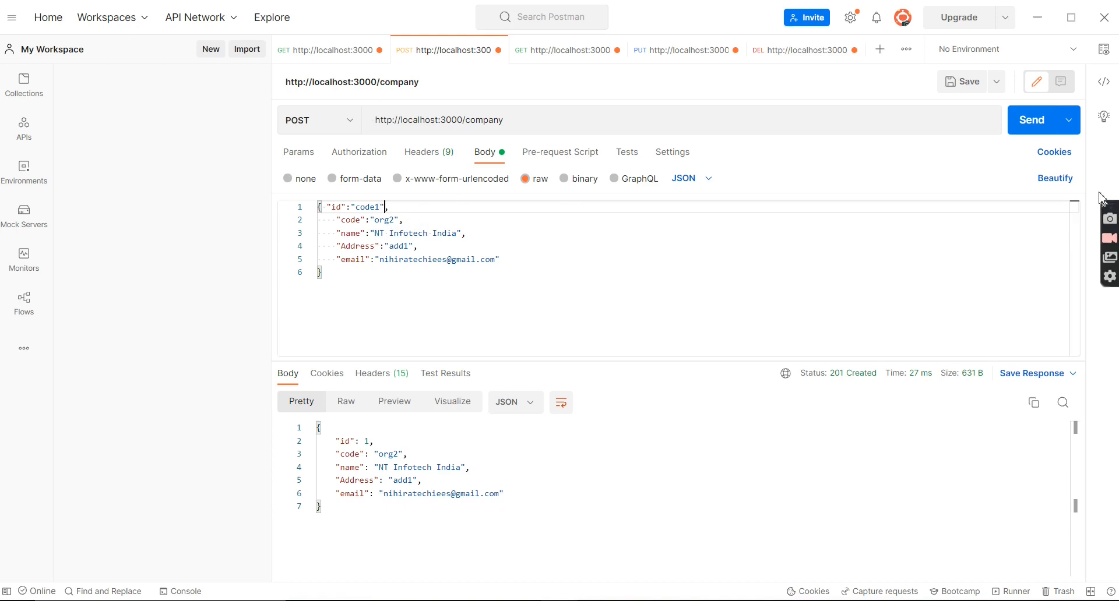
Step: POST companies with string ids code1 and code2, both returning 201 Created
click(1031, 119)
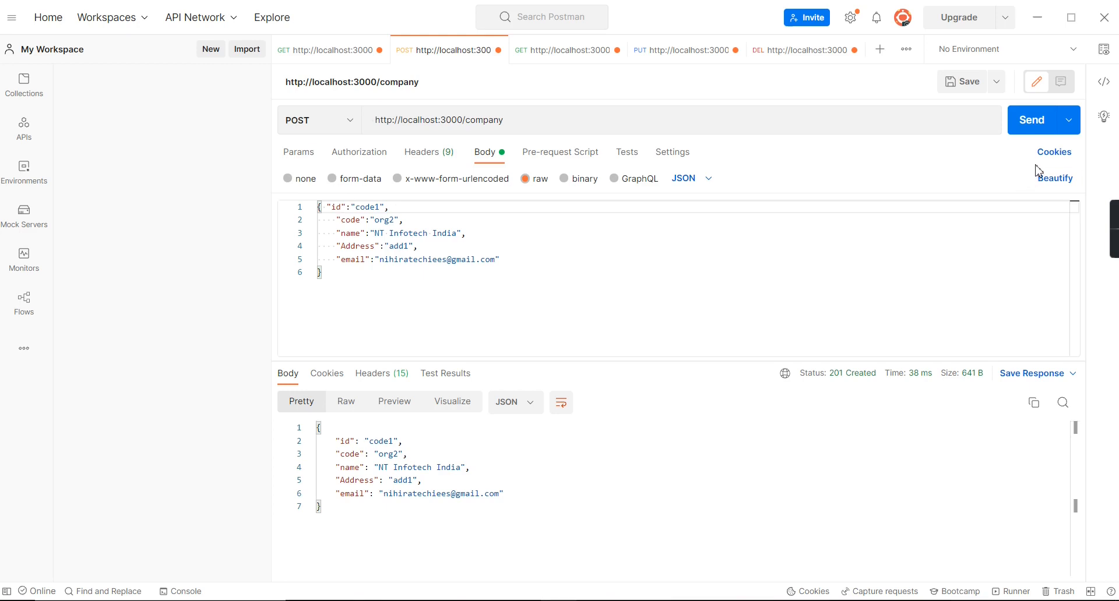
click(1032, 119)
text(2)
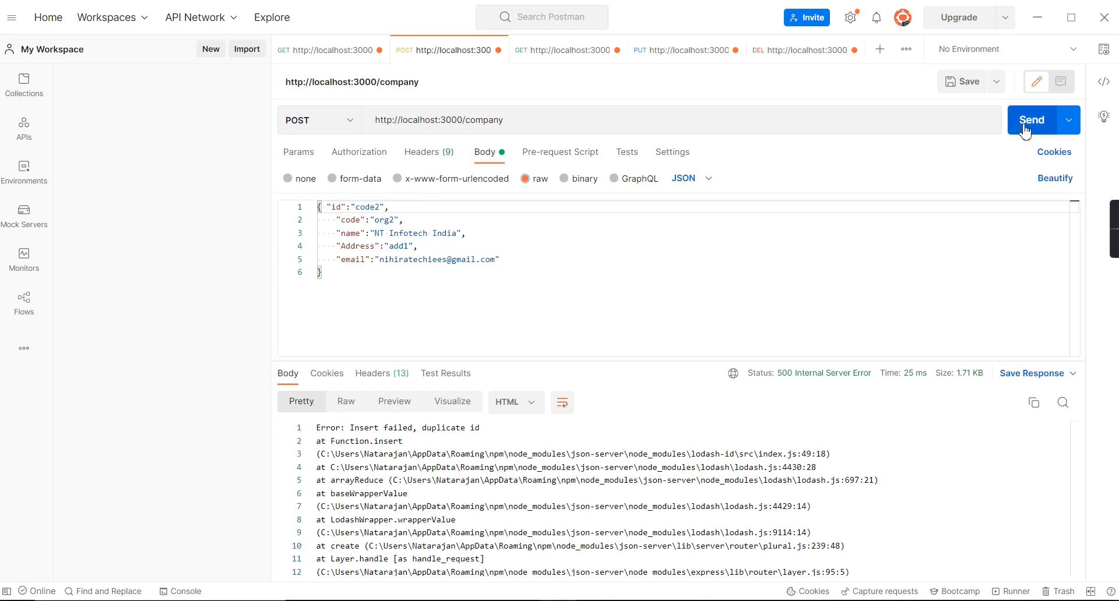
click(1030, 120)
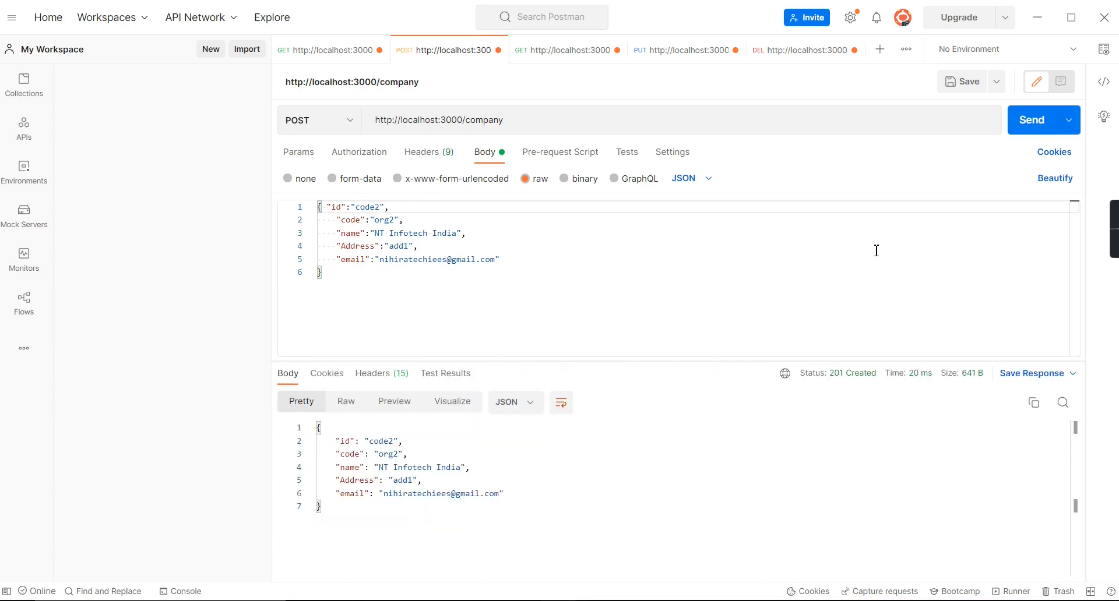
mouse_move(495, 249)
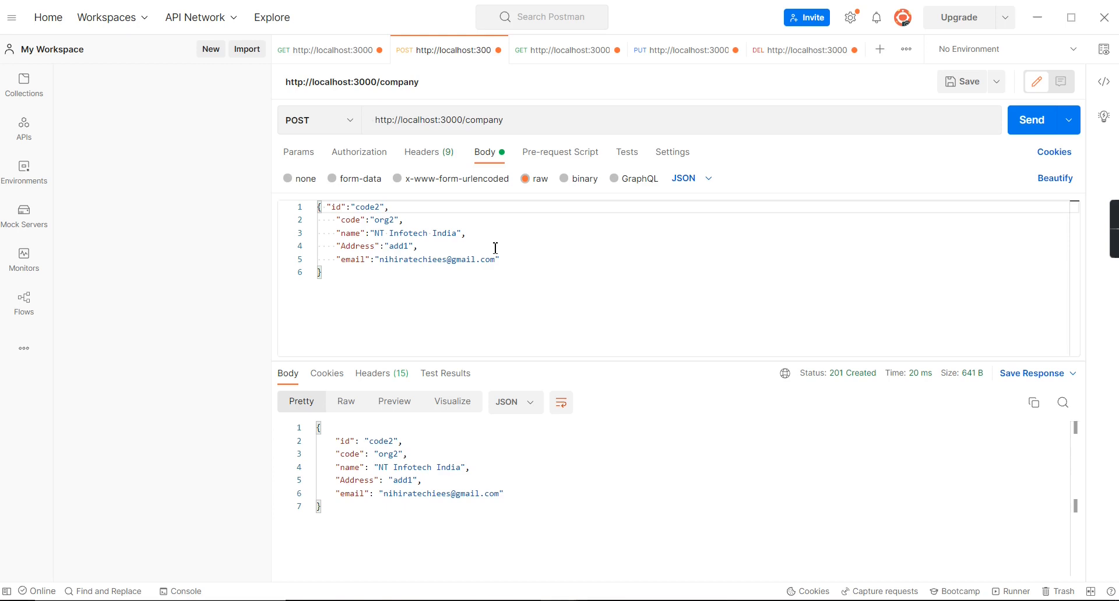
Step: Review db.json in VS Code to confirm code1 and code2 are stored, then remove the id line from the body
double_click(335, 207)
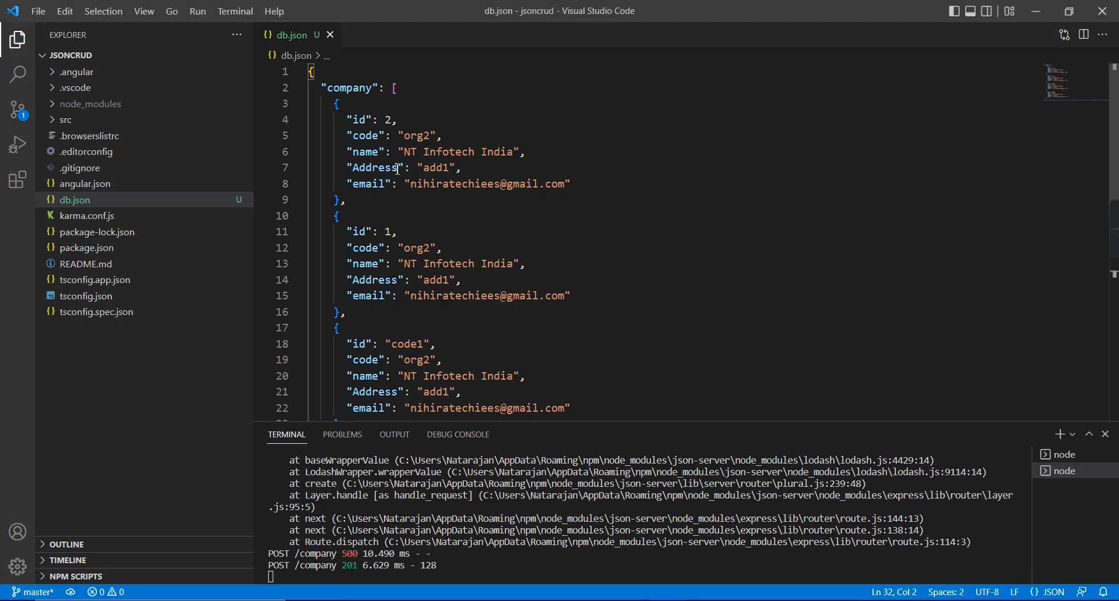
scroll(down, 3)
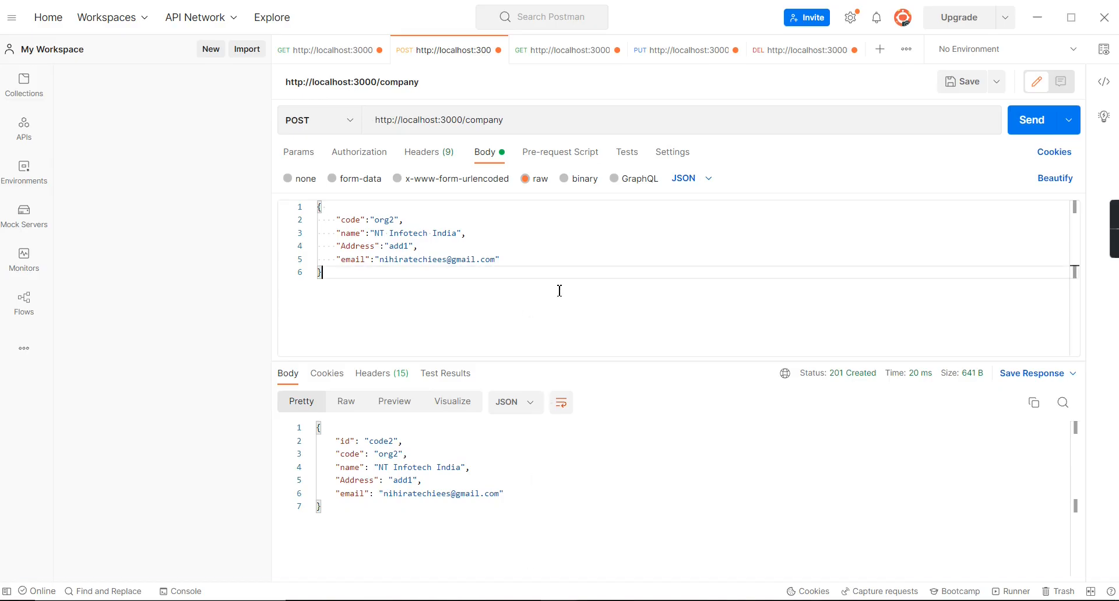
Step: POST a company with no id and confirm json-server auto-assigned id 3
click(1031, 119)
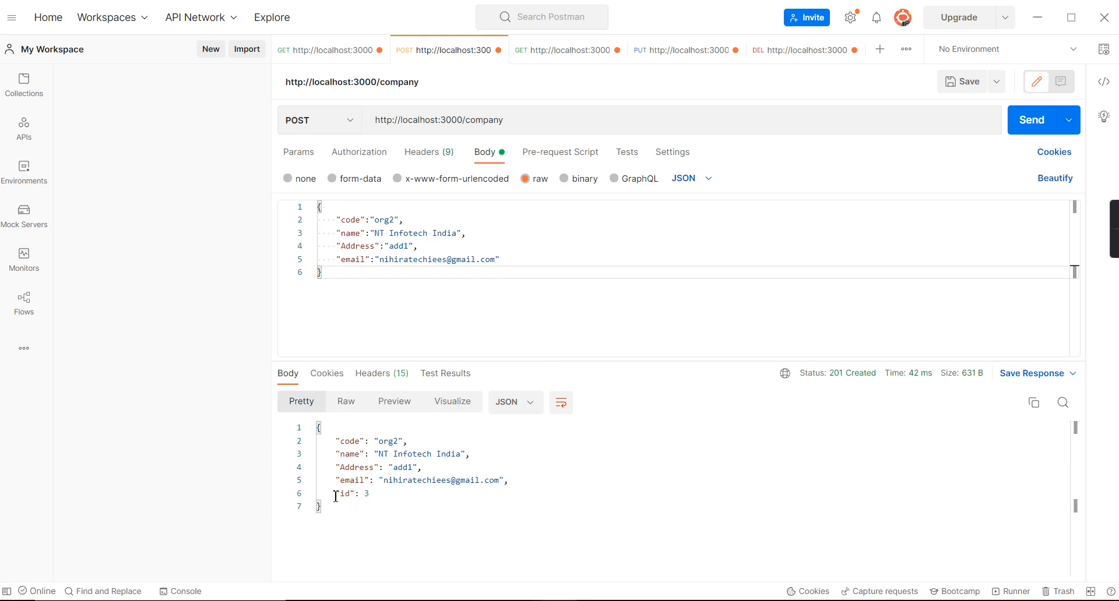
double_click(350, 493)
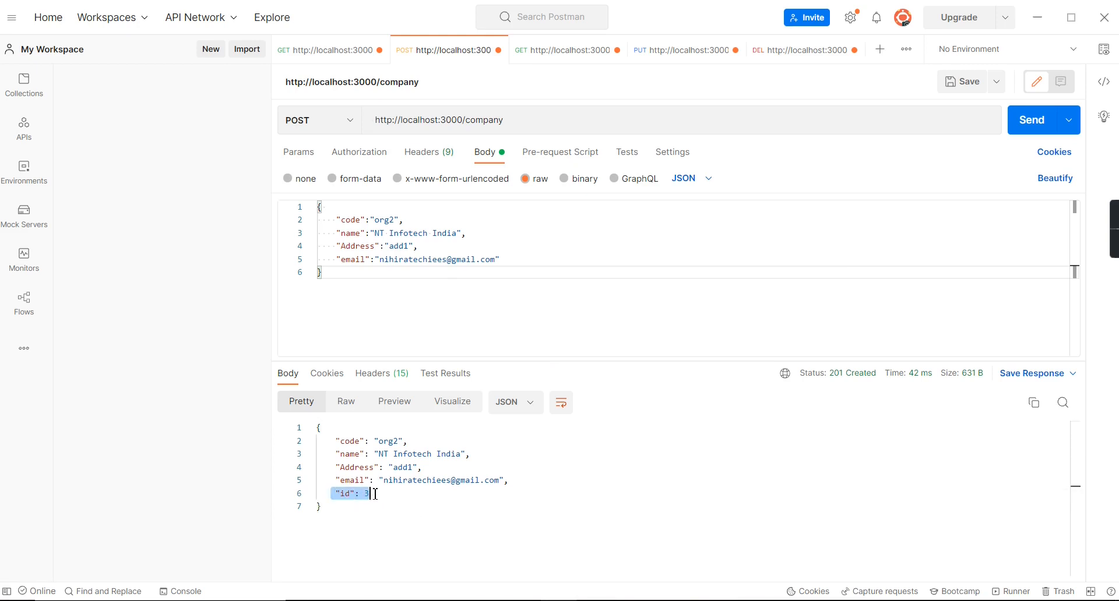
mouse_move(386, 497)
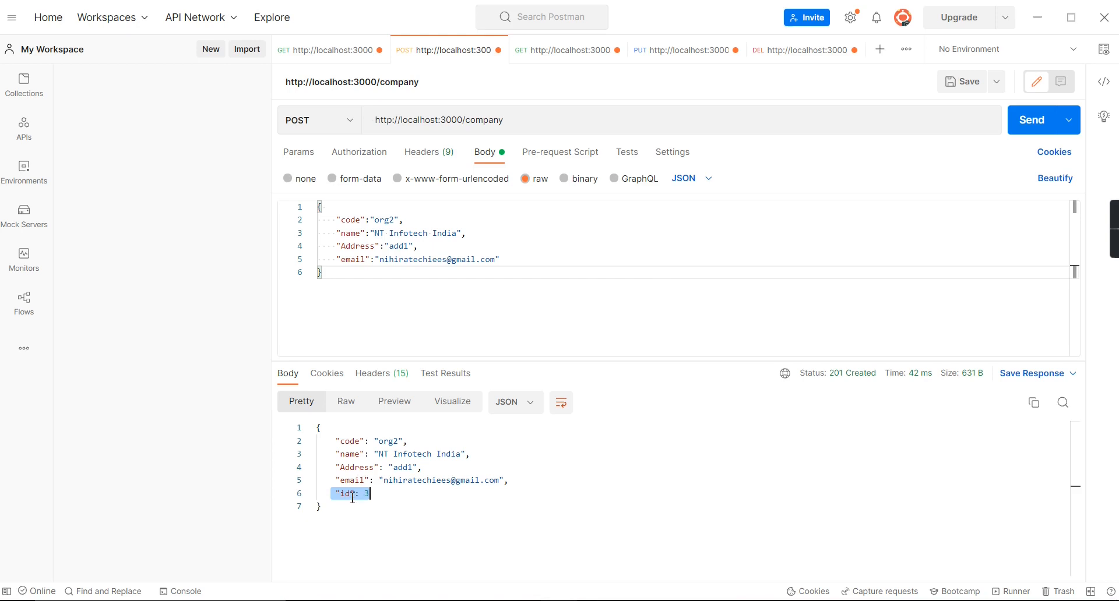
mouse_move(565, 259)
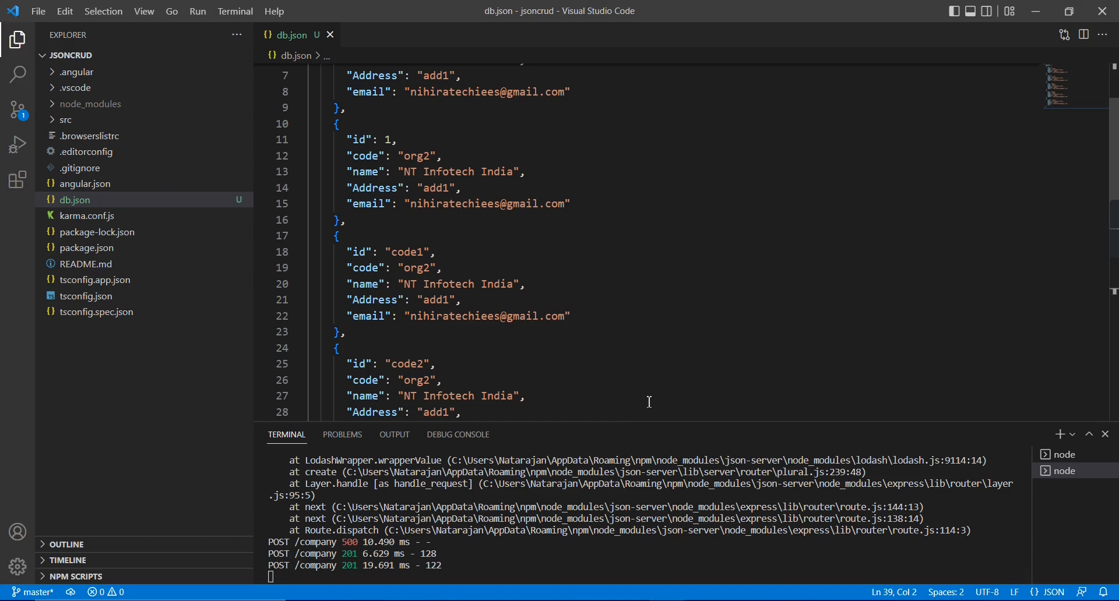
mouse_move(100, 219)
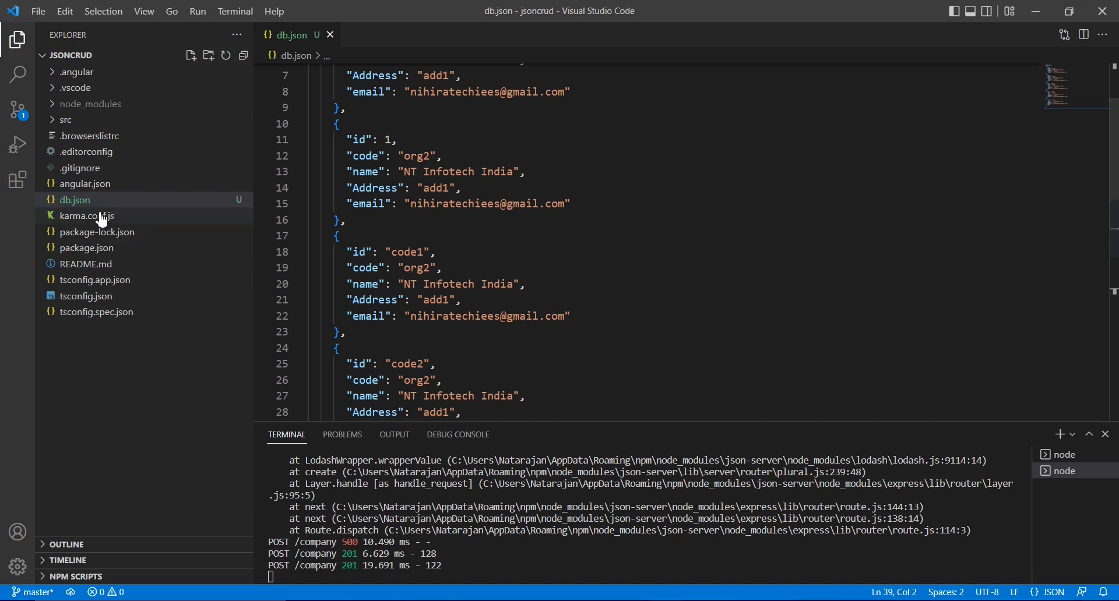
mouse_move(74, 200)
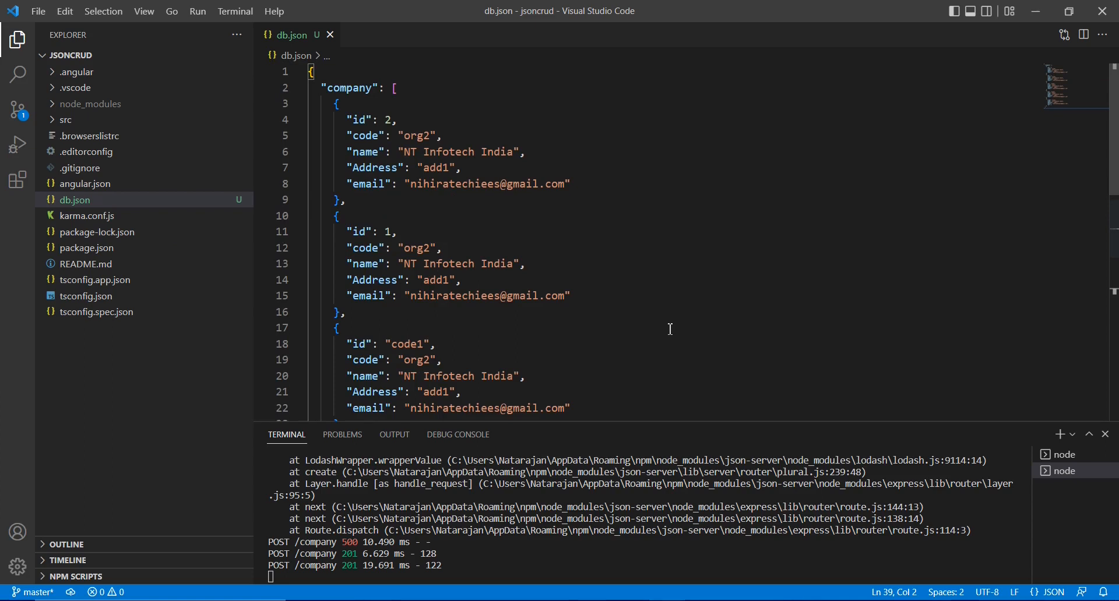
mouse_move(461, 229)
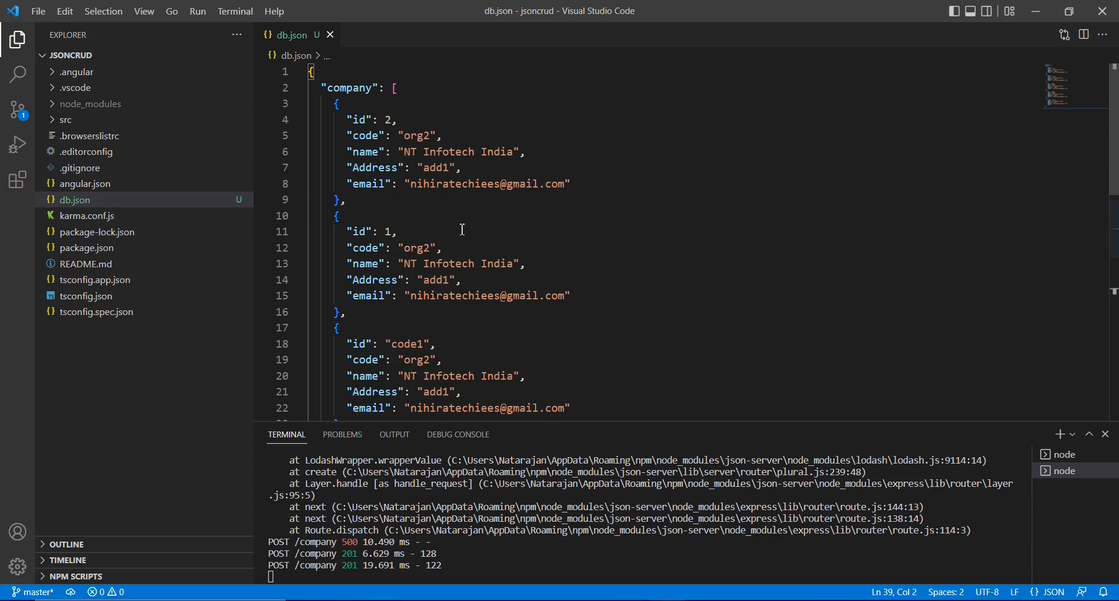
mouse_move(354, 91)
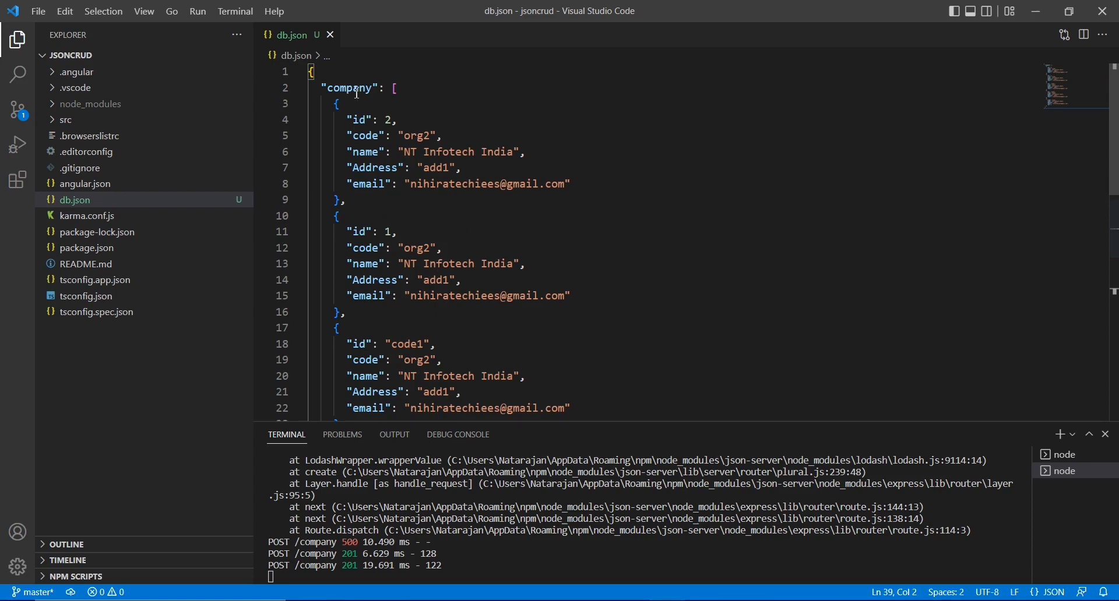